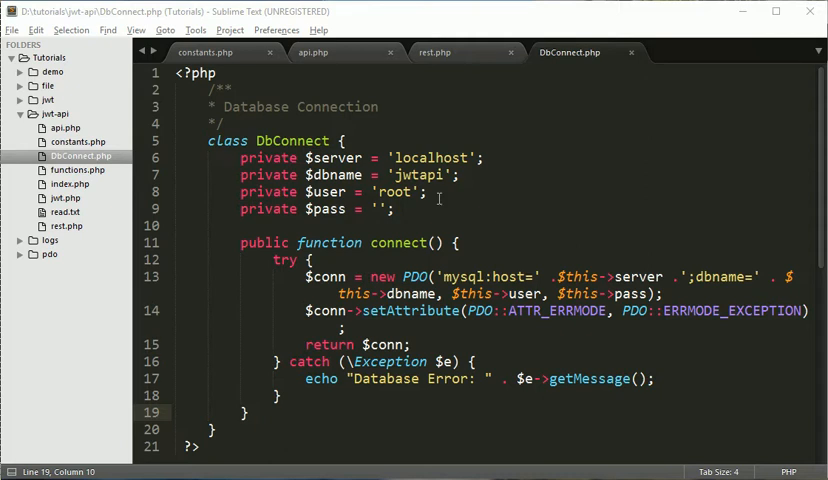
Step: Review the DbConnect.php, rest.php and api.php files
left_click(300, 259)
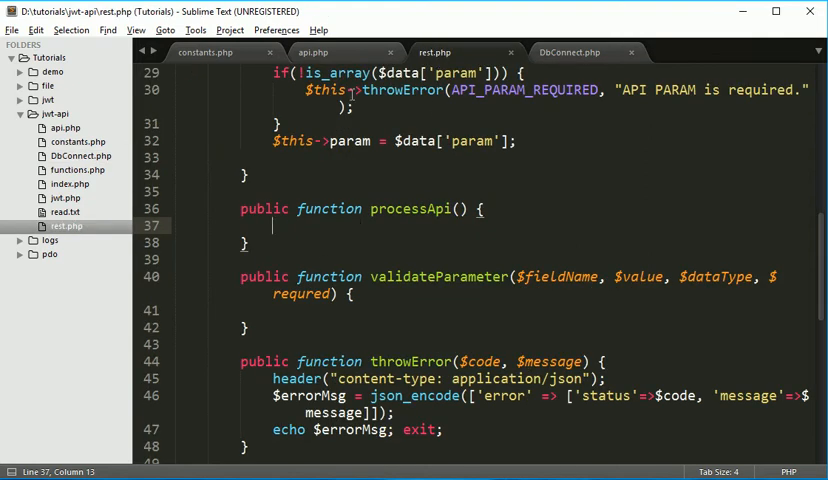
left_click(313, 51)
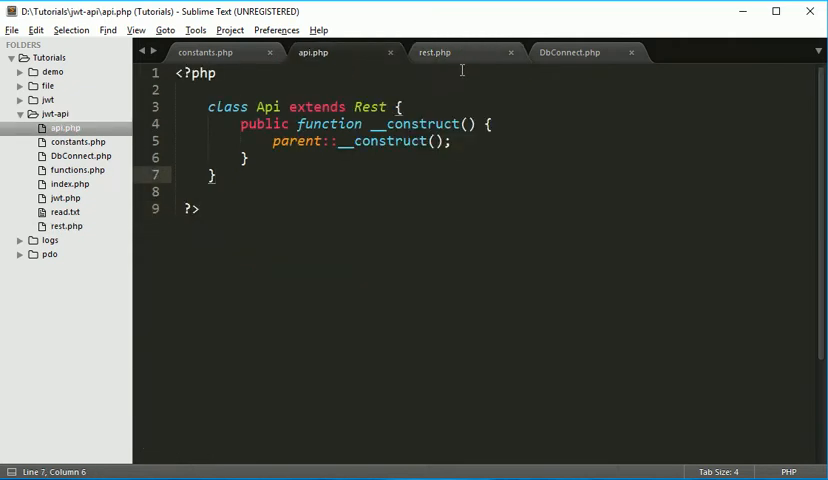
left_click(435, 52)
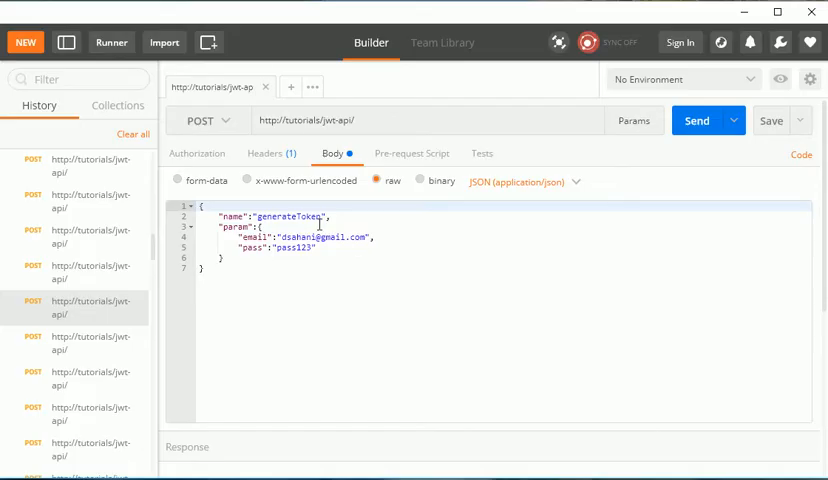
Step: Select the generateToken request name in Postman's raw JSON body
double_click(287, 216)
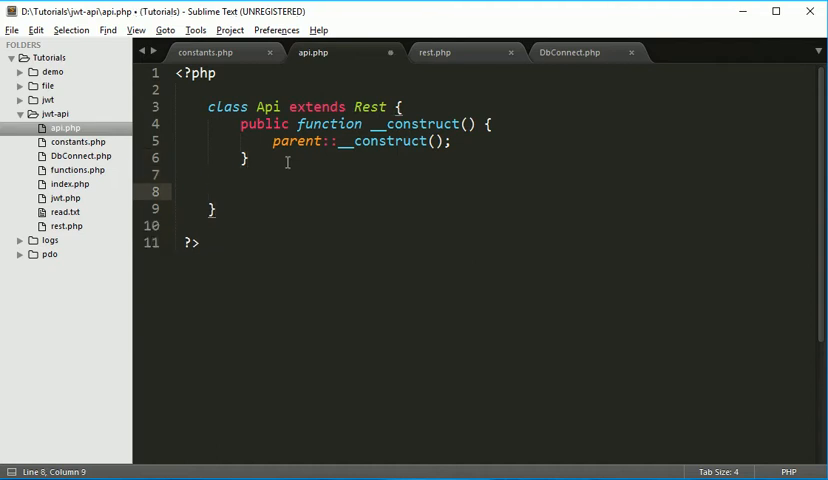
Step: Add public function generateToken() running print_r($this->param) to api.php and save
type("public")
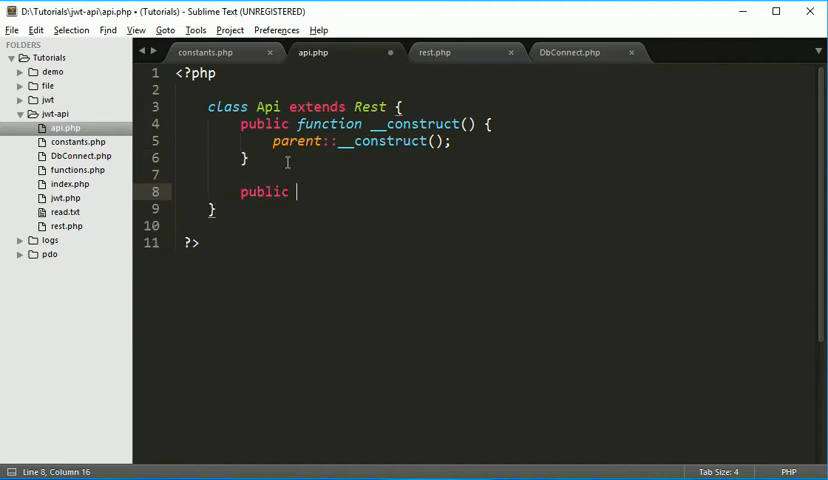
type("function generateToken")
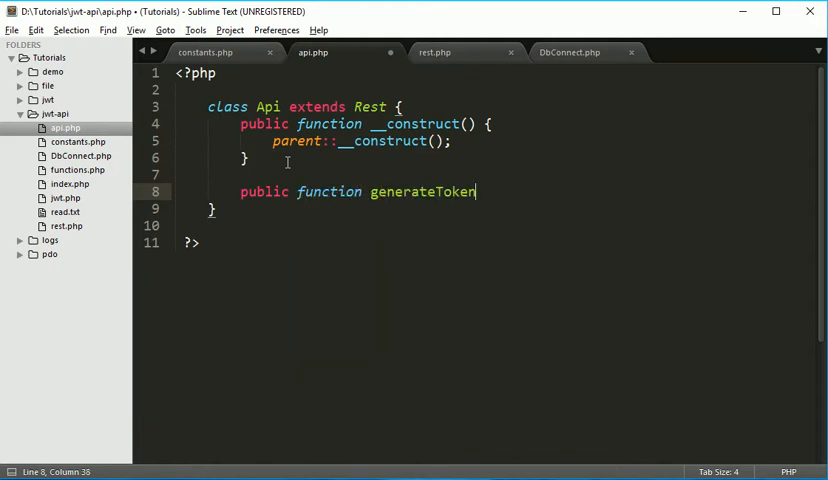
type("()")
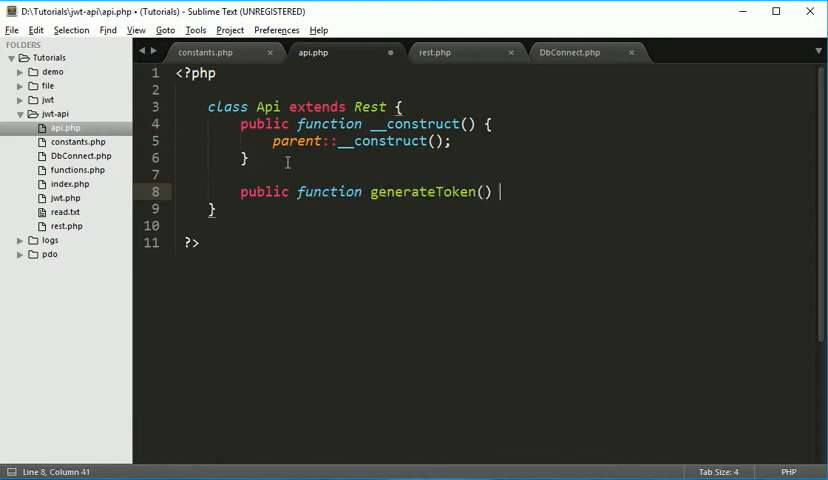
type("{")
type("print_r(expression)")
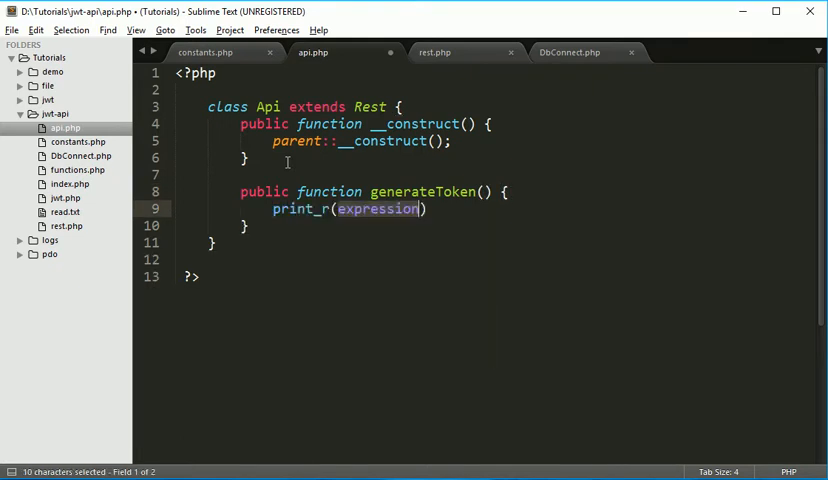
key("Delete")
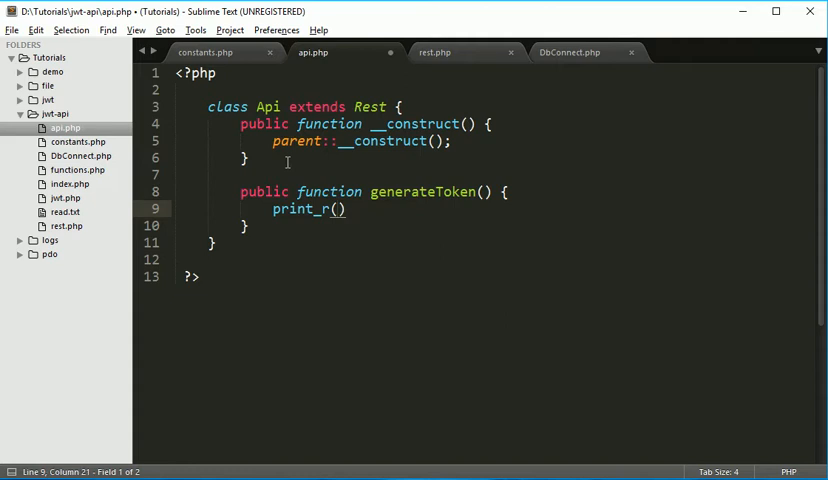
type("$this")
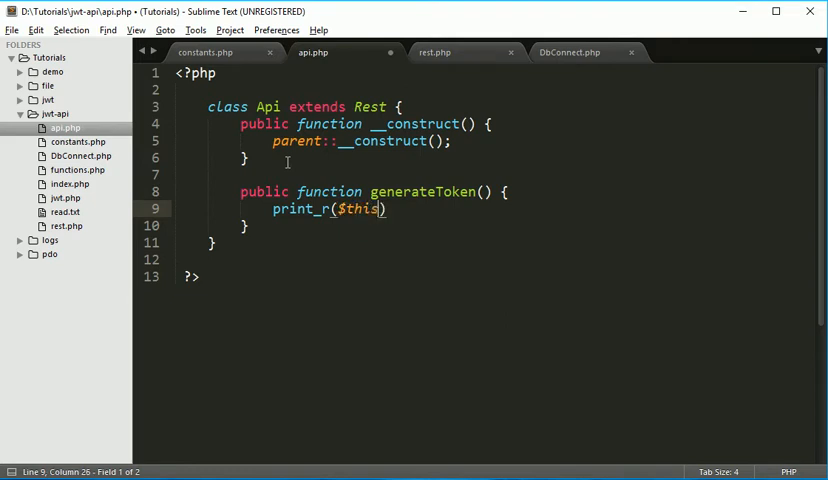
type("->p")
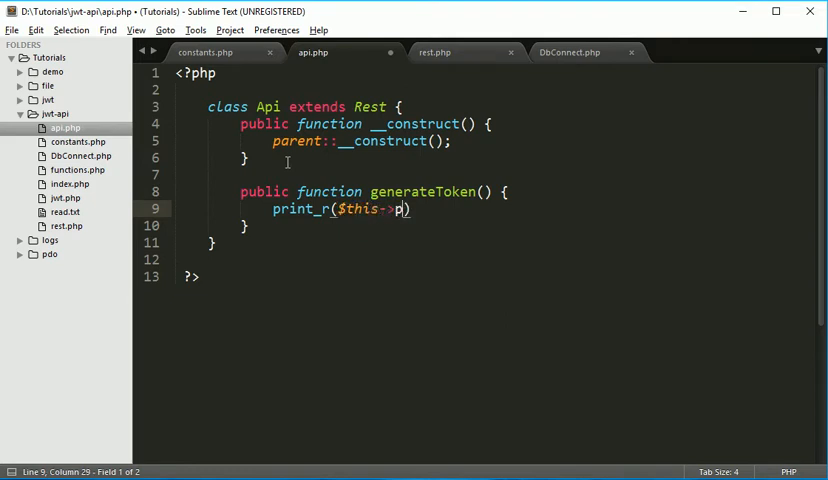
type("aram")
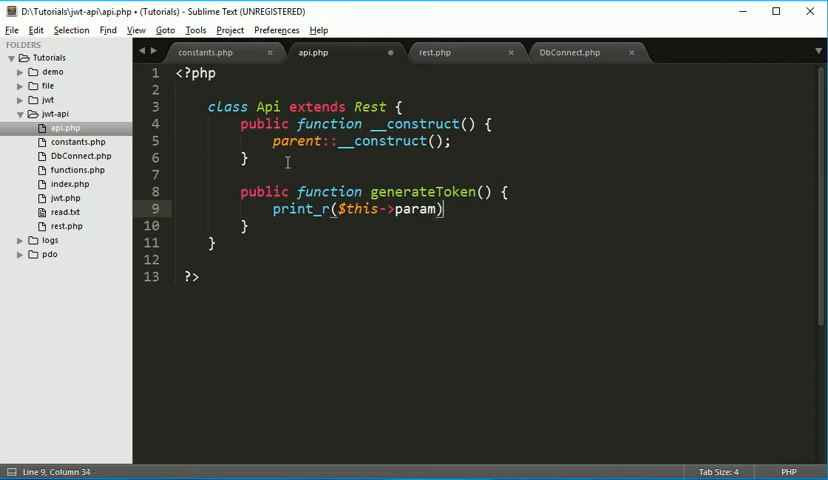
type(";")
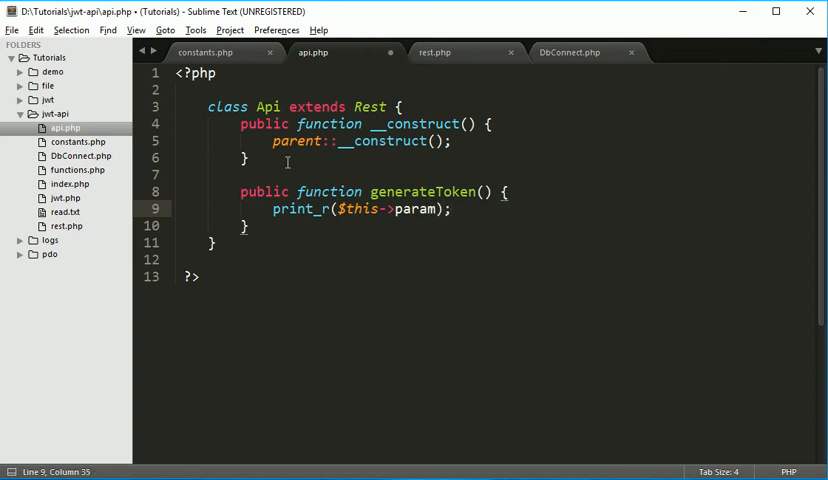
key("ctrl+s")
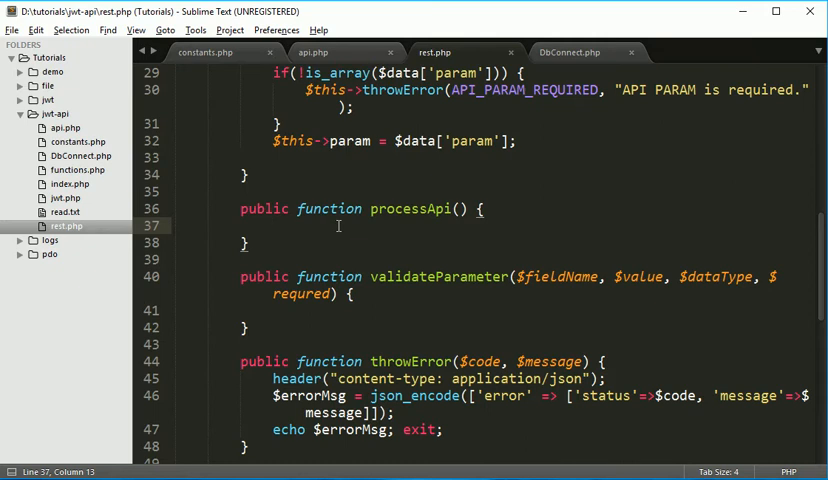
Step: In processApi, add $api = new API and $rMethod = new reflectionMethod('API', $this->serviceName)
type("$api =")
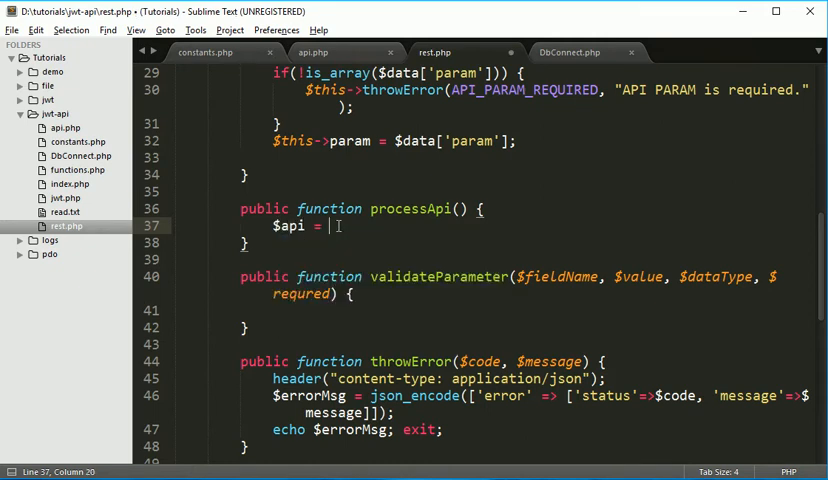
type("new API;")
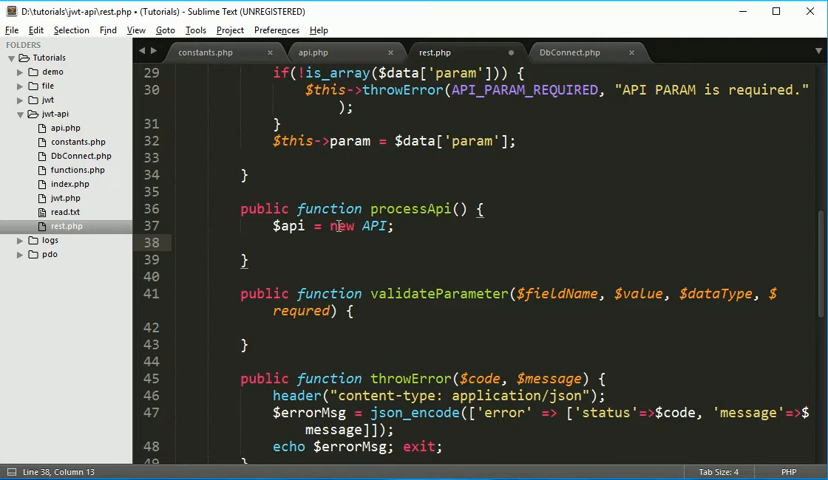
type("$rMethod")
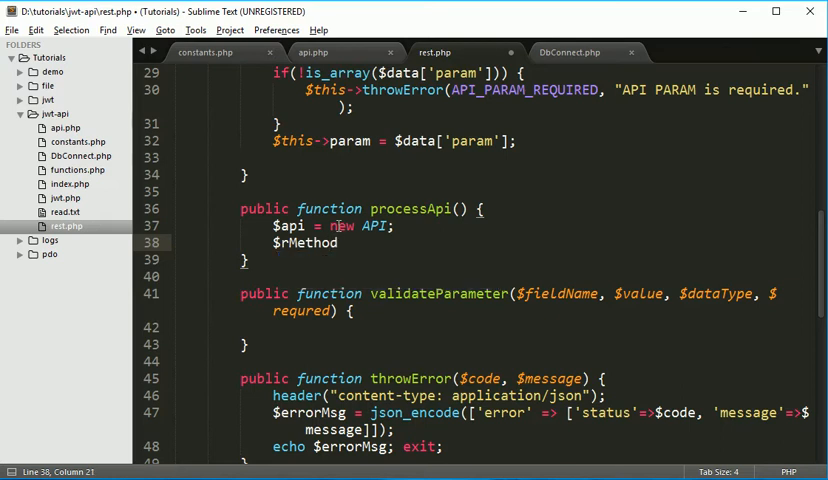
type("=")
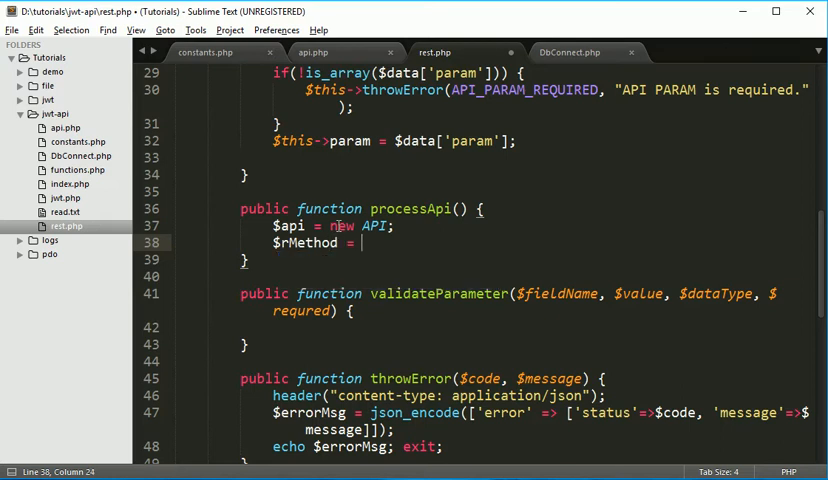
type("new re")
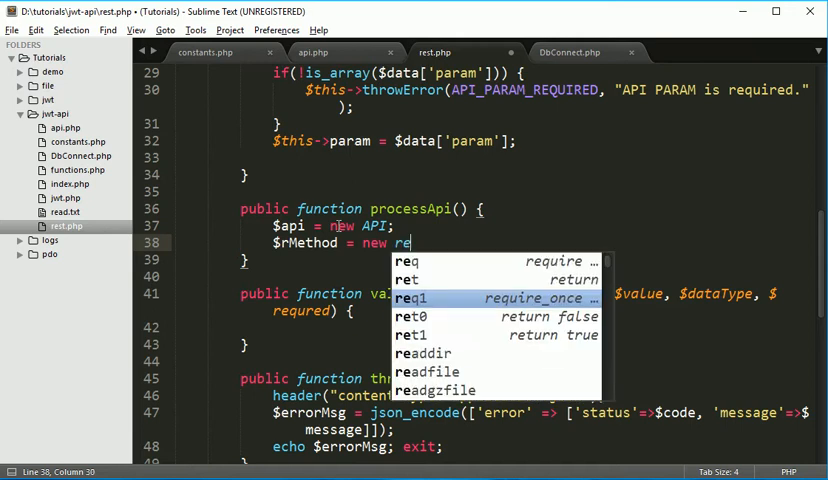
type("flection")
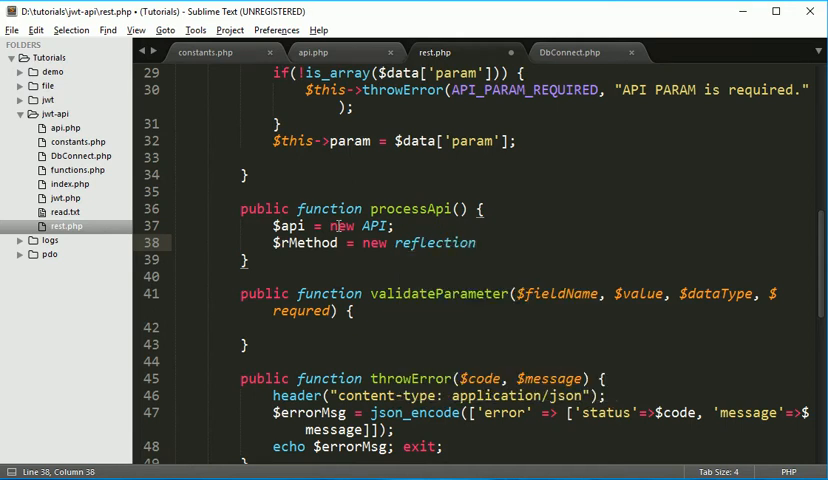
type("Me")
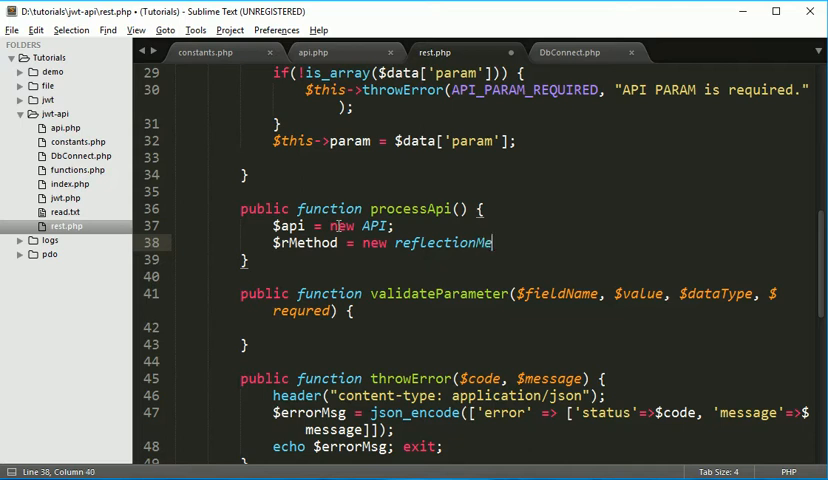
type("thod('');")
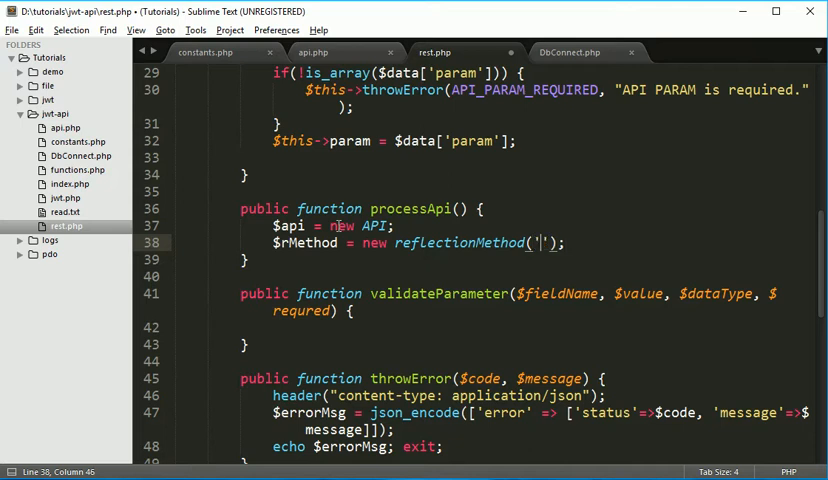
type("API")
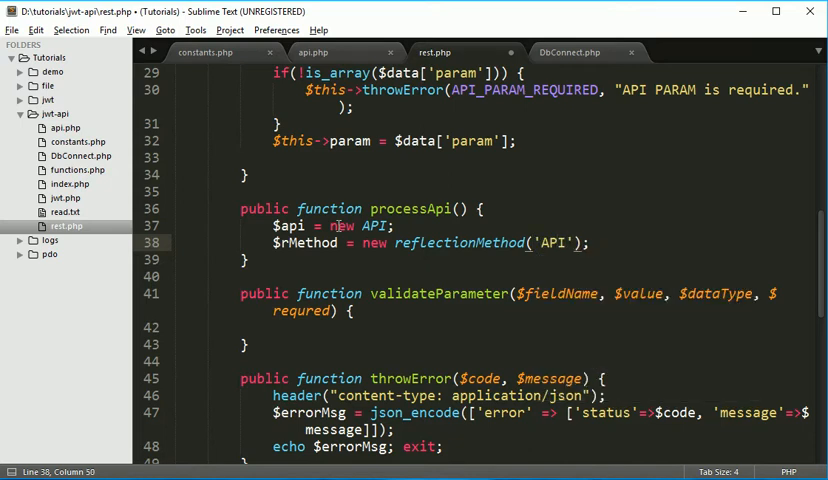
type(",")
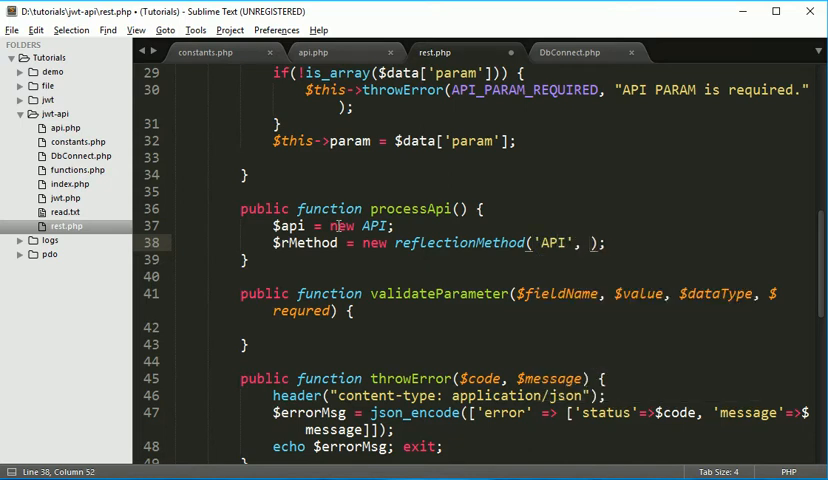
type("$this->")
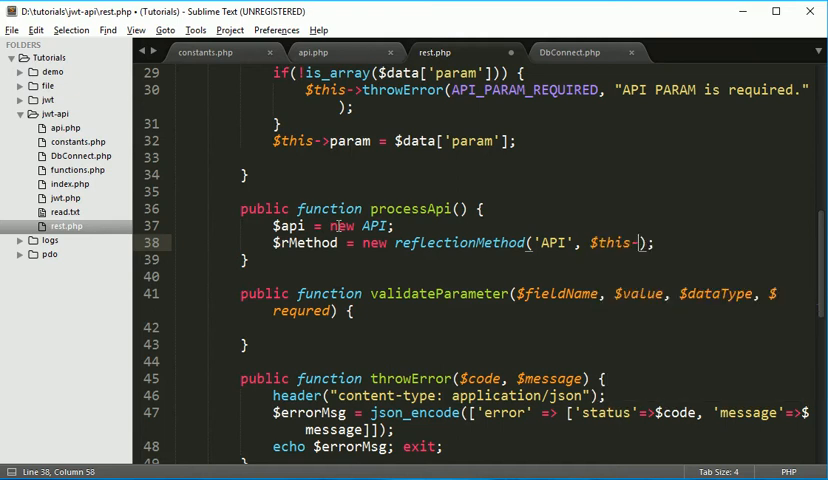
type("Se")
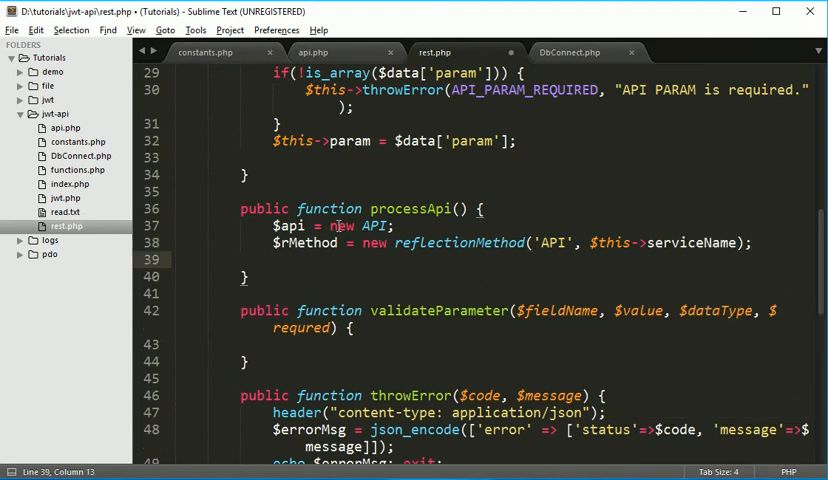
Step: Add an if(!method_exists($api, $this->serviceName)) check to processApi
type("if()")
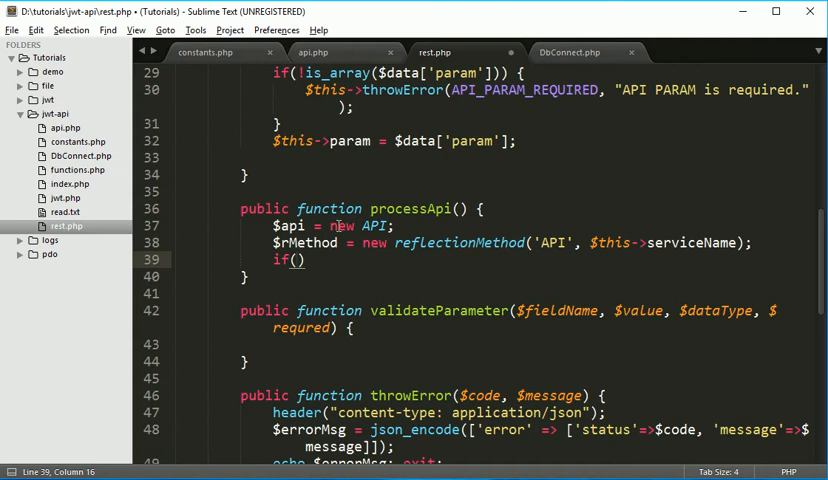
type("1")
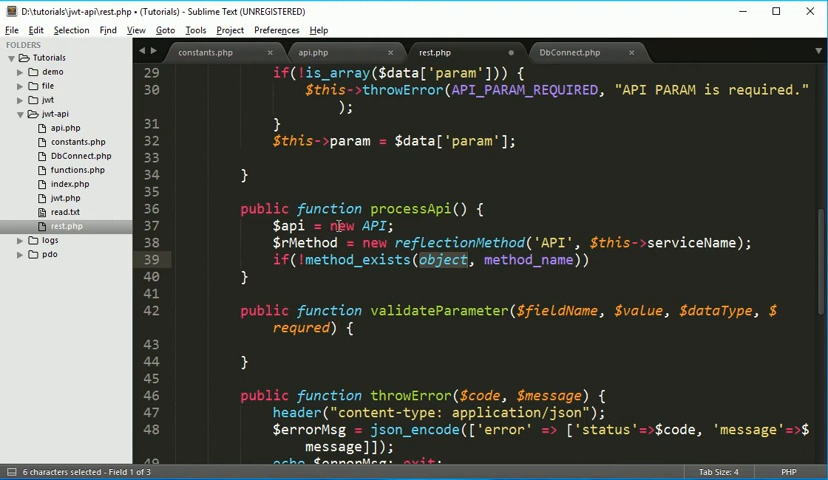
type("$api")
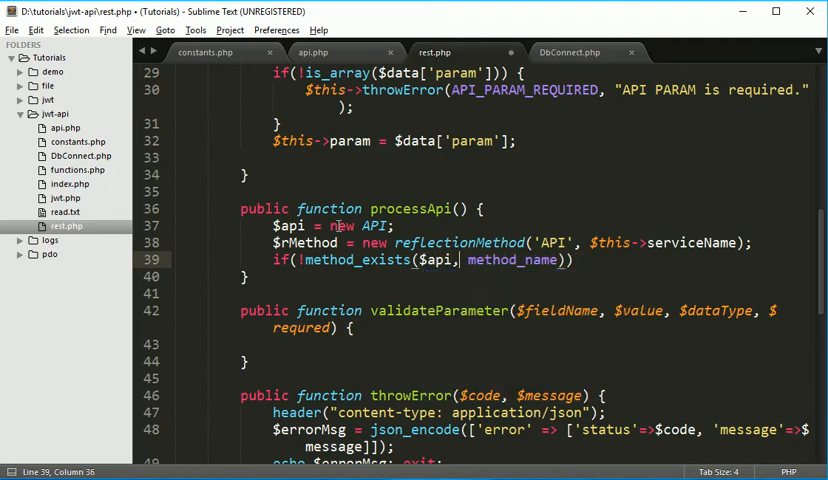
double_click(514, 259)
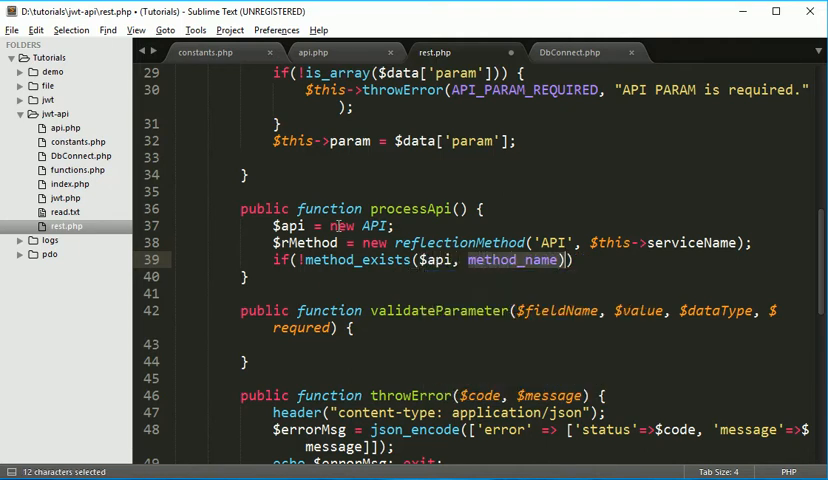
key("Delete")
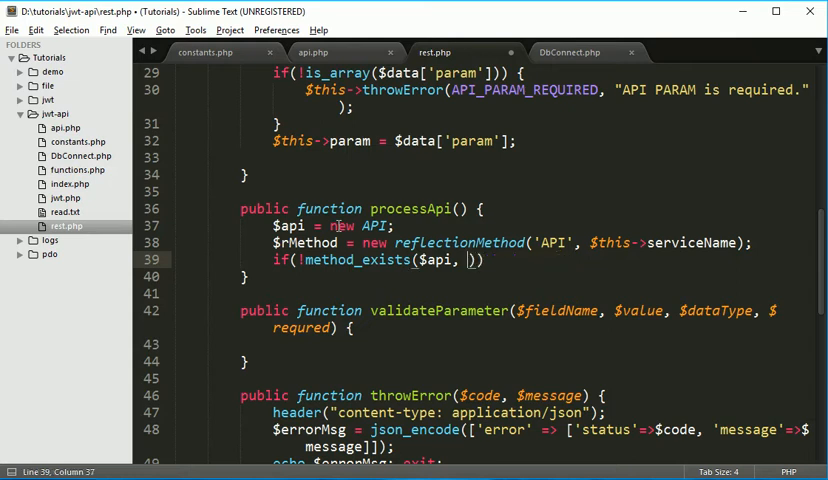
type("$this")
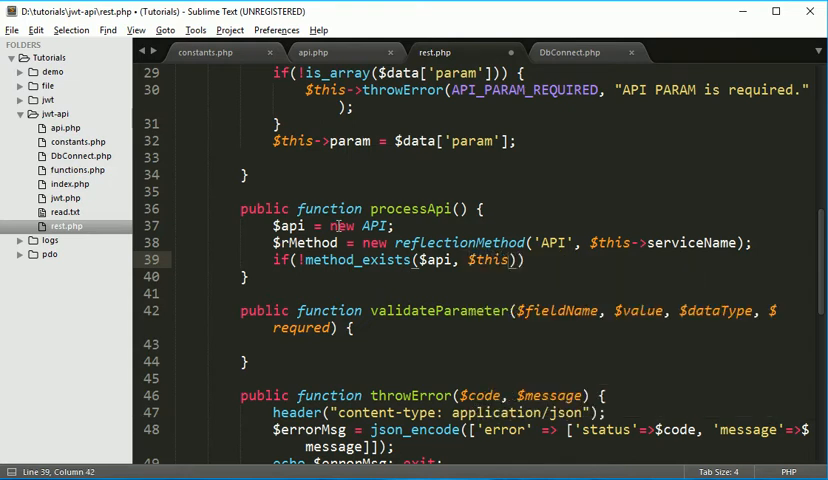
type("serv")
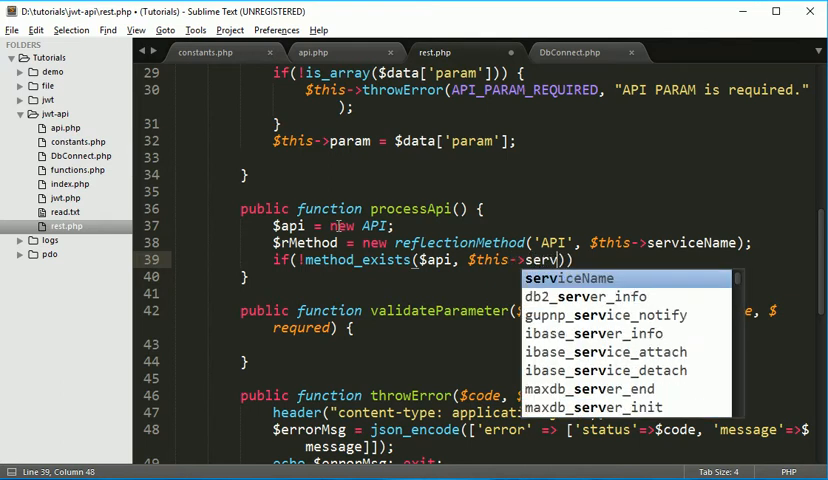
key("tab")
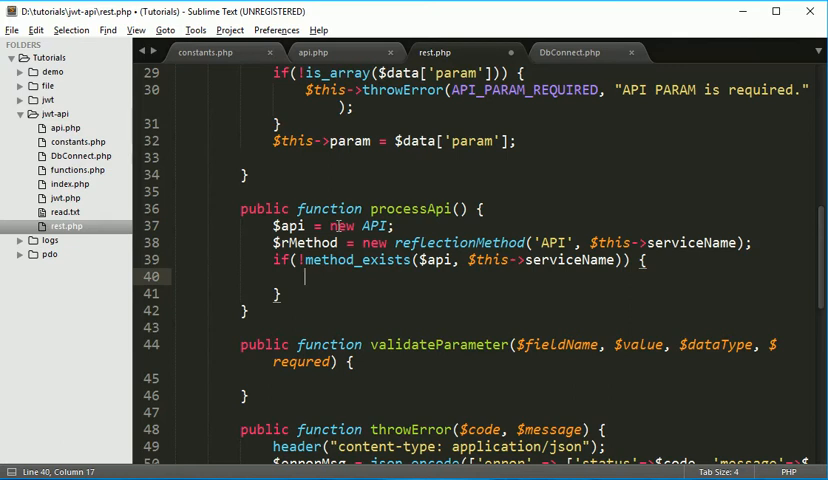
Step: Call $this->throwError() inside the negated method_exists branch
type("$this->")
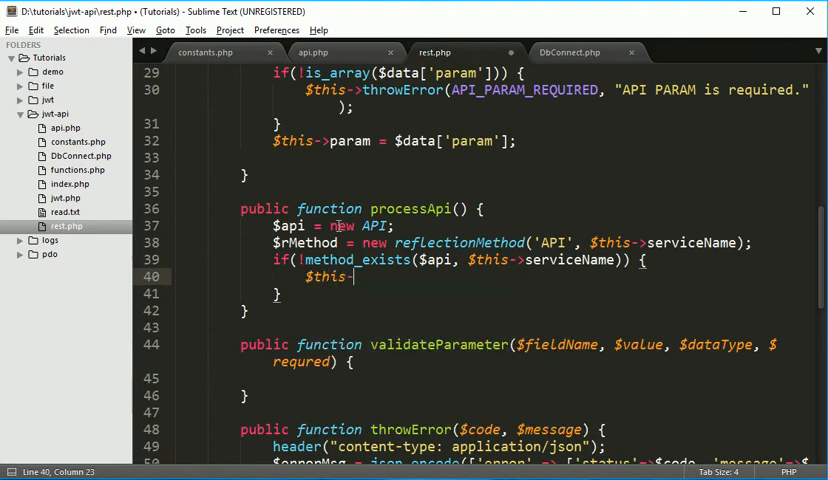
type("e")
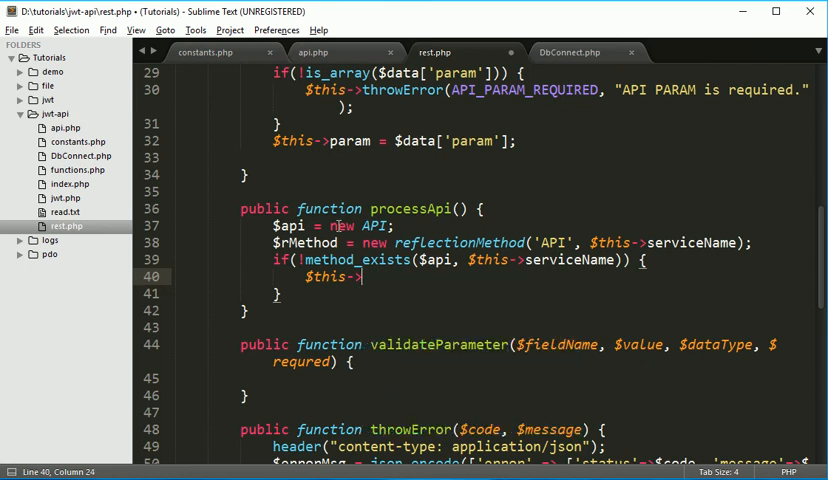
type("throwError")
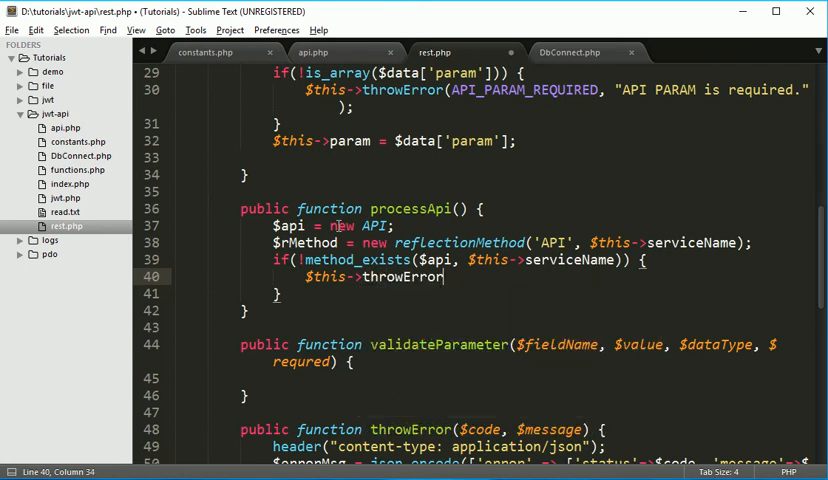
type("();")
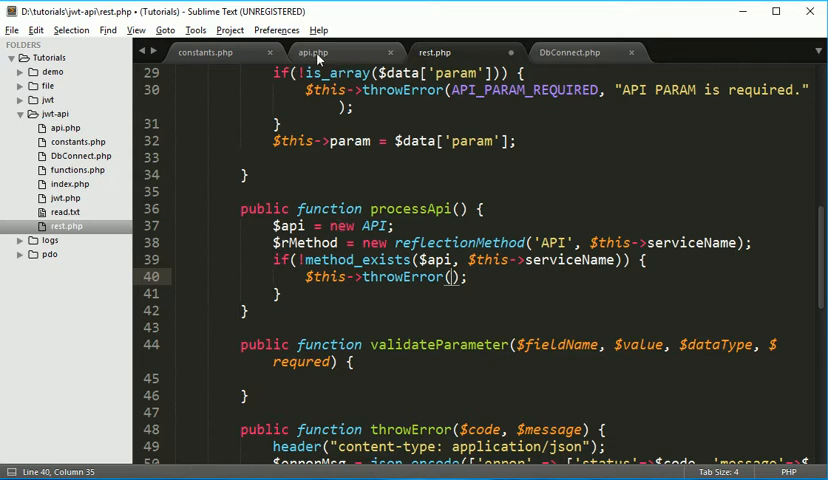
Step: Look up API_DOST_NOT_EXIST in constants.php and pass it with "API does not exist."
left_click(205, 52)
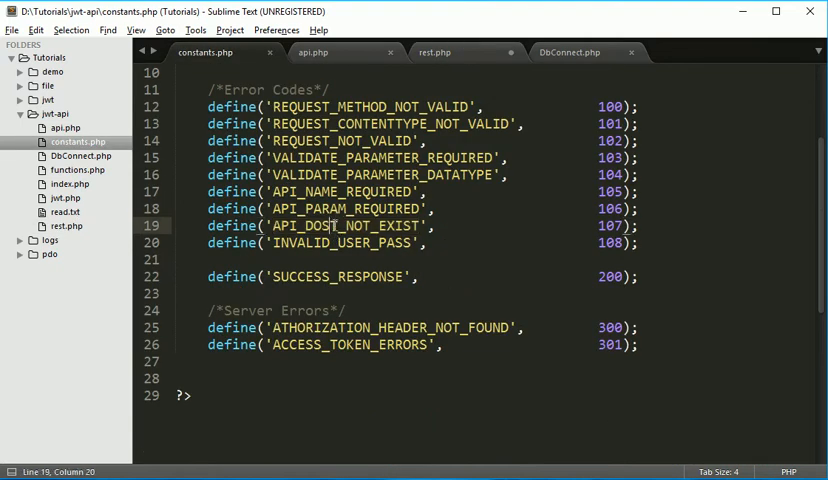
left_click(313, 52)
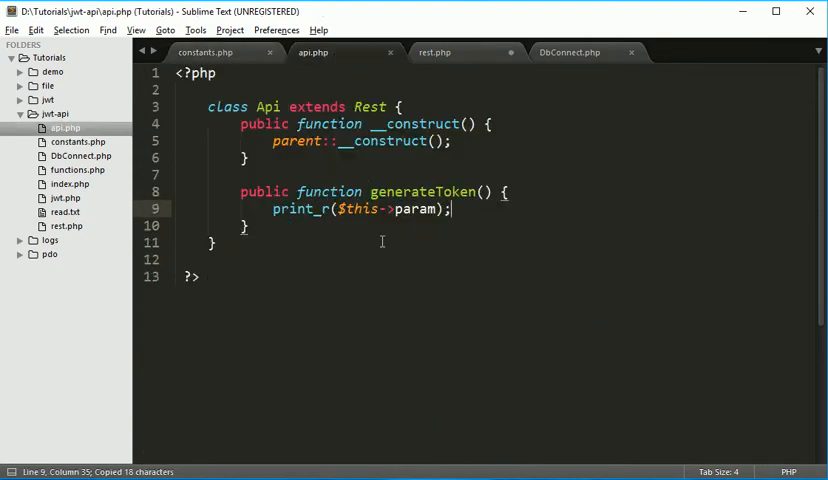
left_click(434, 52)
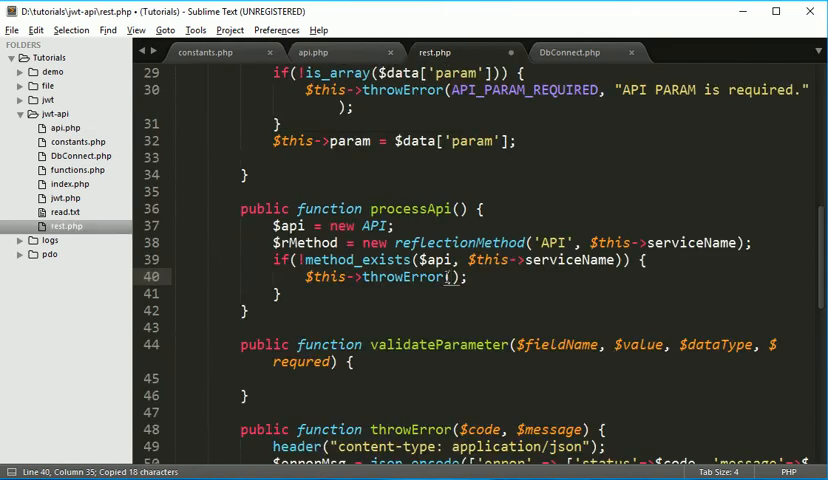
type("API_DOST_NOT_EXIST")
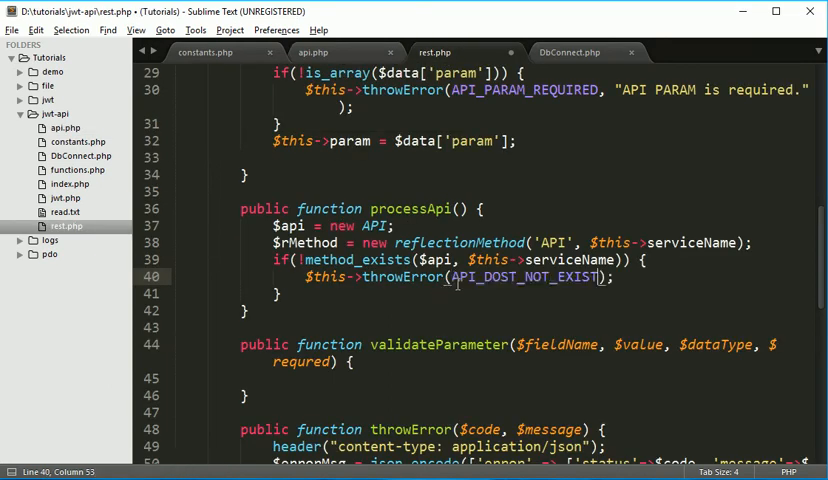
type(", \"")
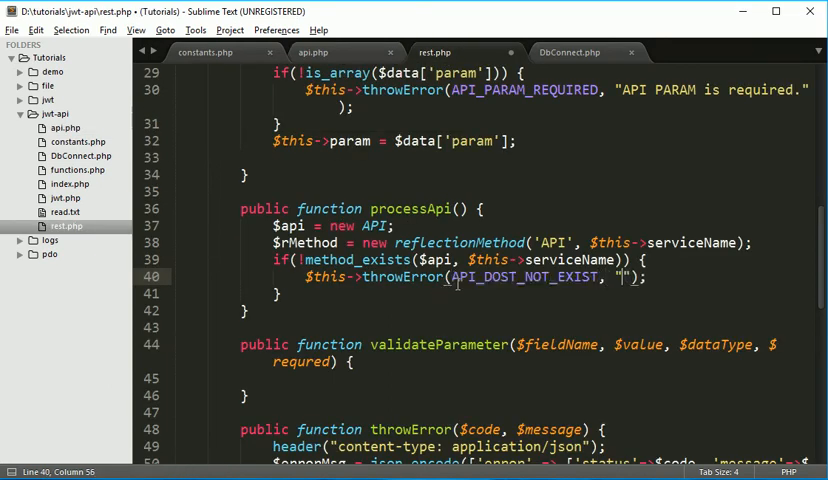
type("API")
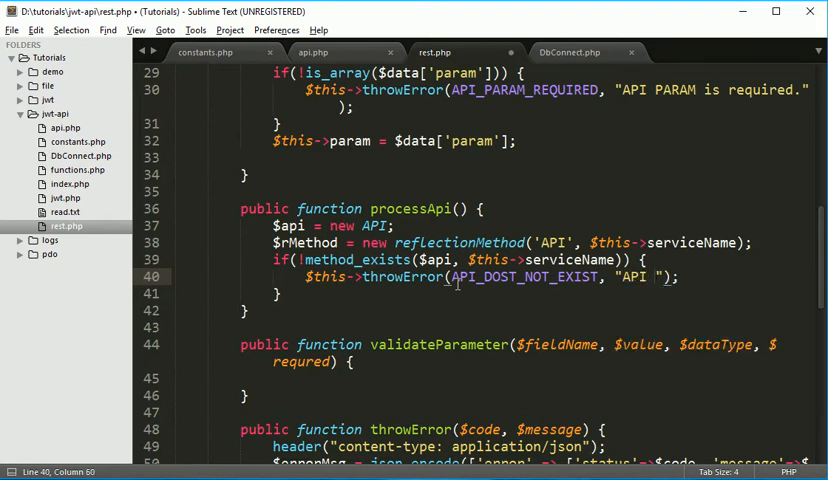
type("does not exist.")
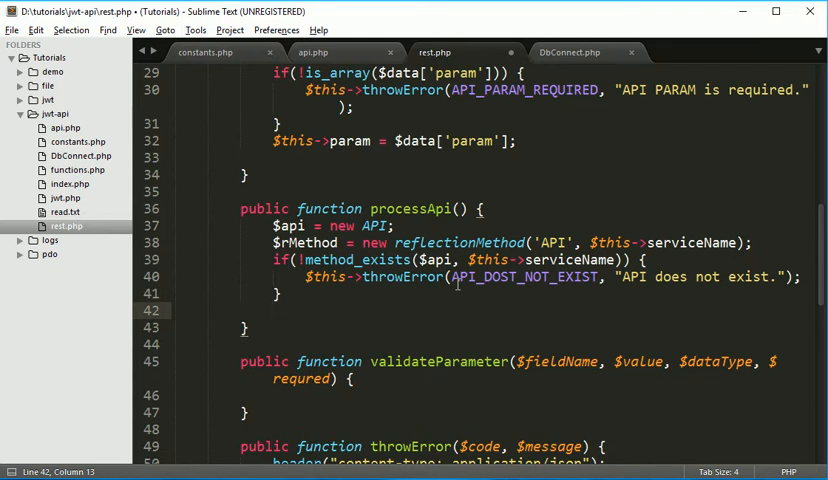
Step: Add $rMethod->invoke($api); after the if block in processApi
type("$r")
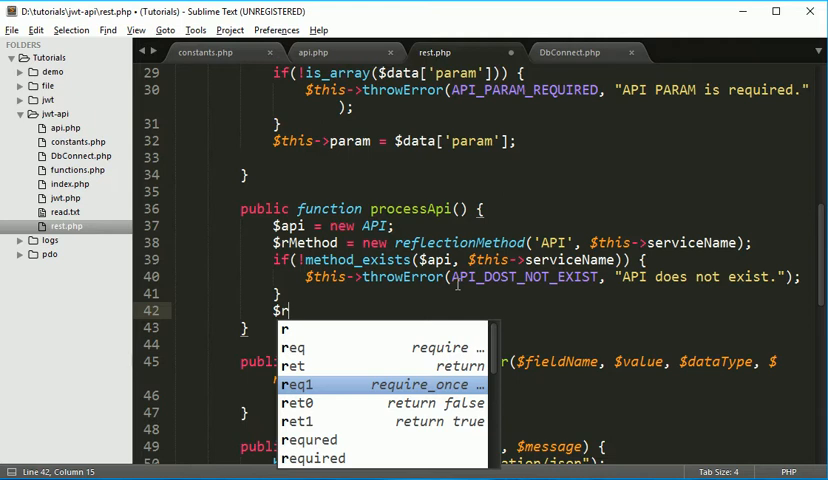
type("Method->")
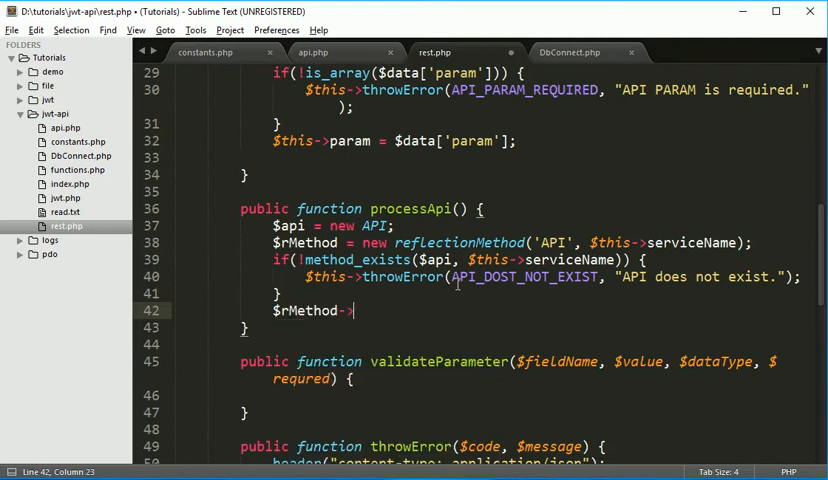
type("invi")
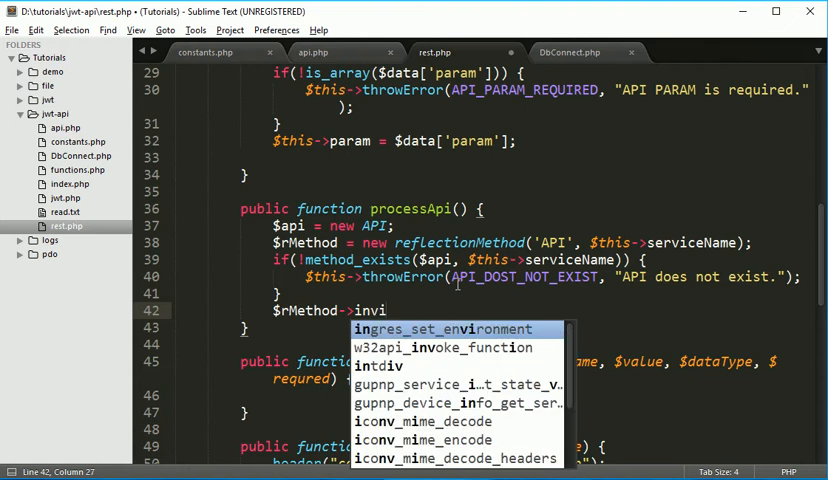
type("oke(")
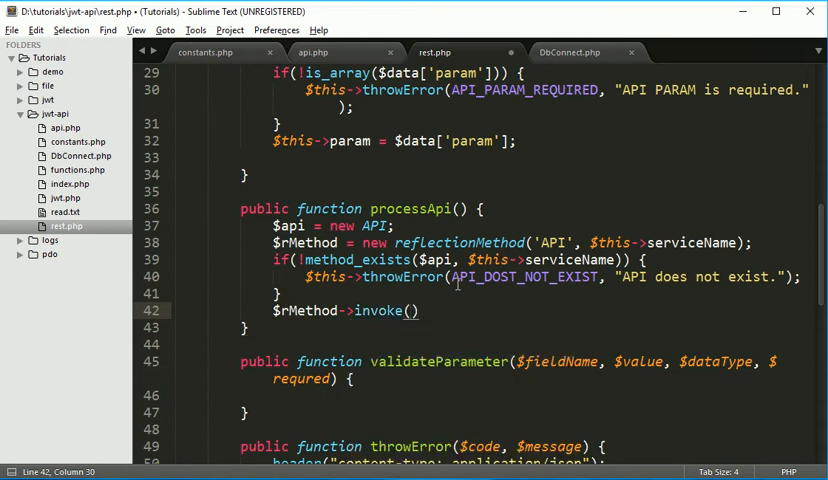
type("$")
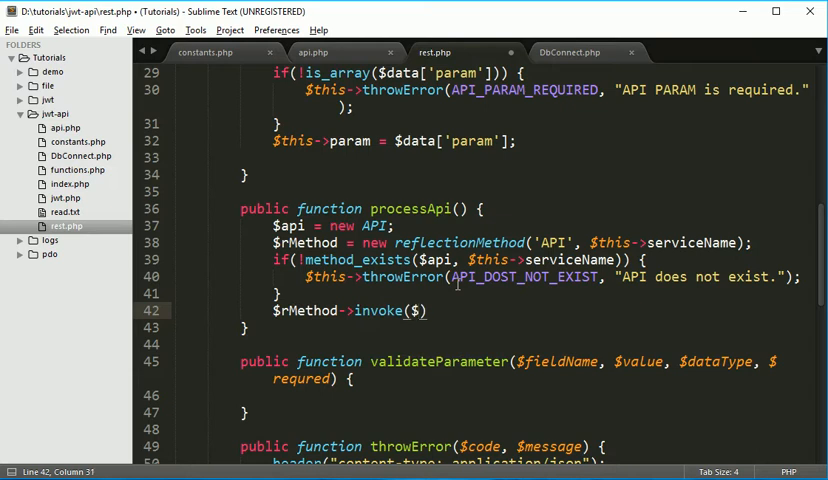
type("api")
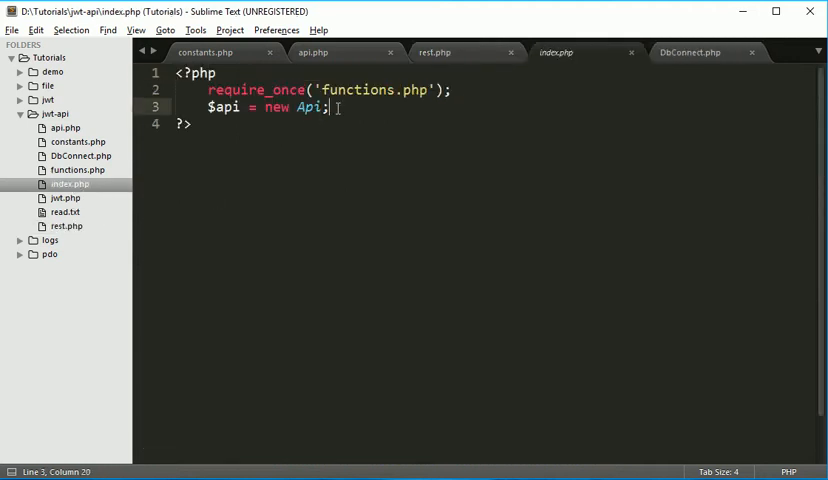
Step: Add $api->processApi(); on line 4 of index.php
type("$api->p")
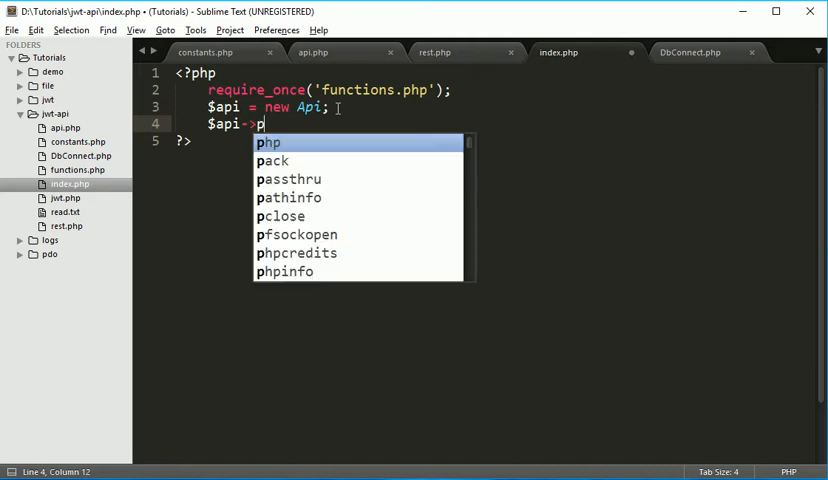
type("rocessA")
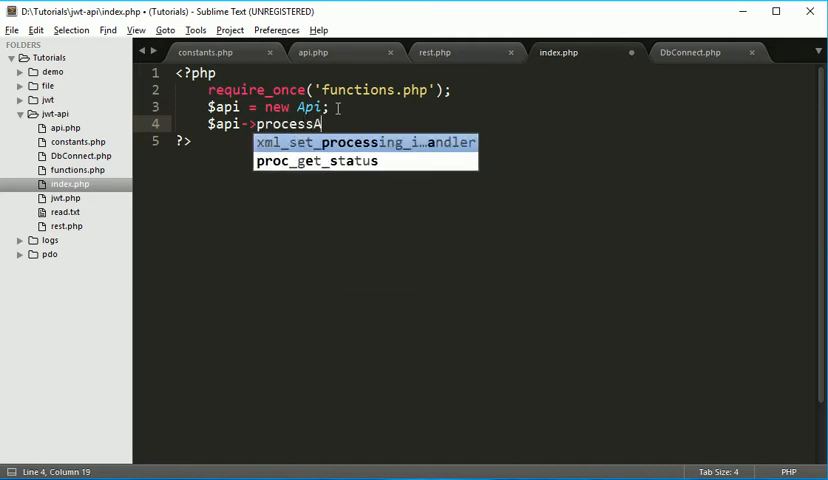
type("p")
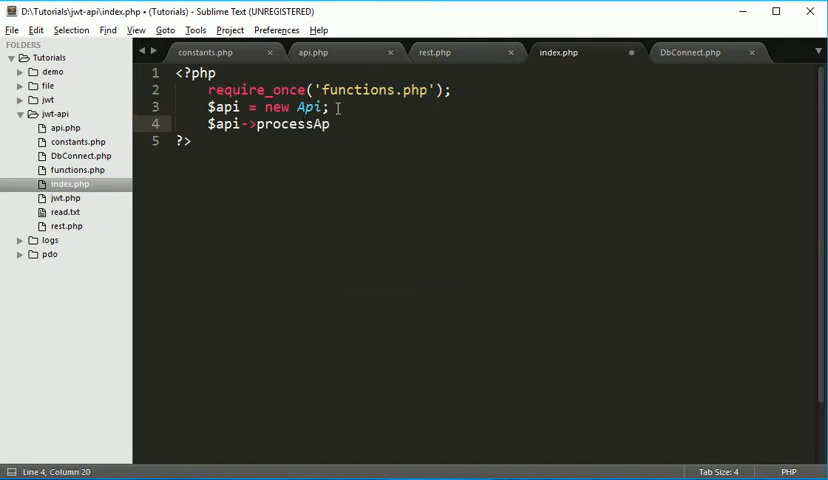
type("i()")
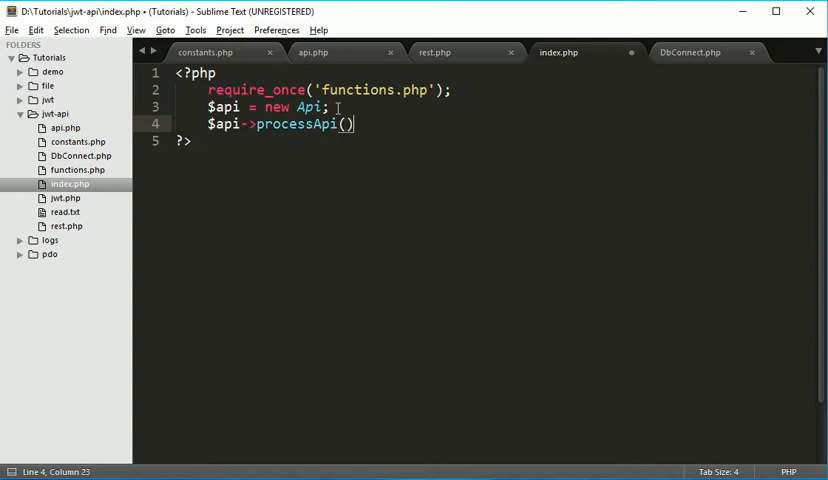
type(";")
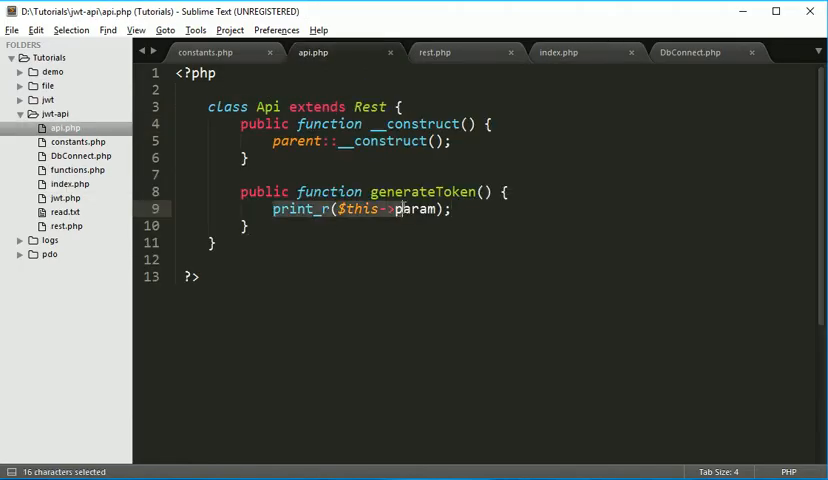
Step: Send the POST generateToken request and inspect the printed email and pass array
left_click(400, 208)
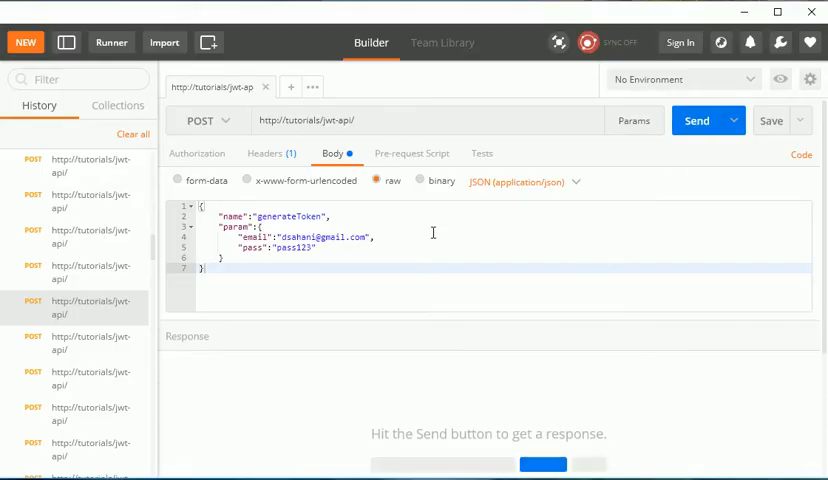
left_click(697, 120)
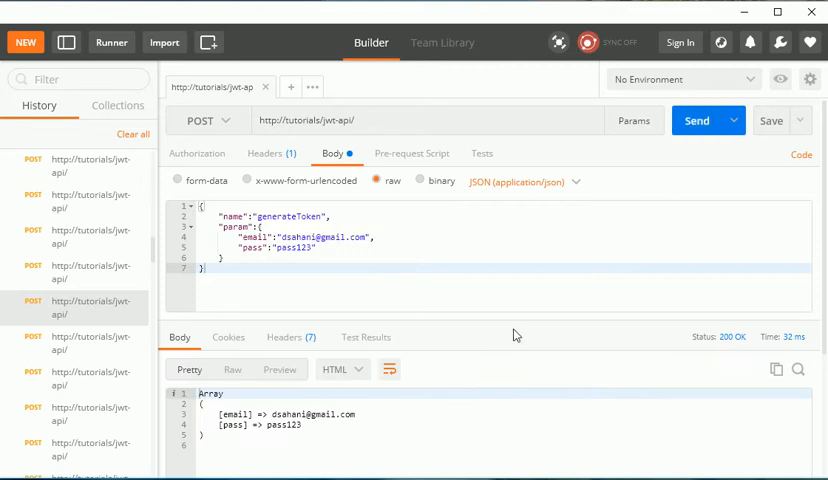
double_click(232, 414)
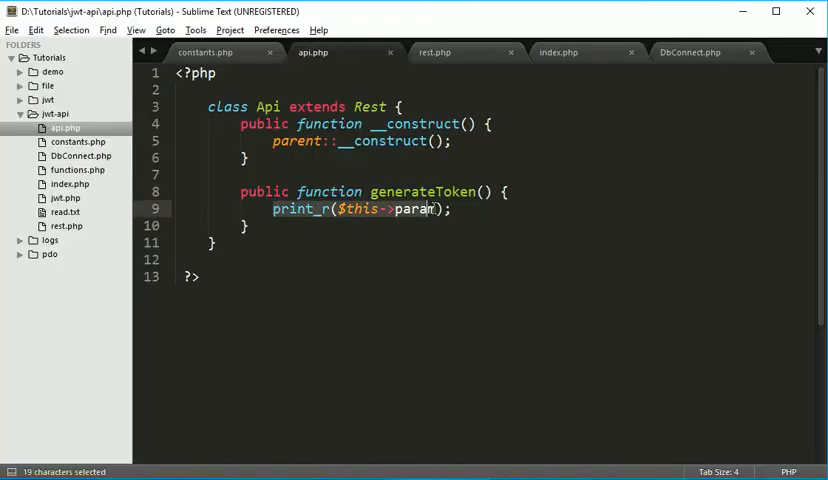
Step: Retype validateParameter's misspelled requred parameter as $required = true
key("Delete")
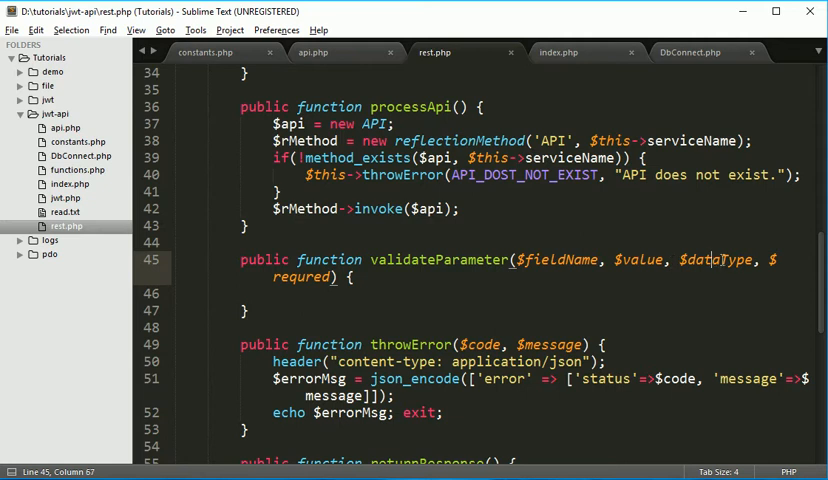
double_click(301, 277)
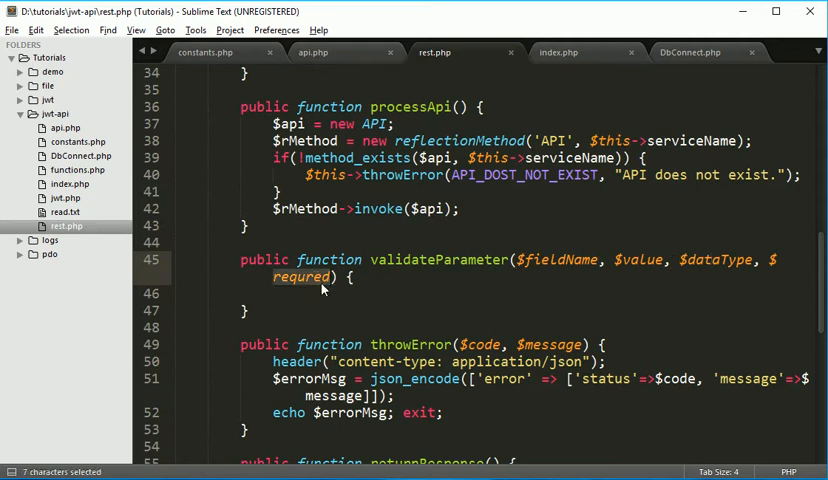
mouse_move(318, 288)
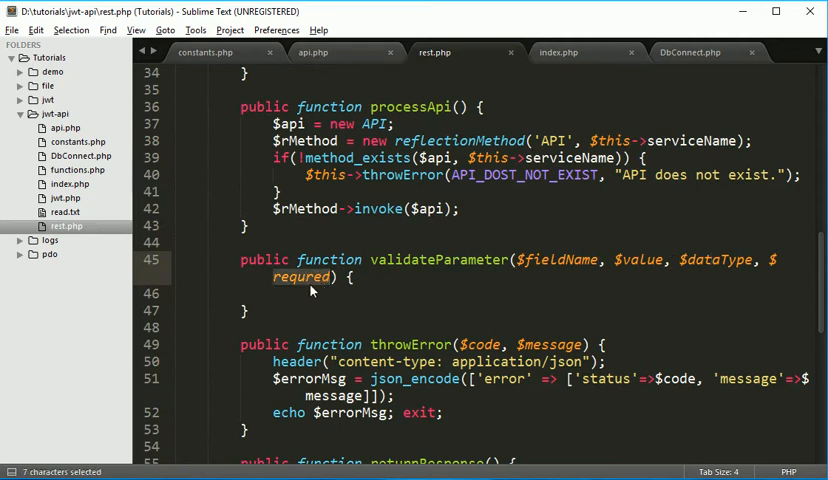
type("re")
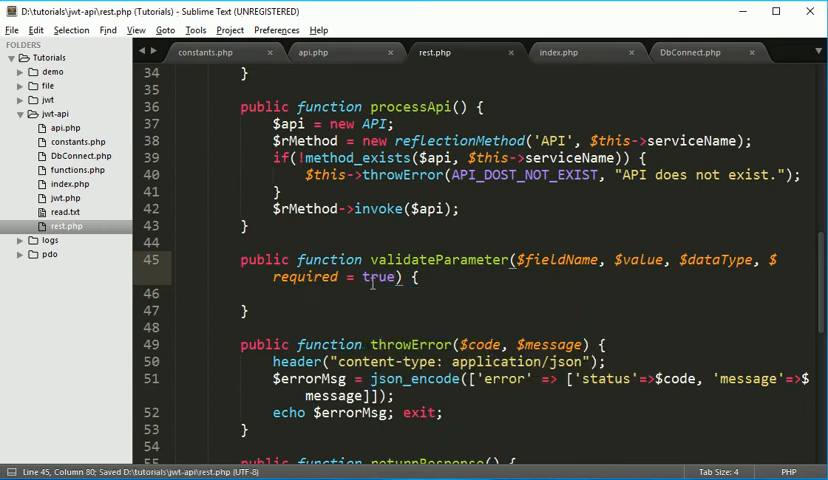
double_click(437, 259)
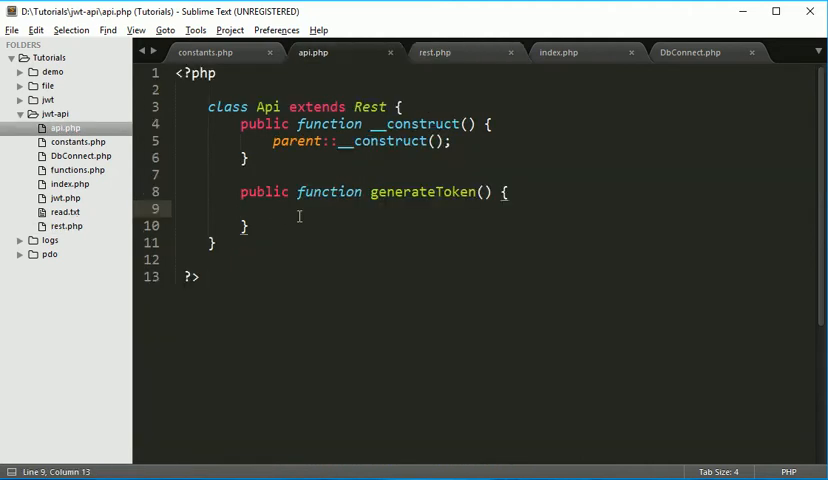
Step: In generateToken, begin $email = $this->validateParameter('user', $this->param['email'], with the third argument still open
type("$")
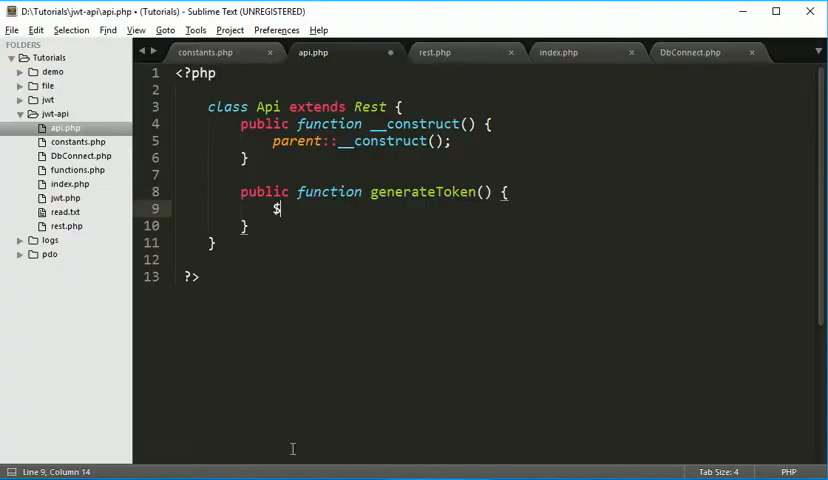
type("user =")
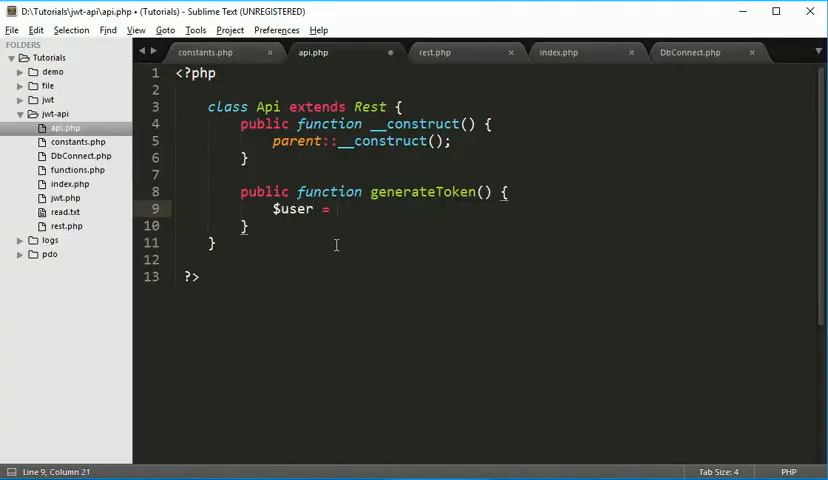
type("$this")
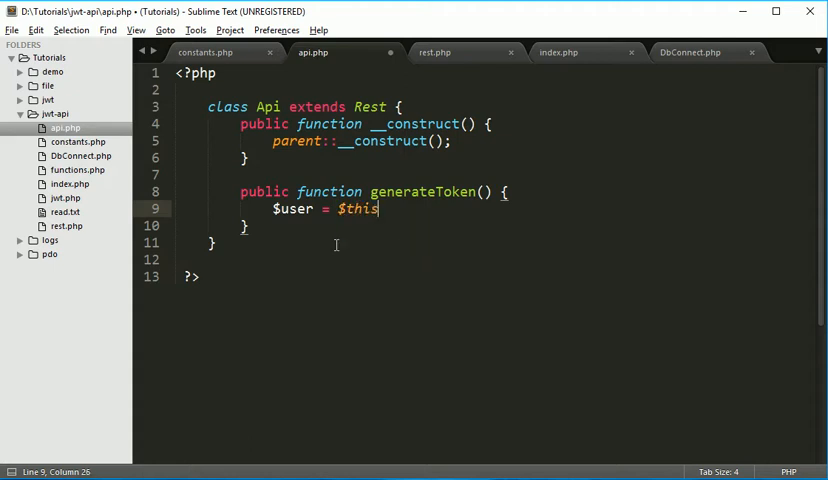
type("->va")
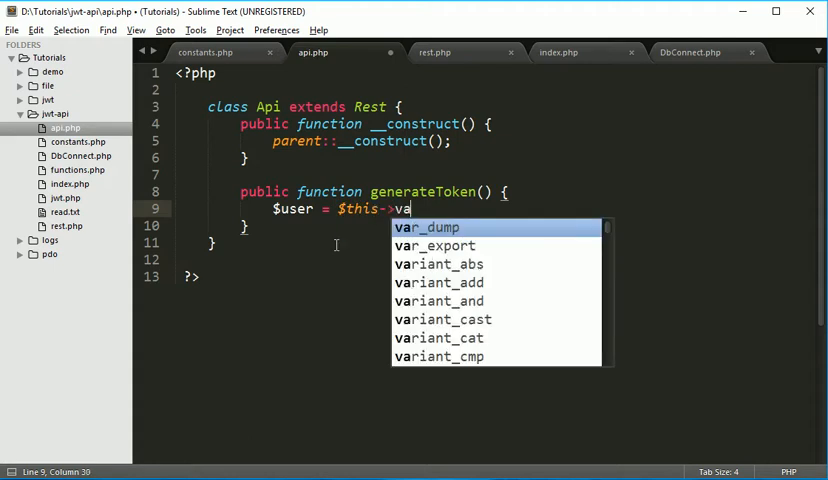
type("lidat")
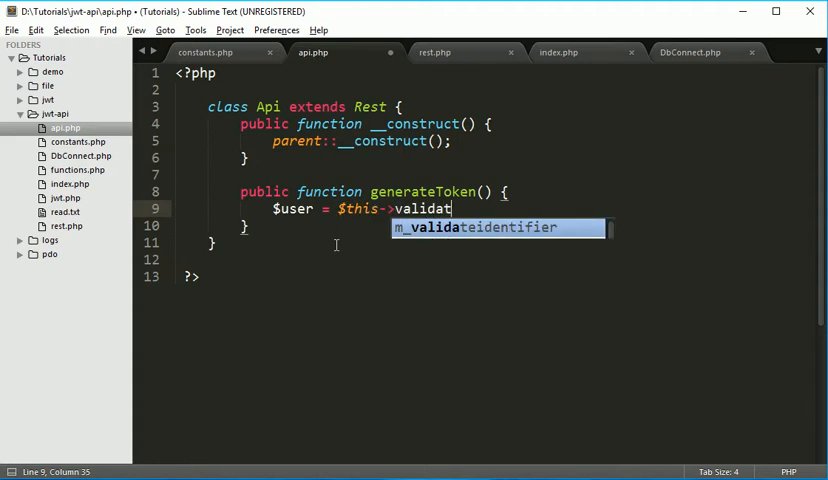
type("eParame")
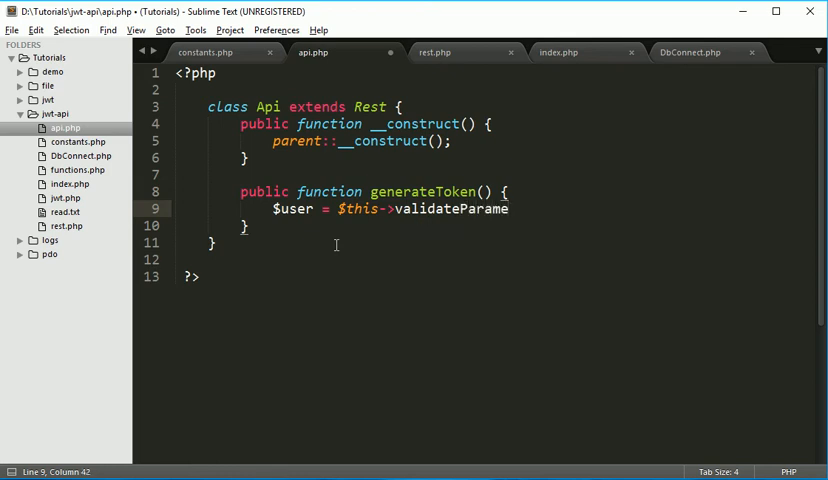
type("ter()")
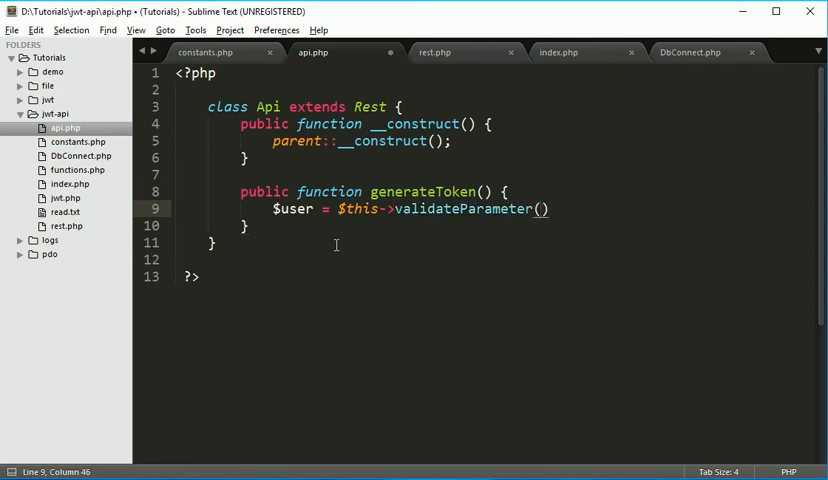
type("'")
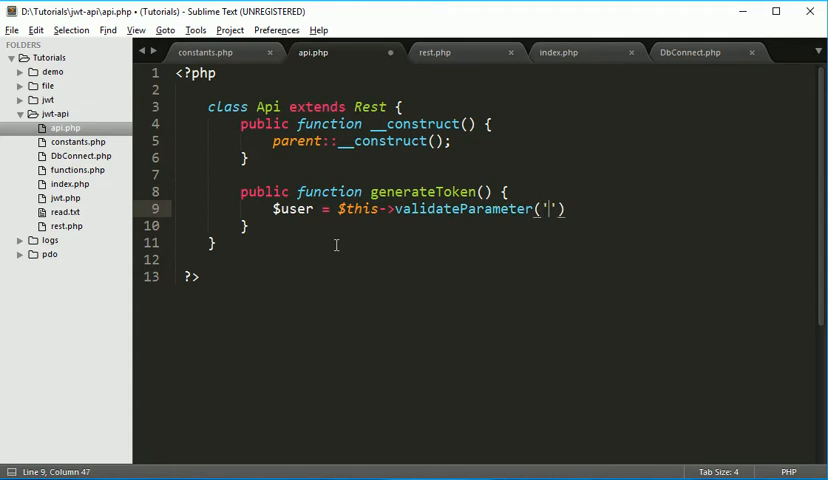
type("user")
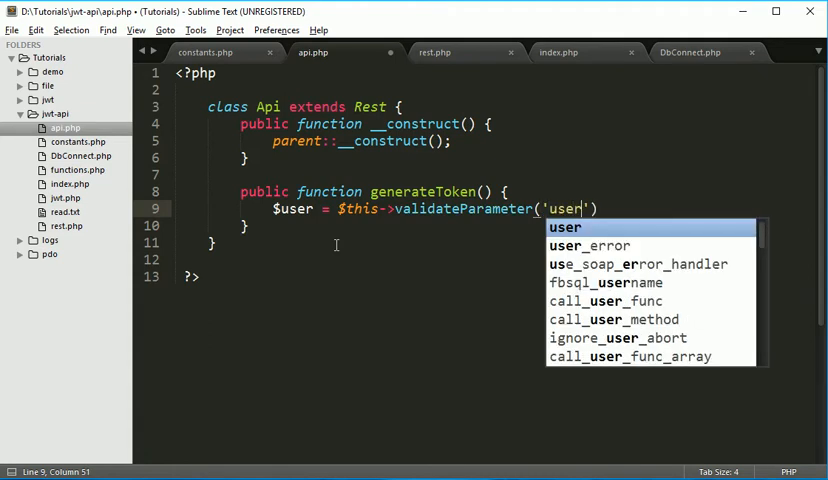
type("',")
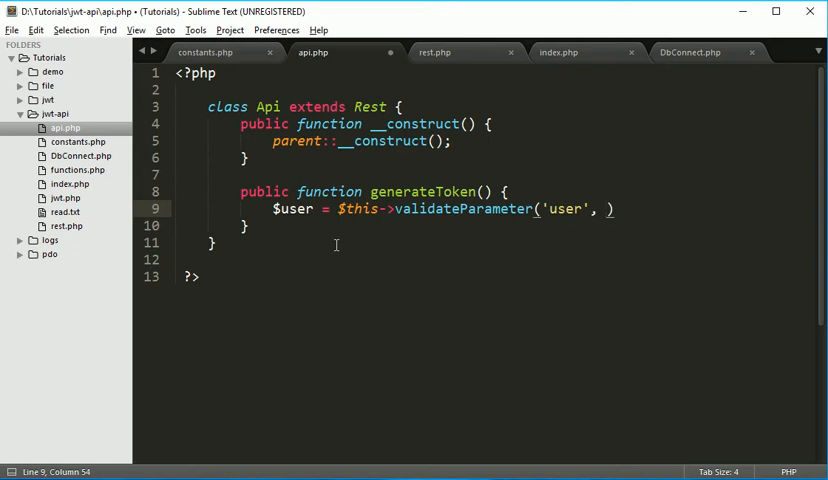
type("$this->")
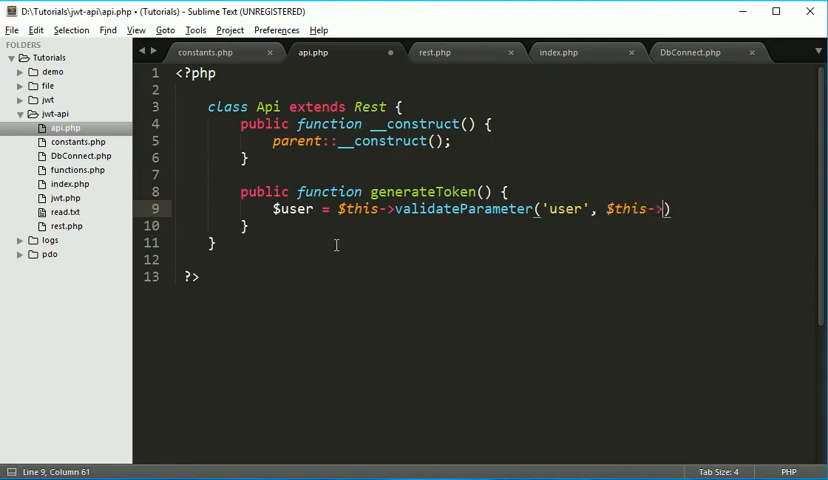
type("param")
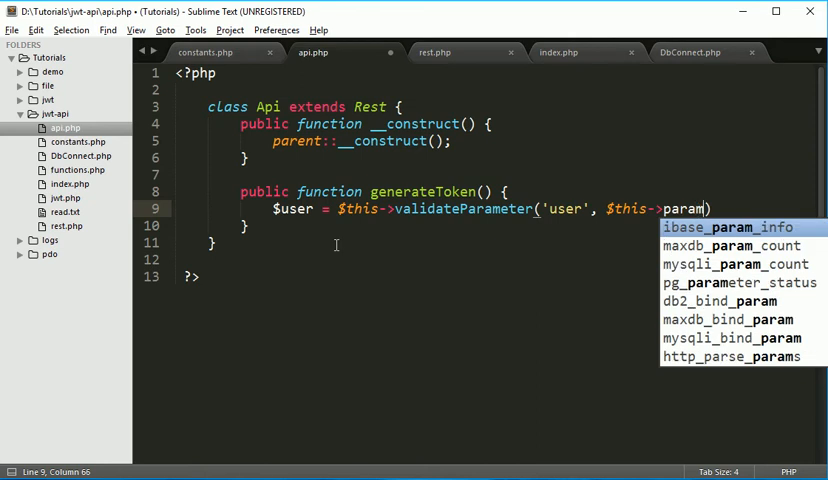
type("['']")
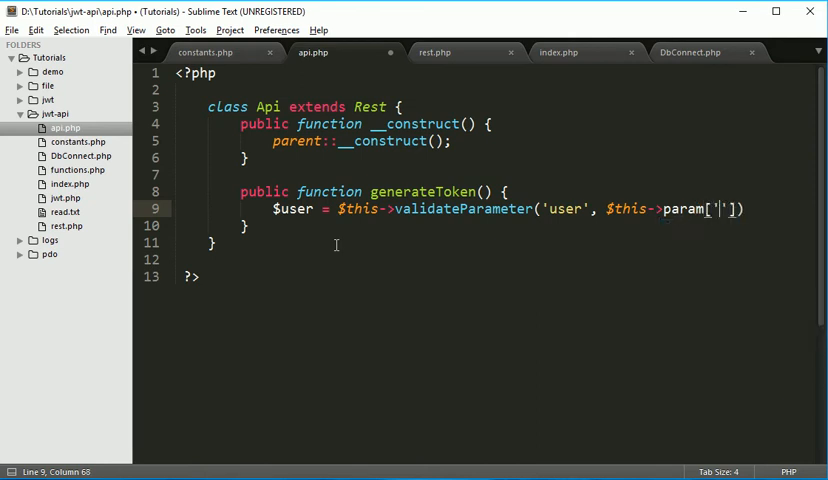
type("email")
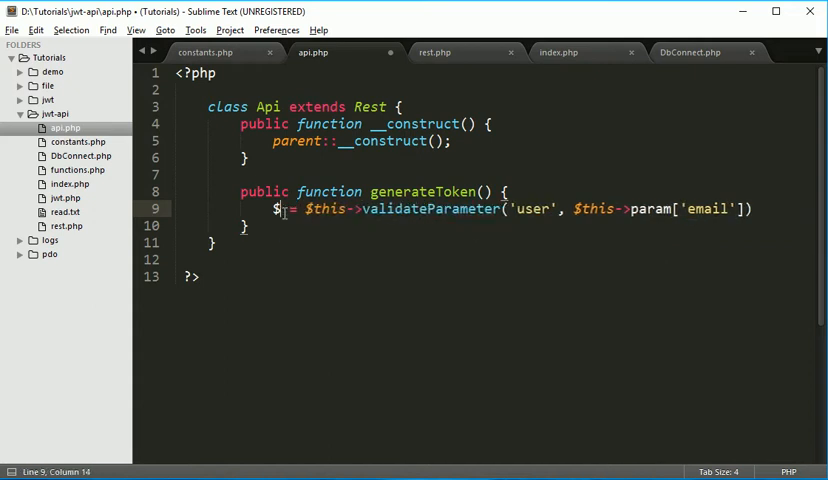
type("email")
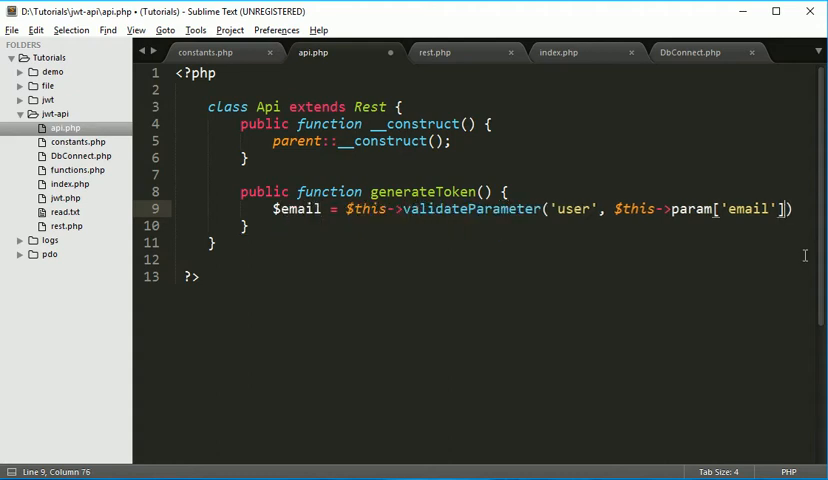
type(",")
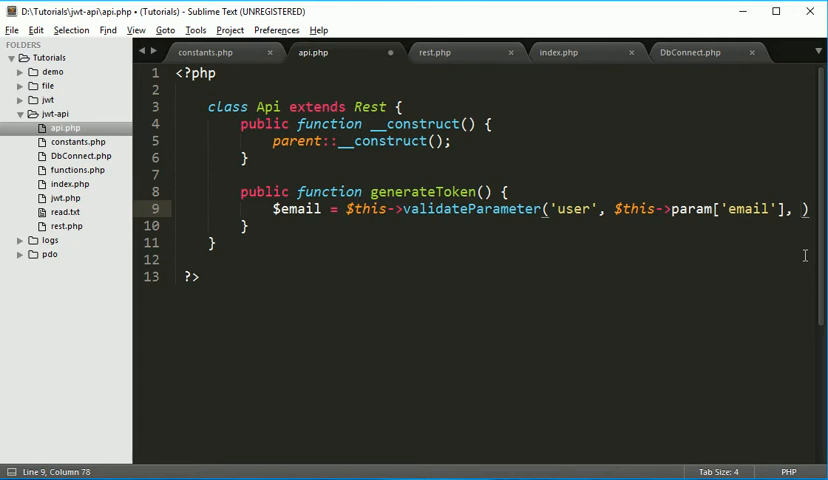
mouse_move(675, 127)
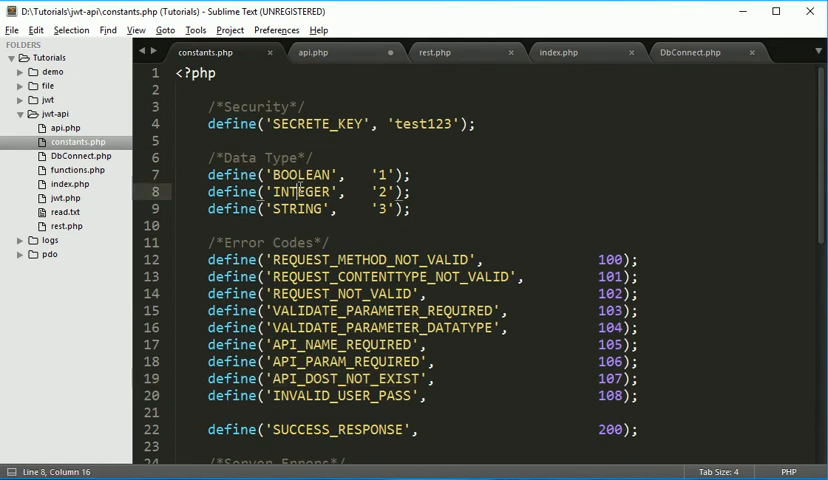
Step: Copy STRING from constants.php and pass it as the third argument, ending with a semicolon
double_click(291, 208)
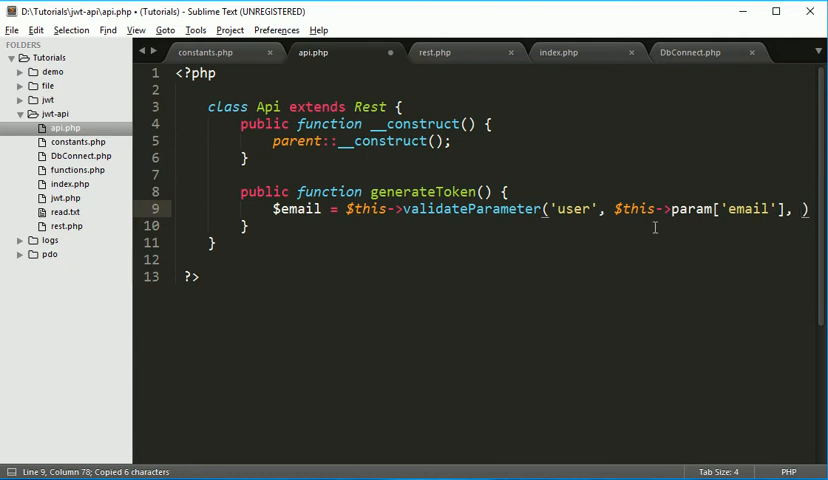
type("STRING")
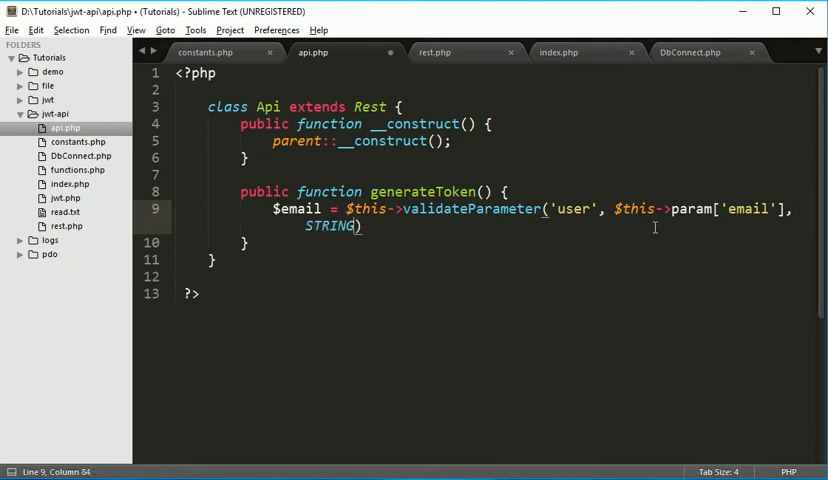
type(";")
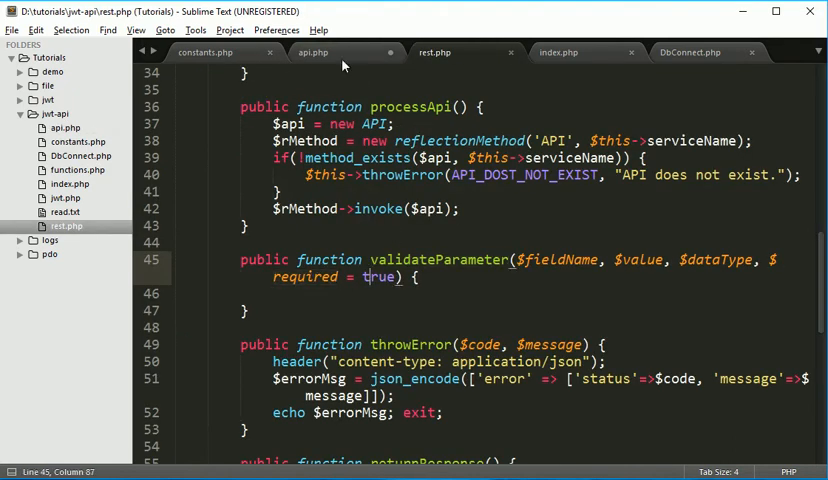
left_click(312, 52)
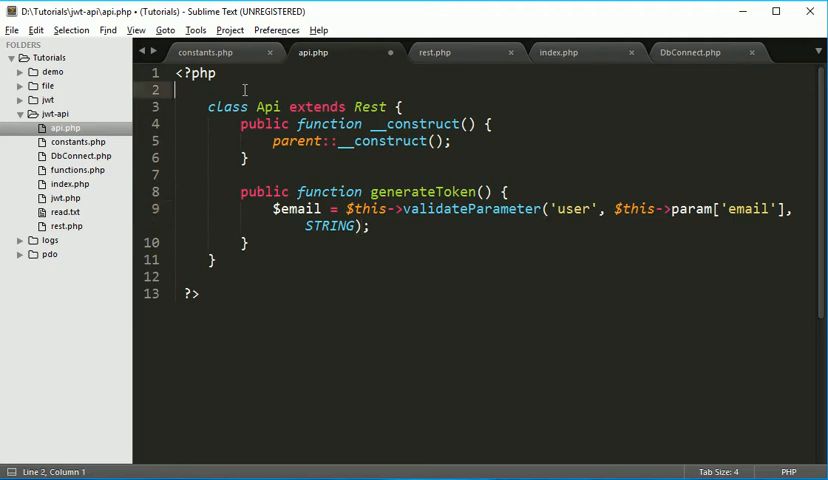
Step: Review rest.php, then save api.php
left_click(434, 52)
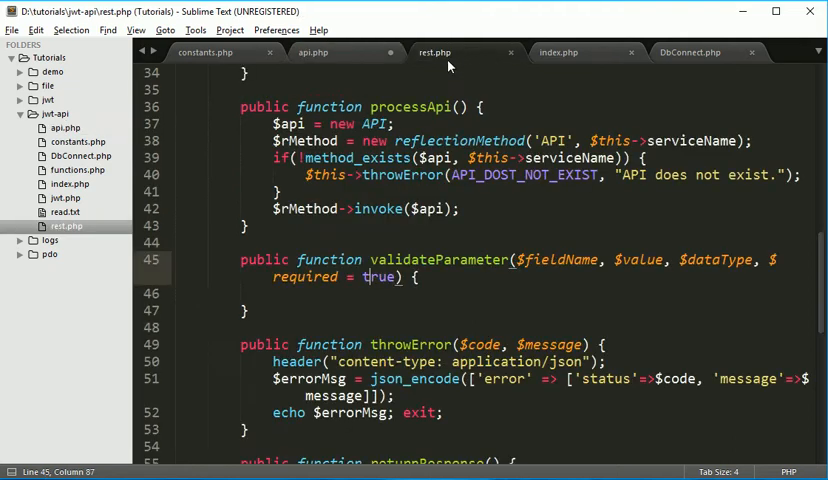
scroll("up", 3)
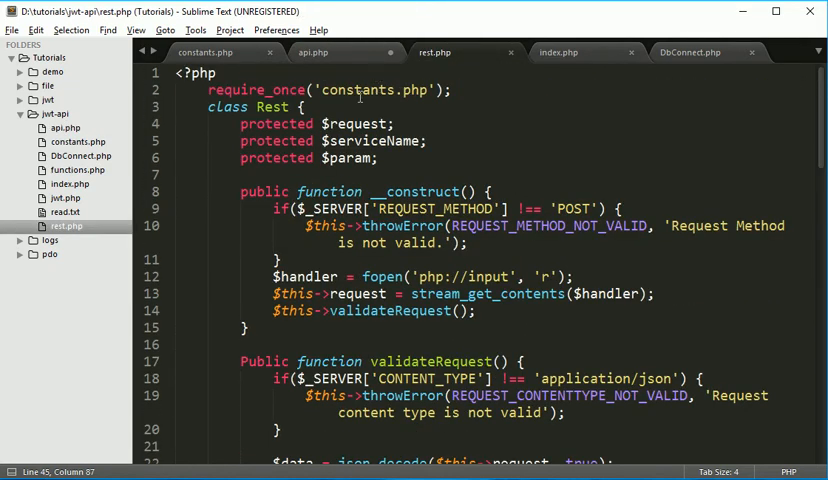
left_click(313, 52)
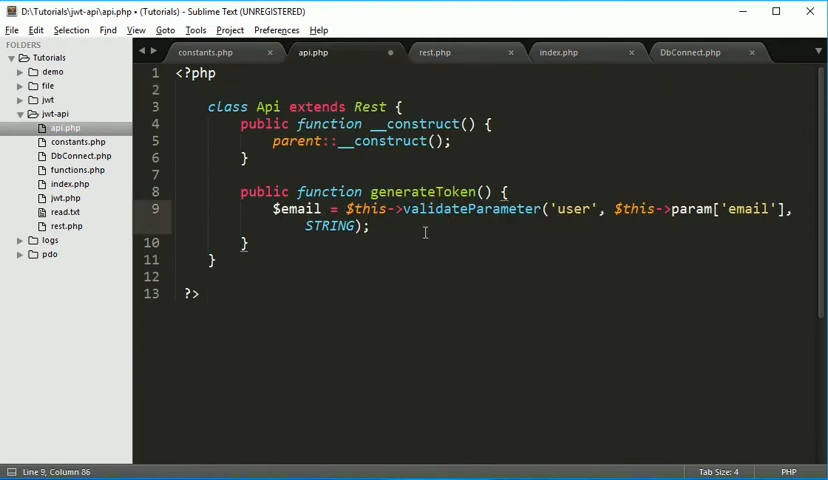
key("ctrl+s")
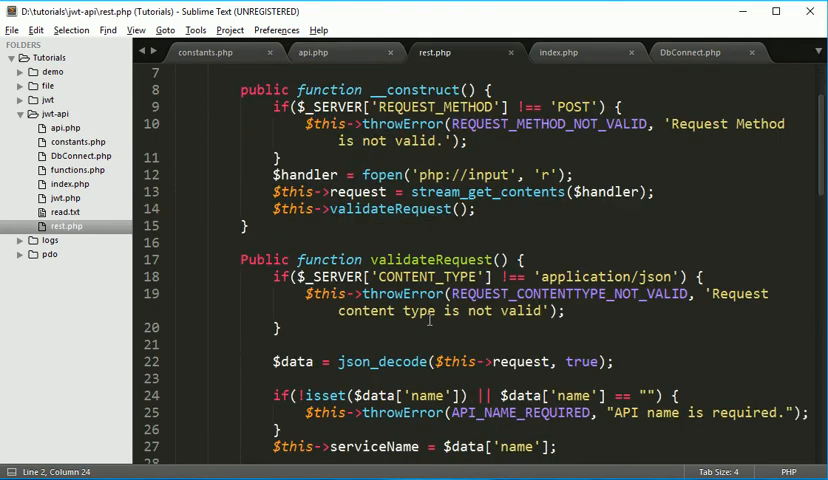
Step: Change the validateParameter field name in generateToken from 'user' to 'email'
scroll("down", 3)
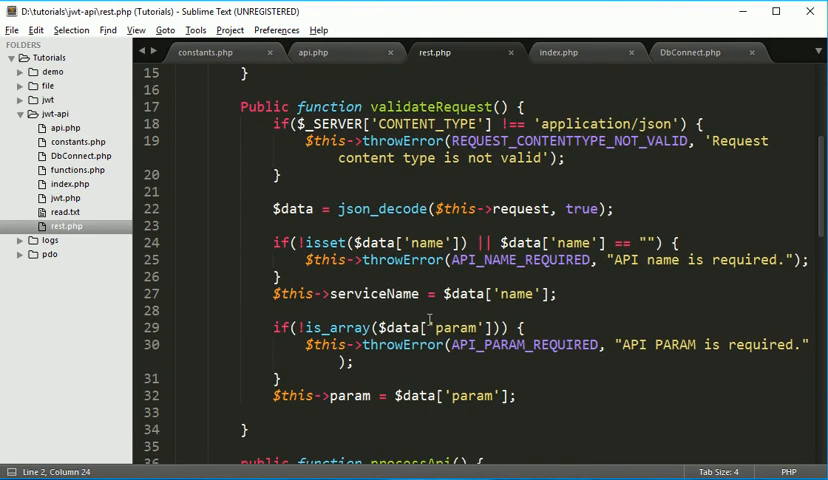
left_click(313, 52)
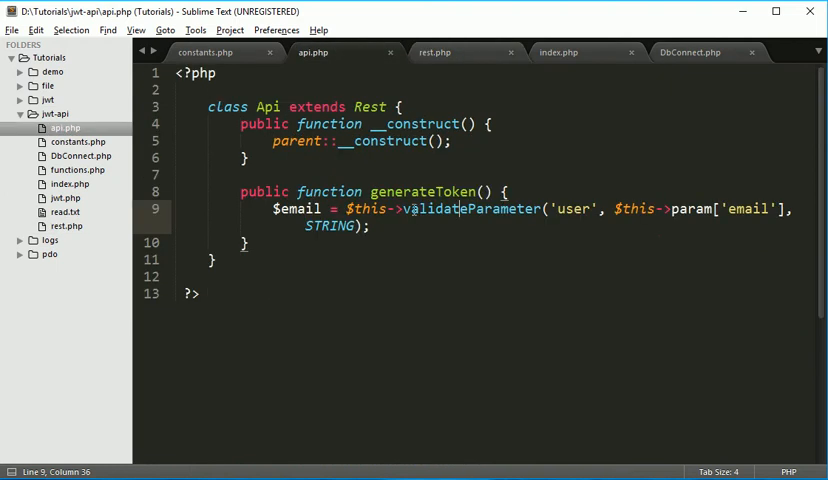
double_click(572, 208)
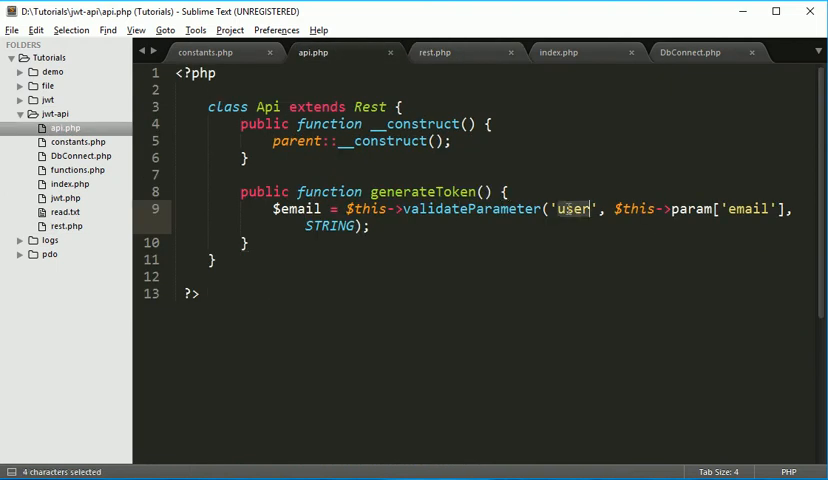
type("e")
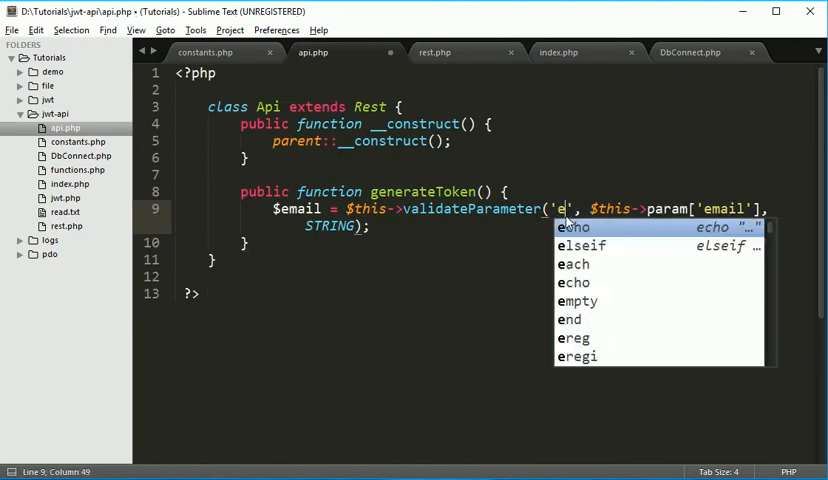
type("mail")
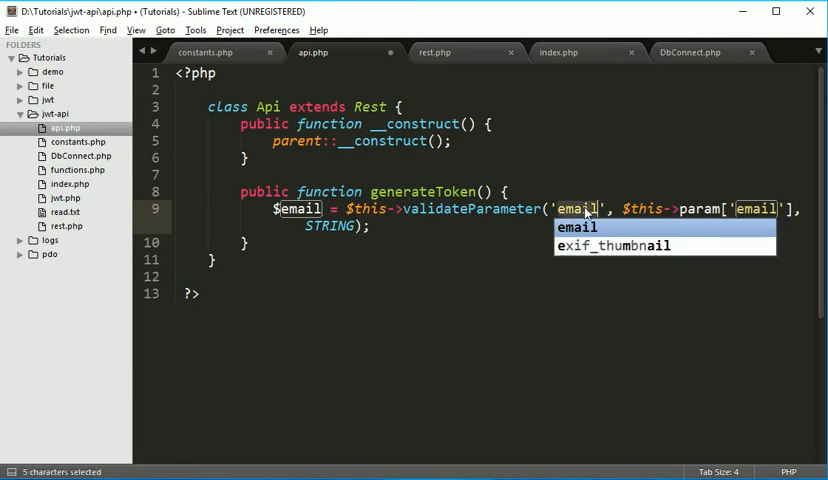
left_click(585, 209)
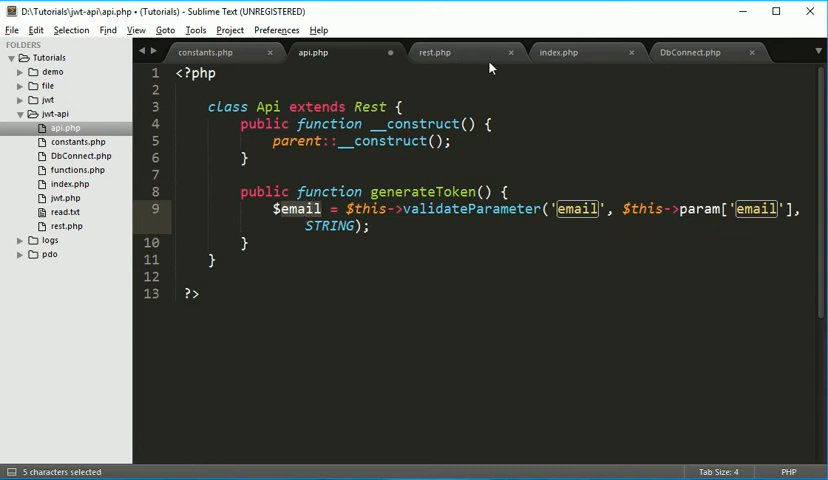
left_click(435, 52)
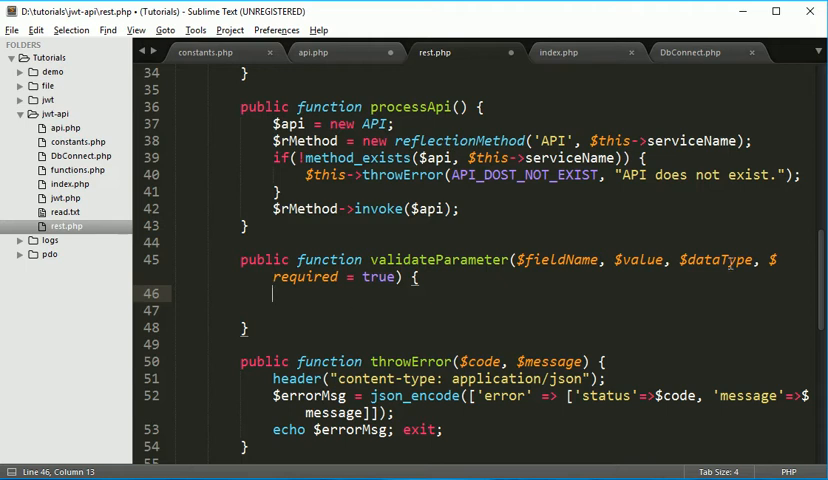
Step: Add the condition if($required == true && empty($value) == true) inside validateParameter
double_click(305, 277)
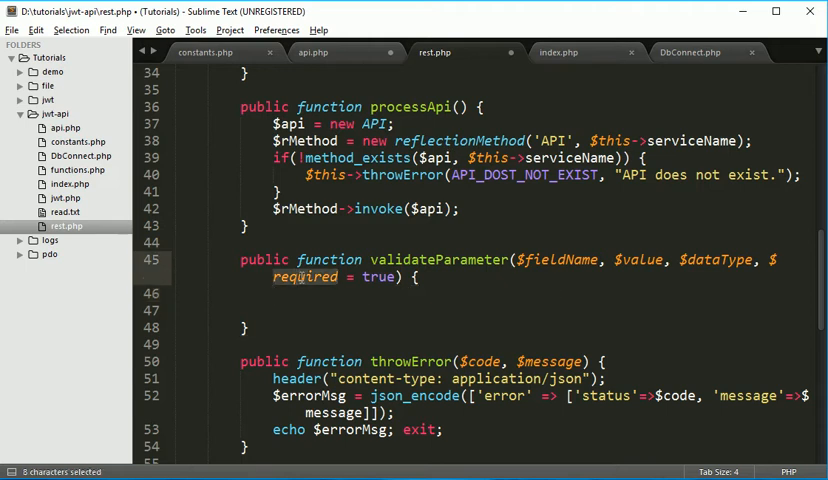
left_click(302, 293)
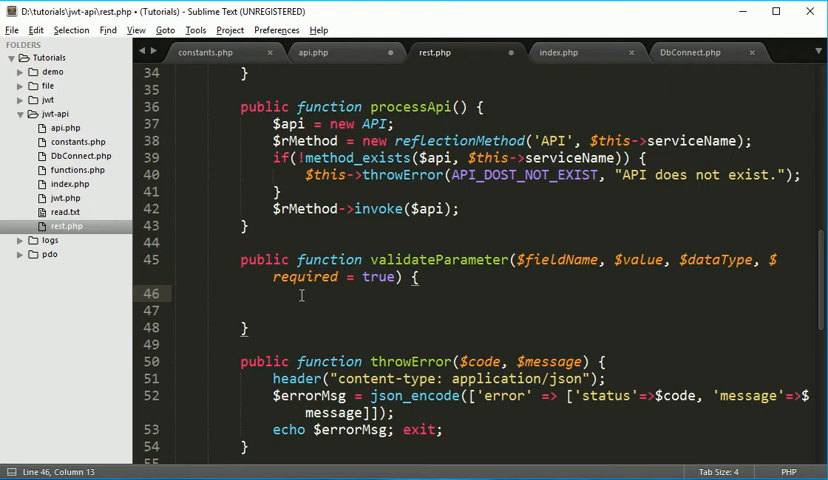
double_click(638, 259)
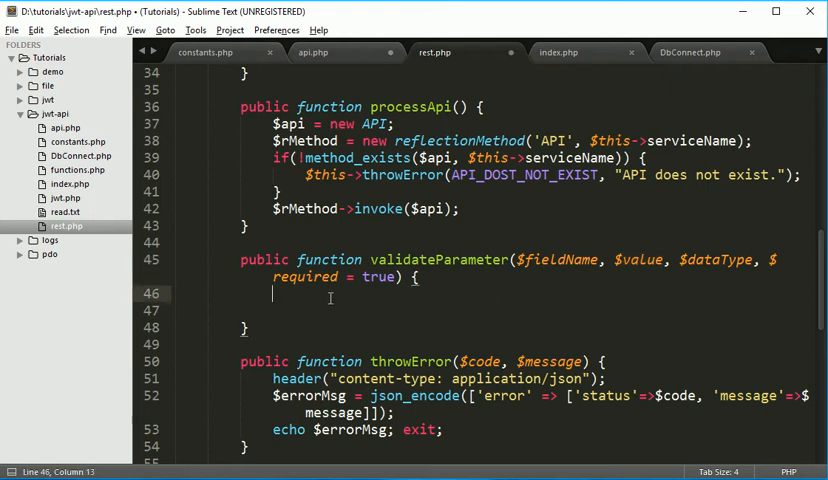
type("if(")
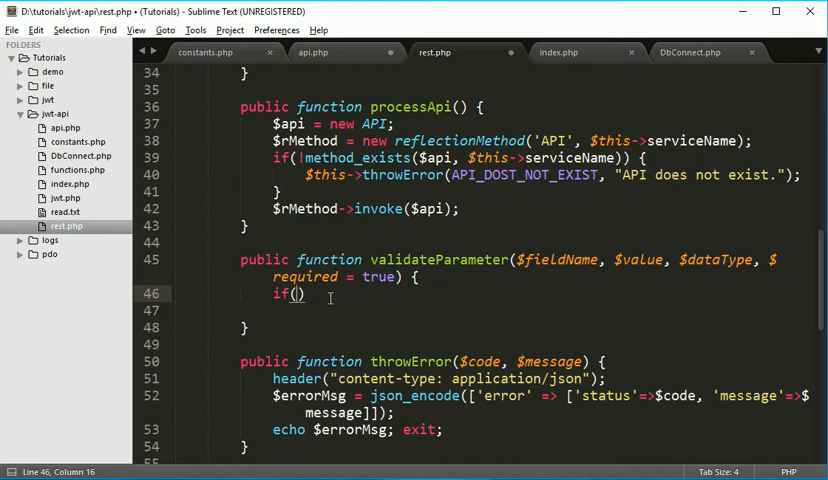
type("$")
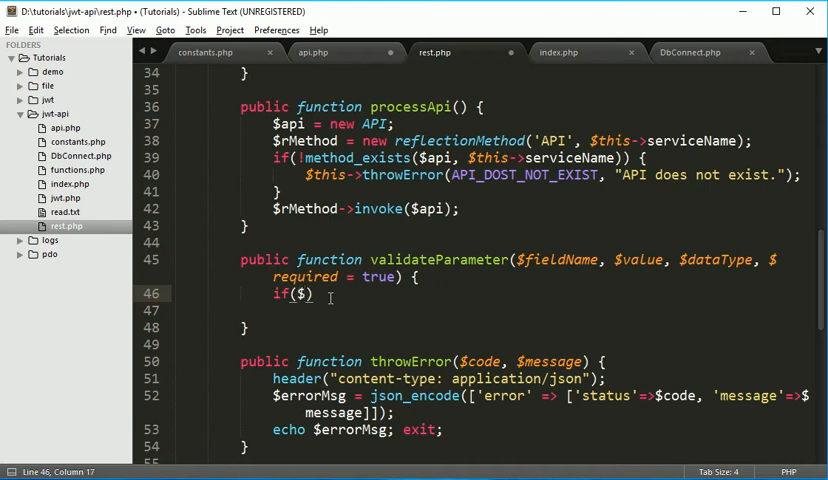
type("re")
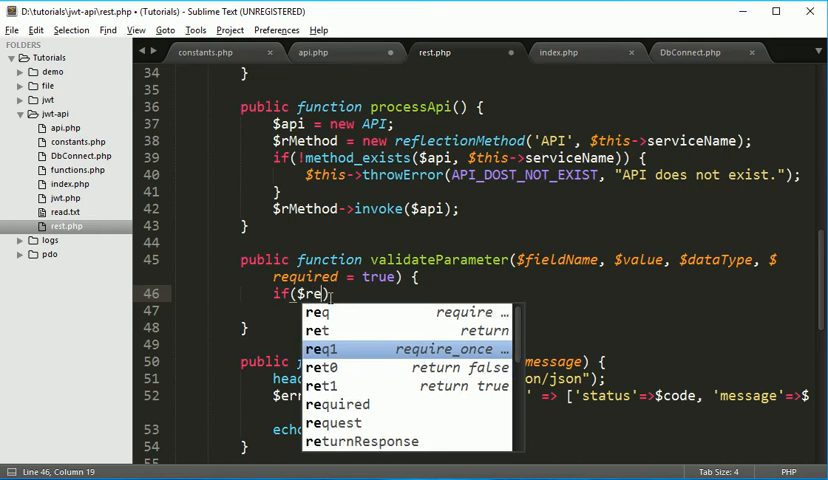
type("quired == true")
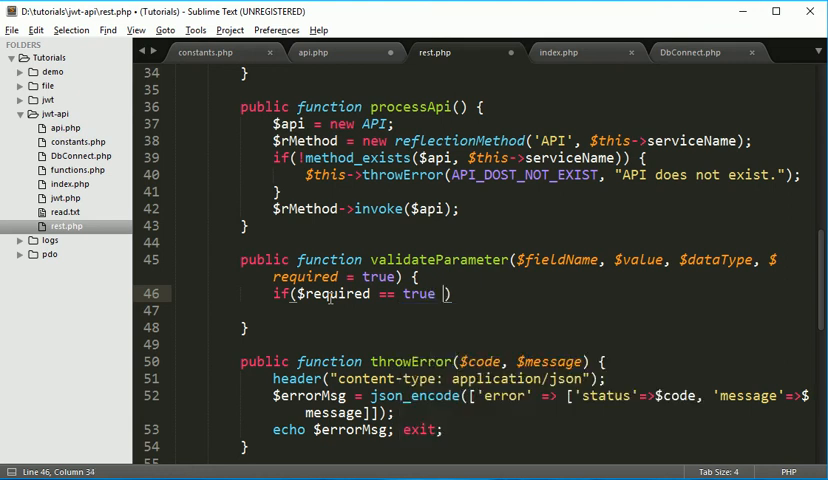
type("&&")
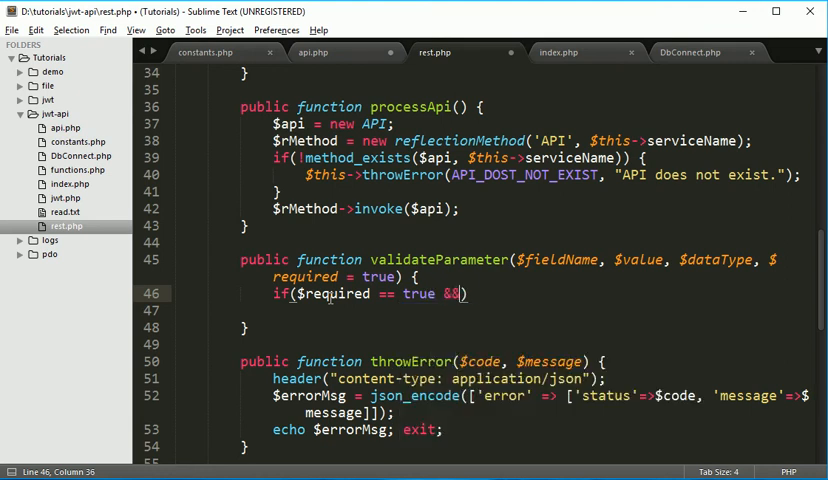
type("$value")
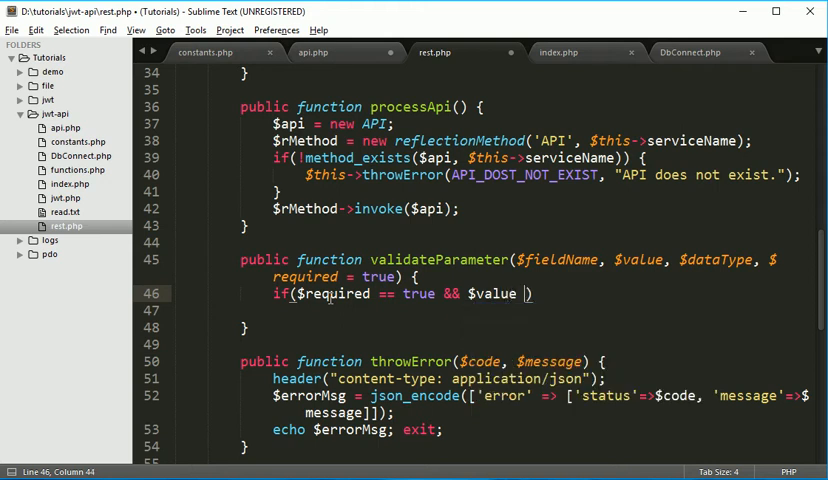
key("BackSpace")
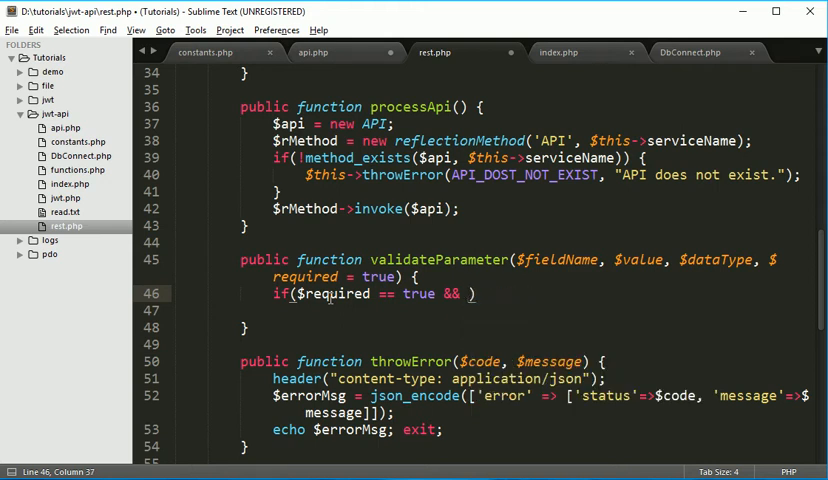
type("empty(var")
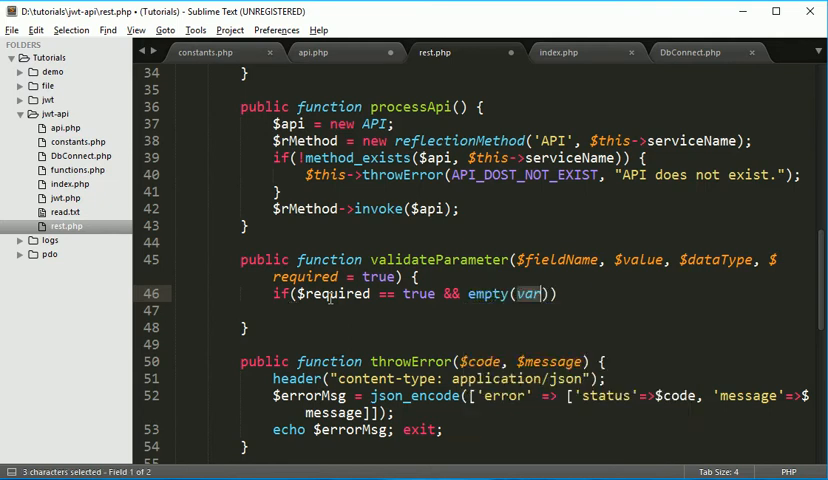
type("va")
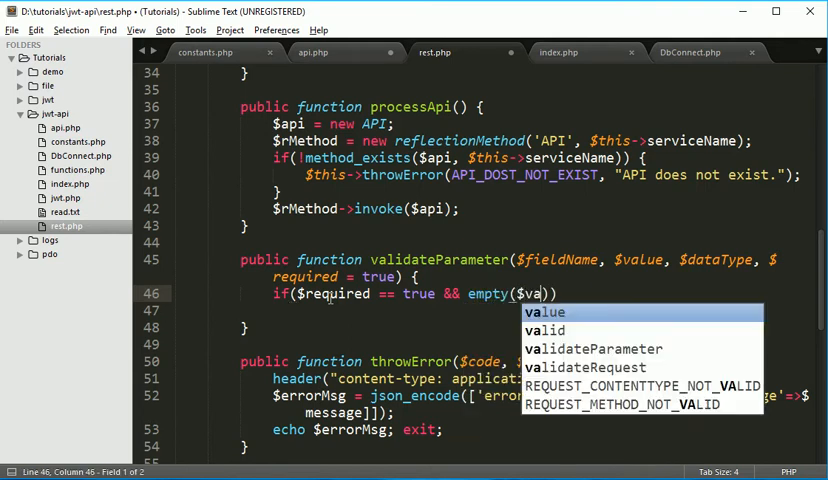
type("le")
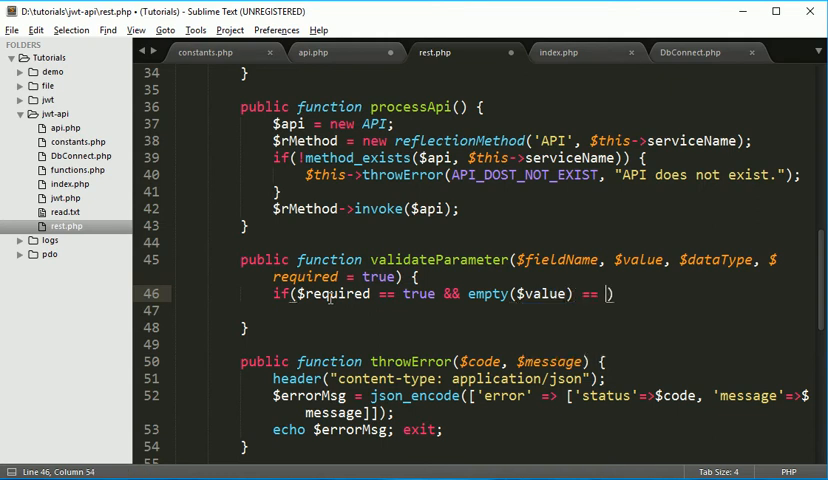
type("true")
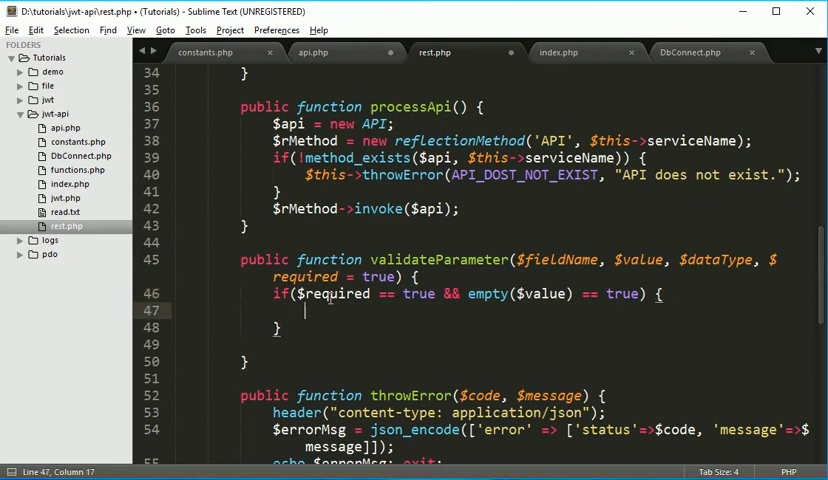
Step: Throw VALIDATE_PARAMETER_REQUIRED with "$fieldName parameter is required." and save rest.php
type("$")
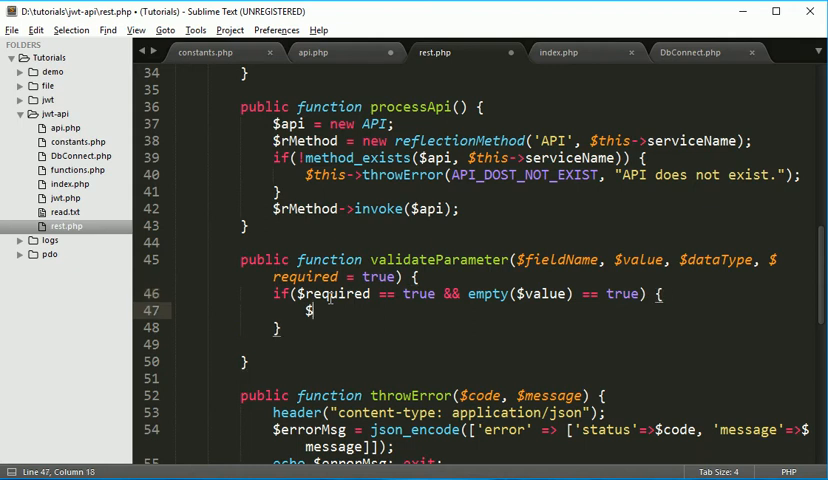
type("this->")
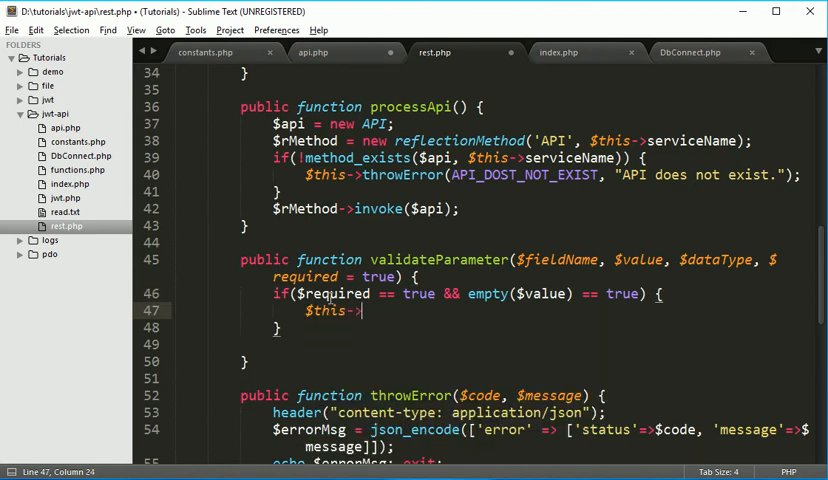
type("throwError")
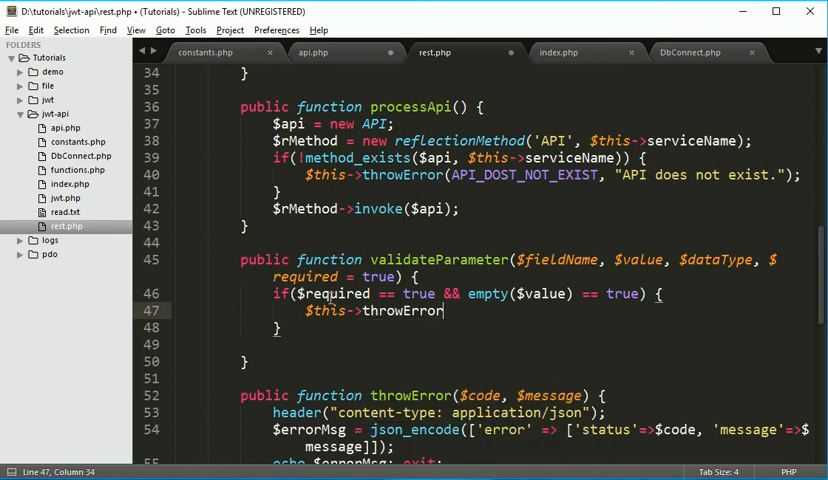
type("()")
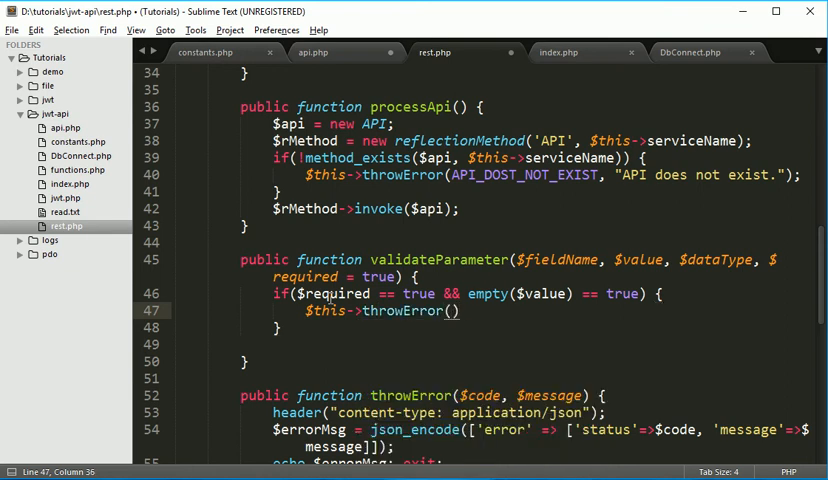
type(";")
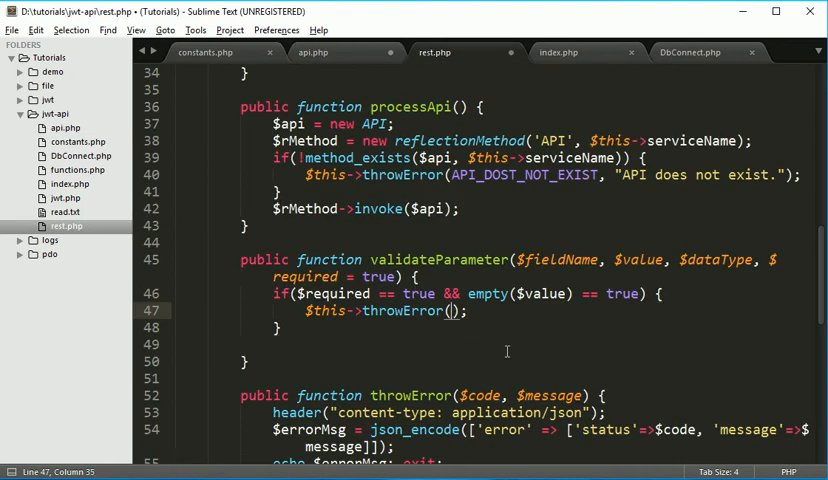
type("VALIDATE_PARAMETER_REQUIRED,")
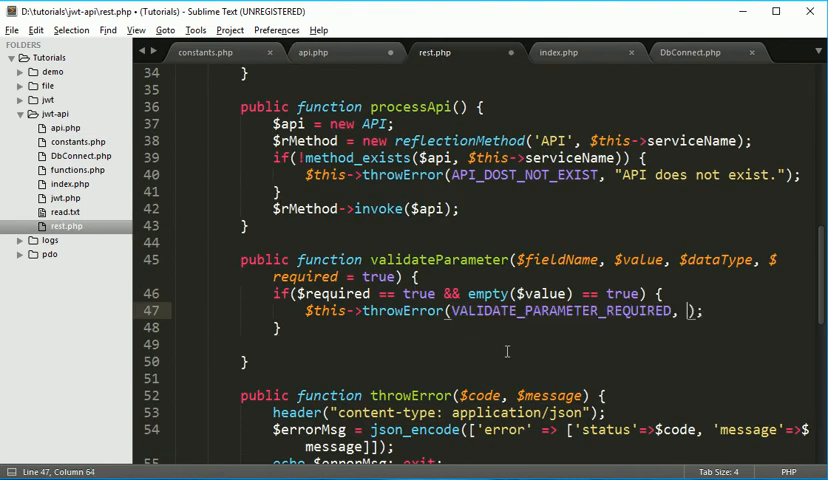
type("\"\"")
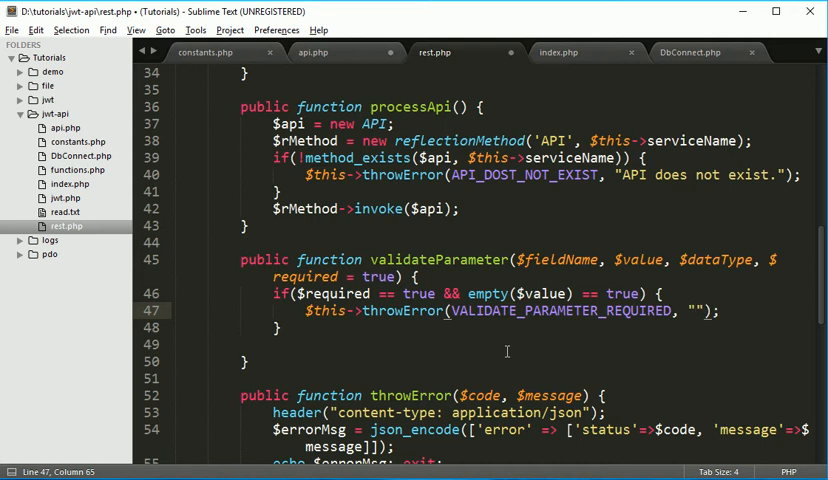
type("$")
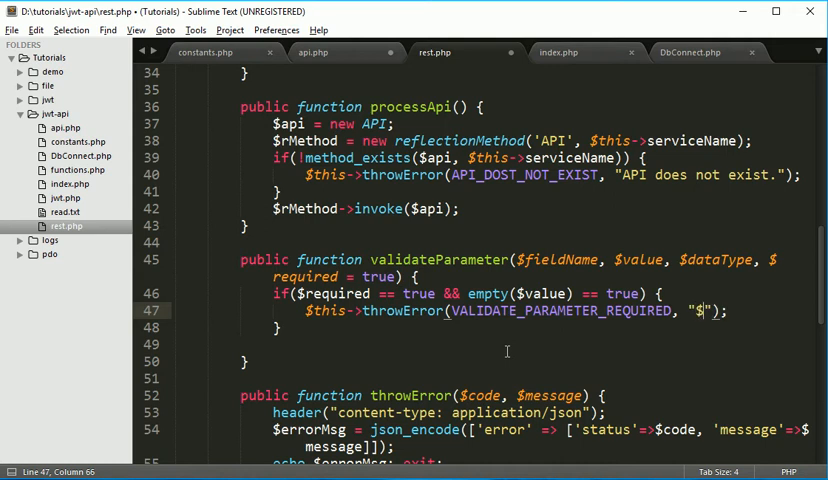
type("arameter is")
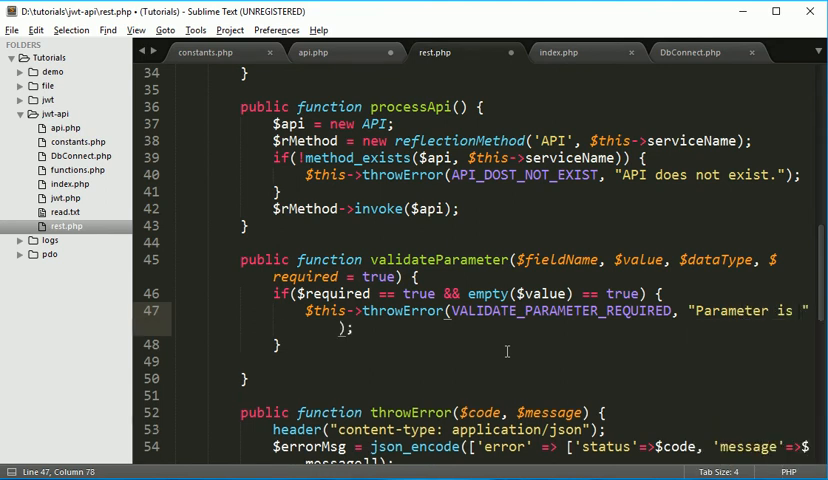
type("req")
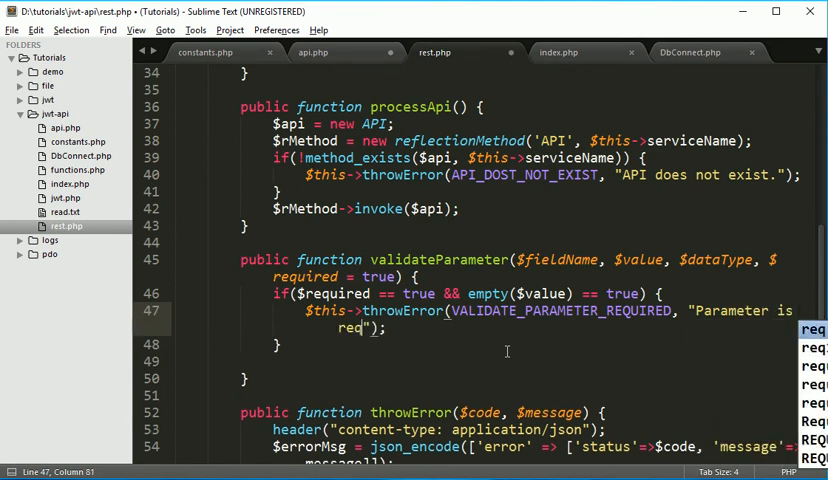
type("uired.")
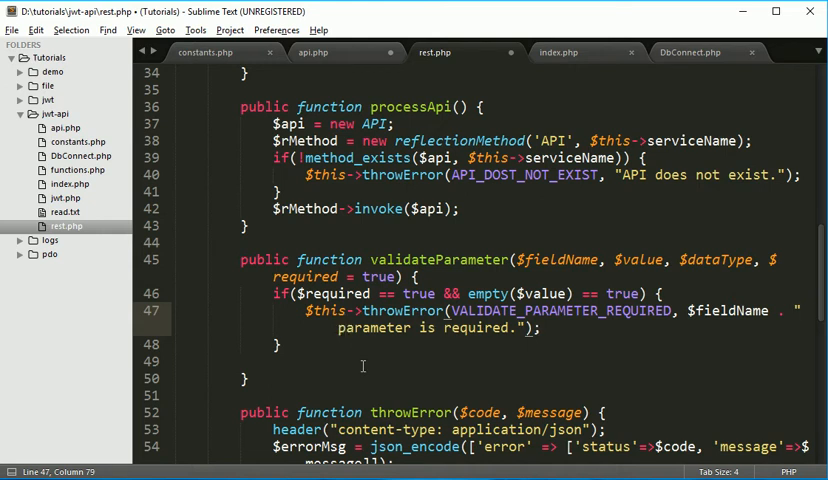
key("ctrl+s")
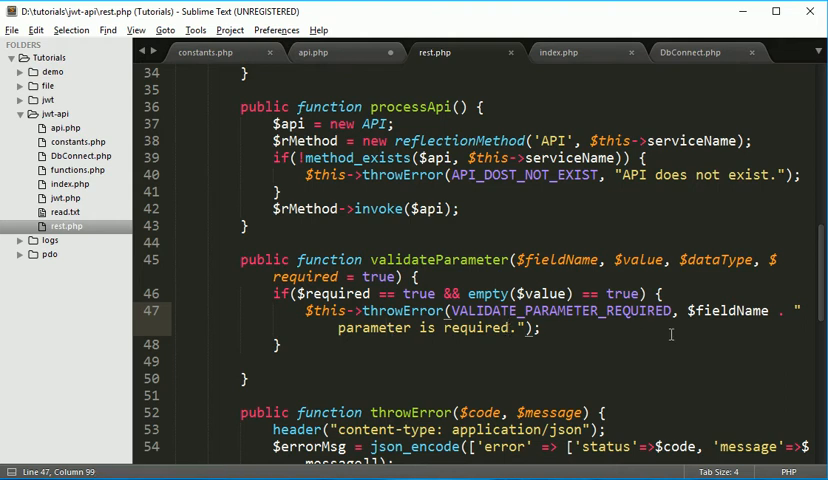
key("ctrl+s")
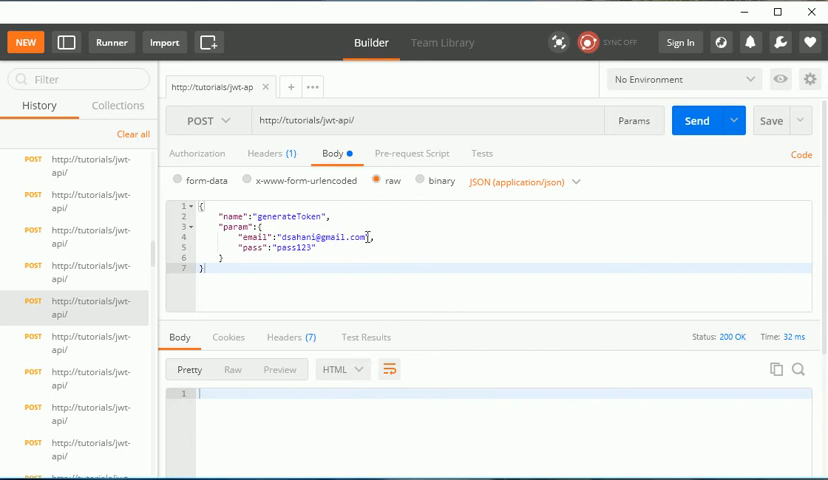
Step: Clear the email value in the request body and send the generateToken request
double_click(318, 237)
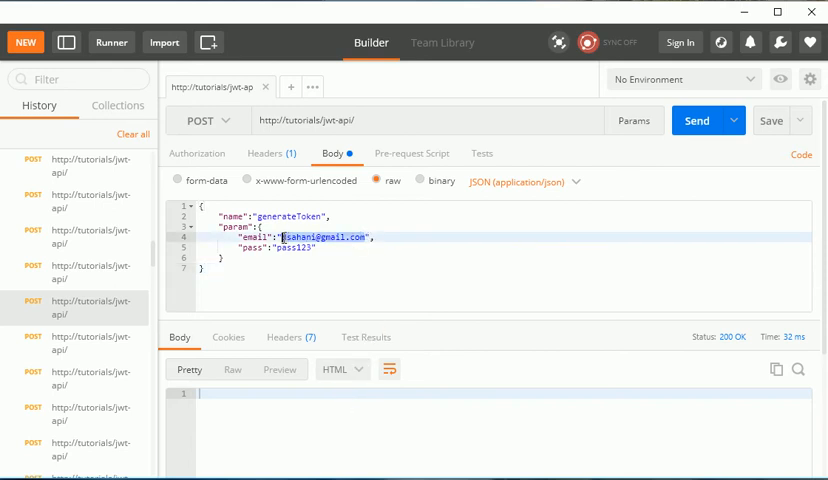
key("Delete")
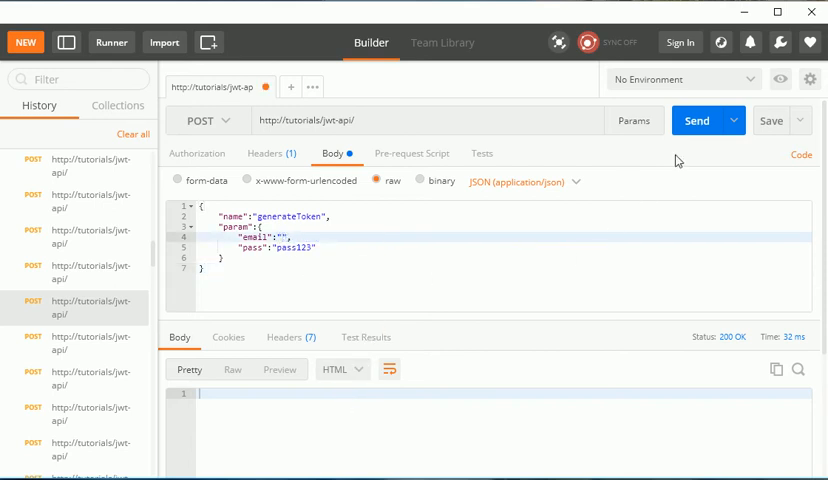
left_click(697, 120)
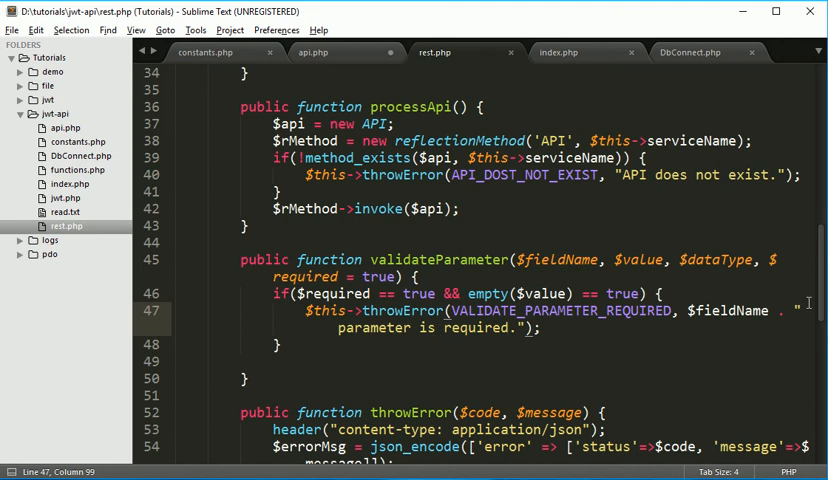
Step: Save, check generateToken's STRING email validation in api.php, and return to rest.php
key("ctrl+s")
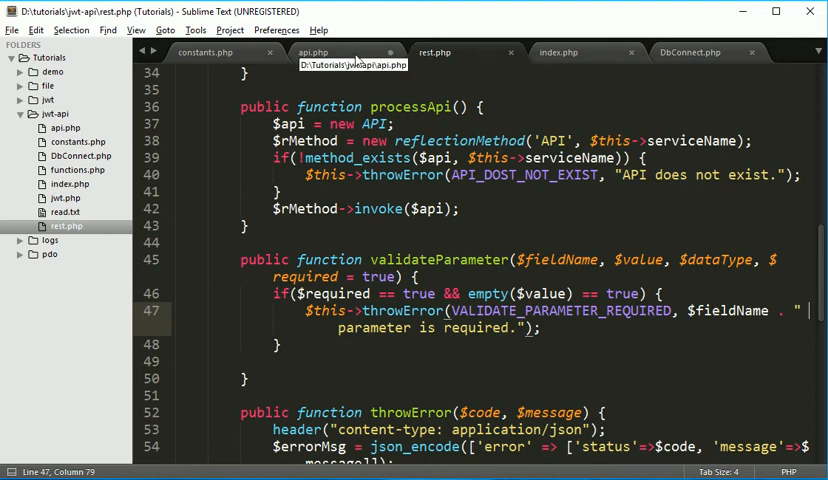
left_click(313, 52)
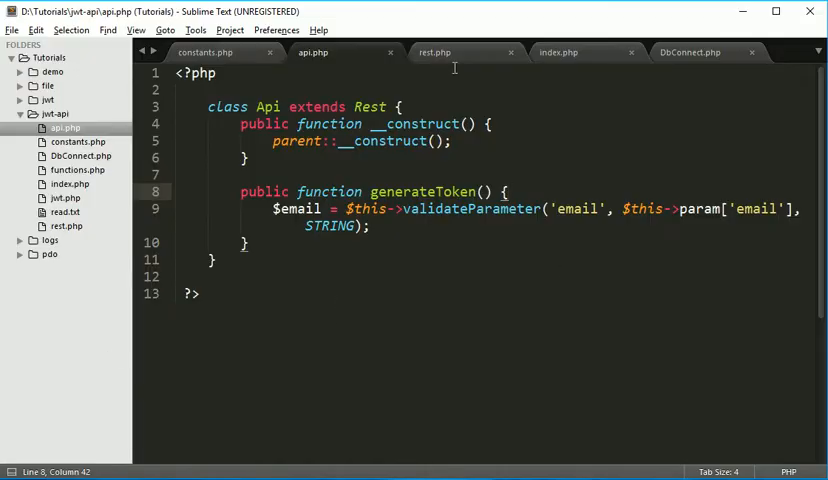
left_click(435, 52)
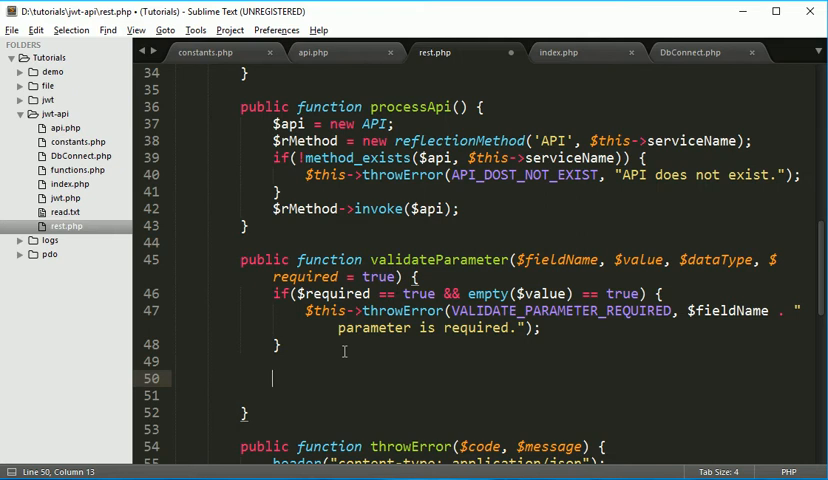
Step: Expand a switch snippet using $dataType as the variable and BOOLEAN as the first case
type("s")
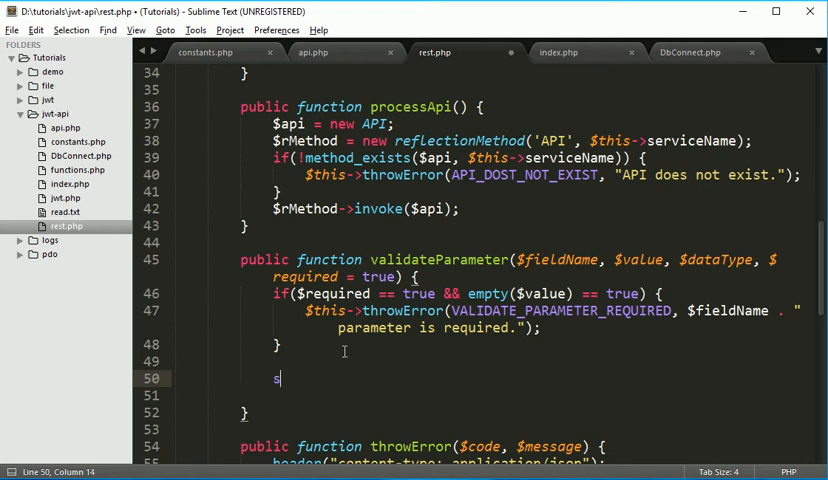
type("witch (variable) {")
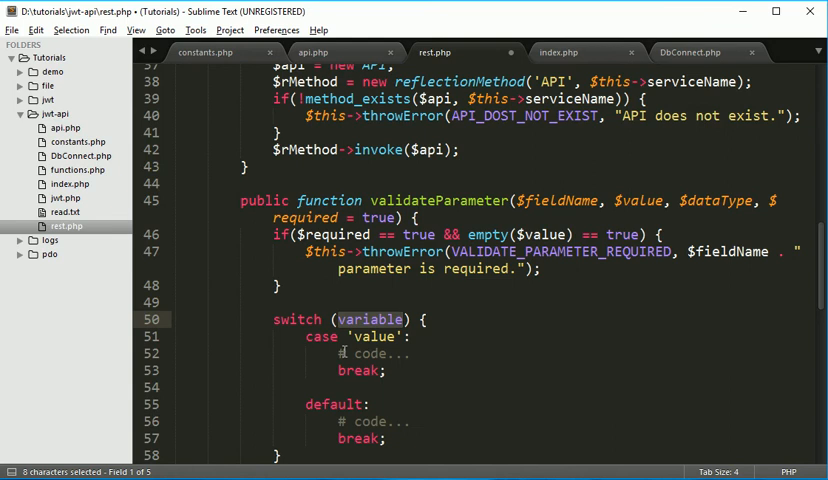
left_click(676, 201)
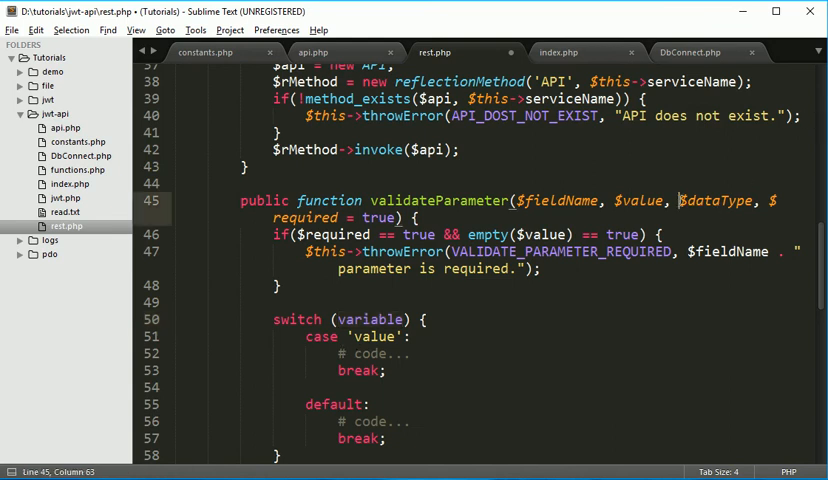
double_click(716, 201)
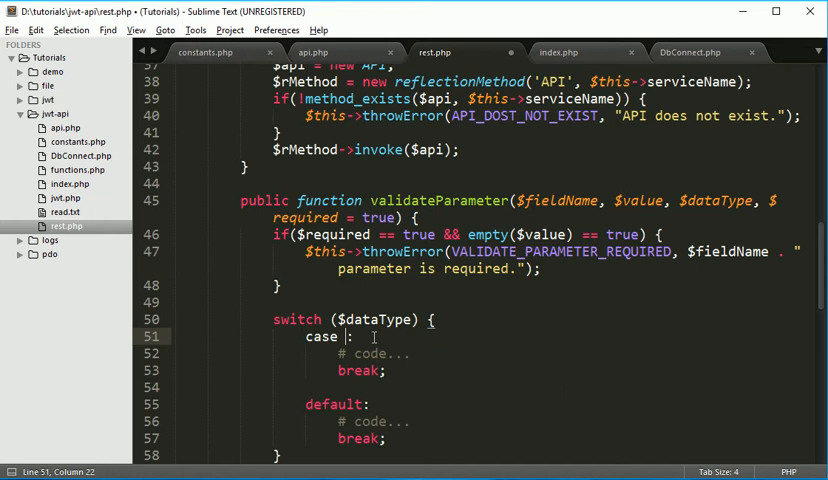
type("b")
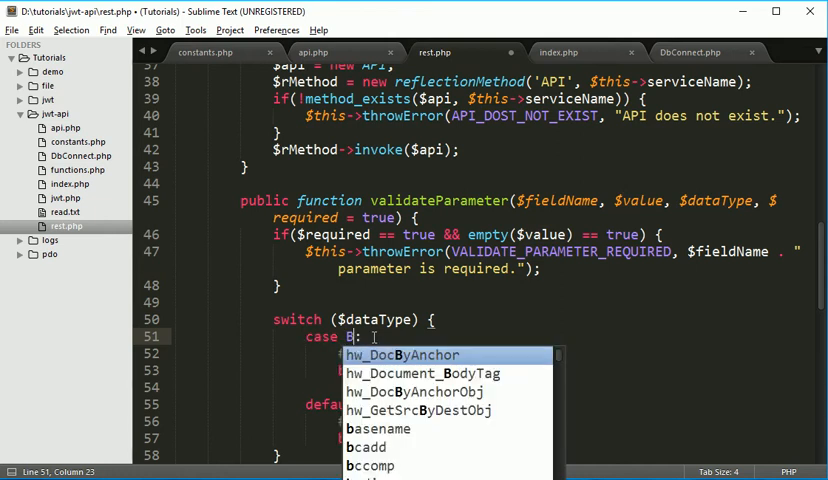
type("OOLEAN")
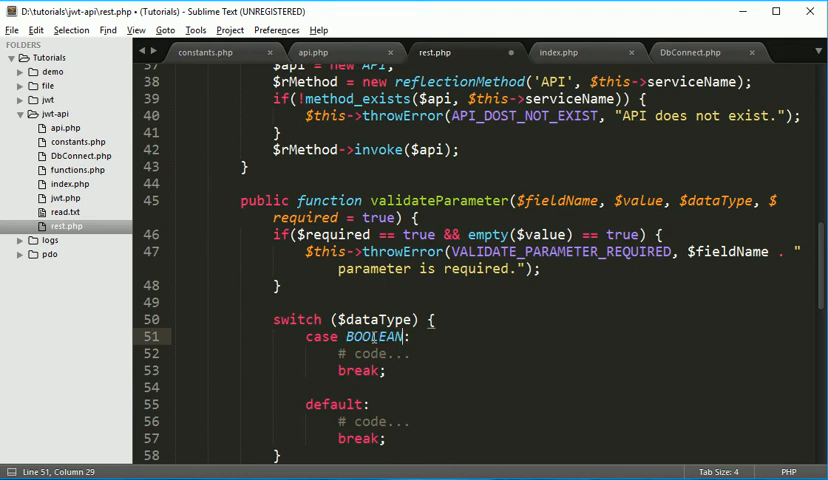
double_click(373, 336)
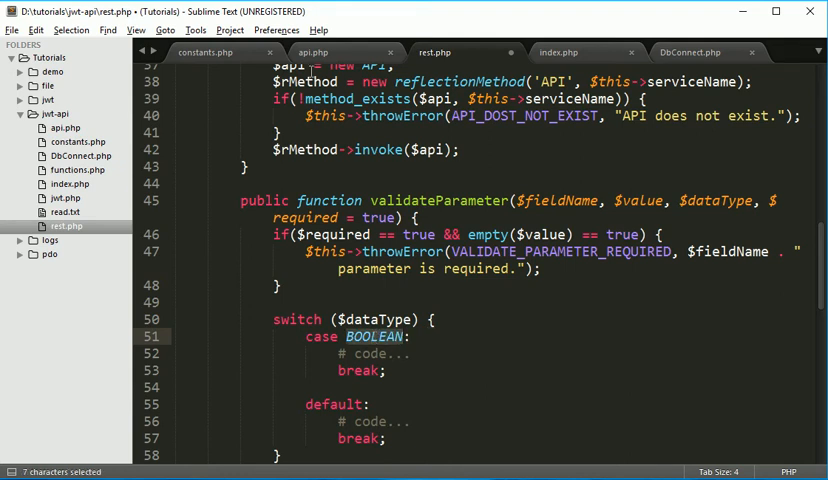
Step: Replace the BOOLEAN case placeholder with if(!is_bool($value)) calling $this->throwError
left_click(205, 52)
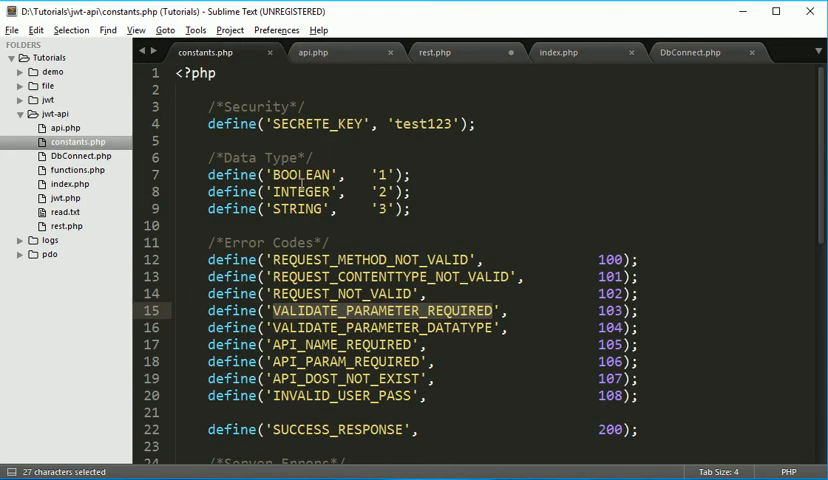
double_click(302, 174)
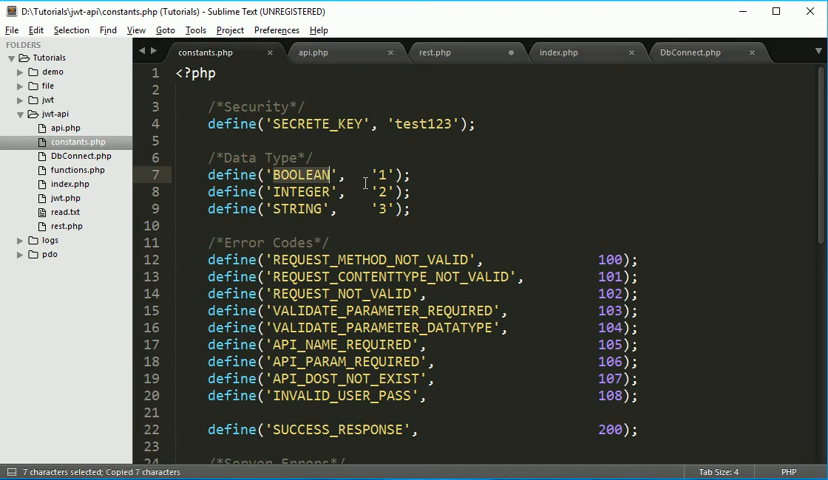
left_click(435, 52)
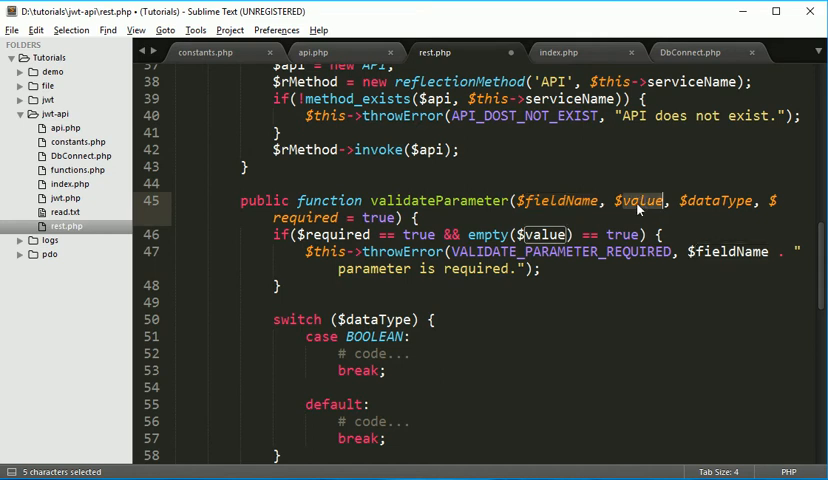
mouse_move(758, 328)
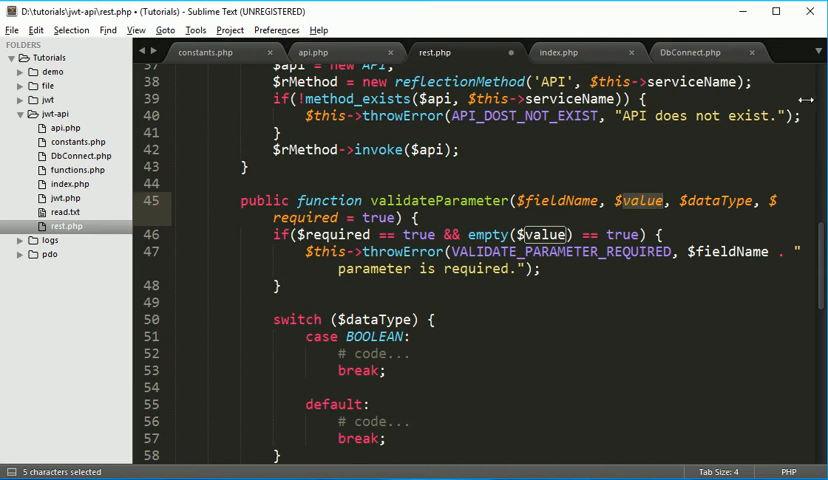
double_click(367, 354)
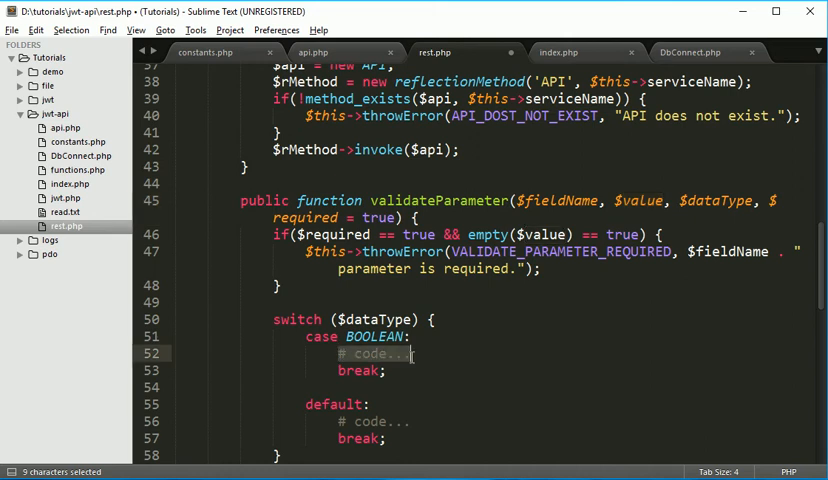
type("if(")
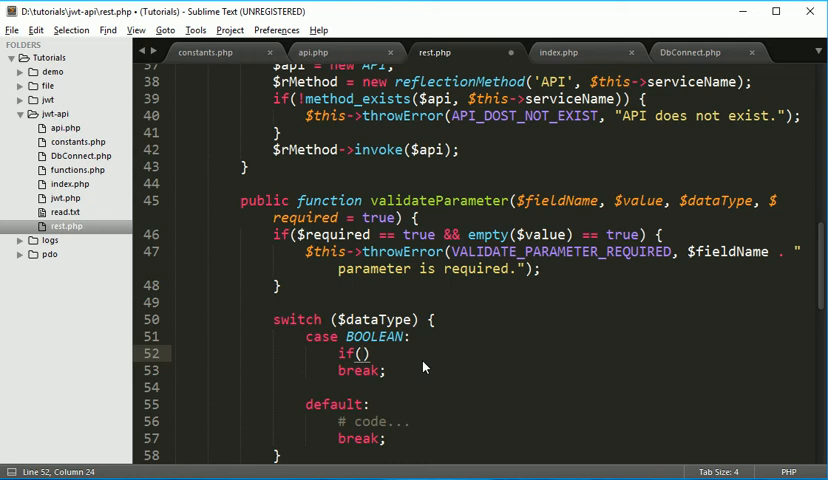
type("is_bool($value")
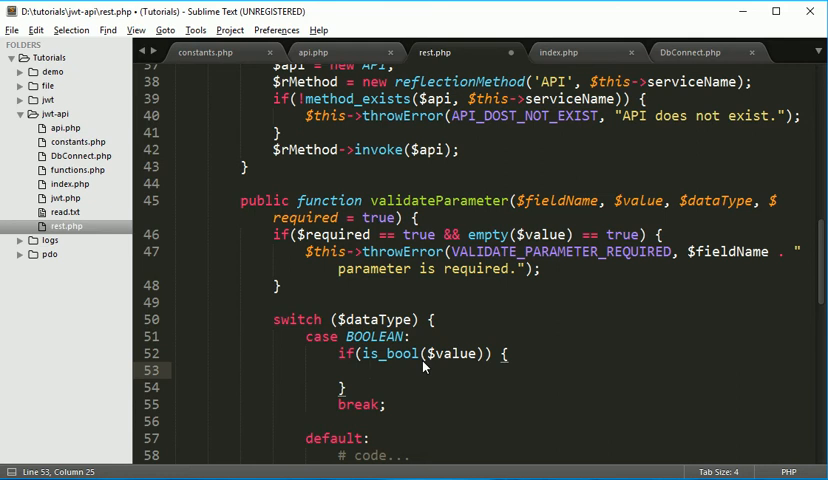
type("!")
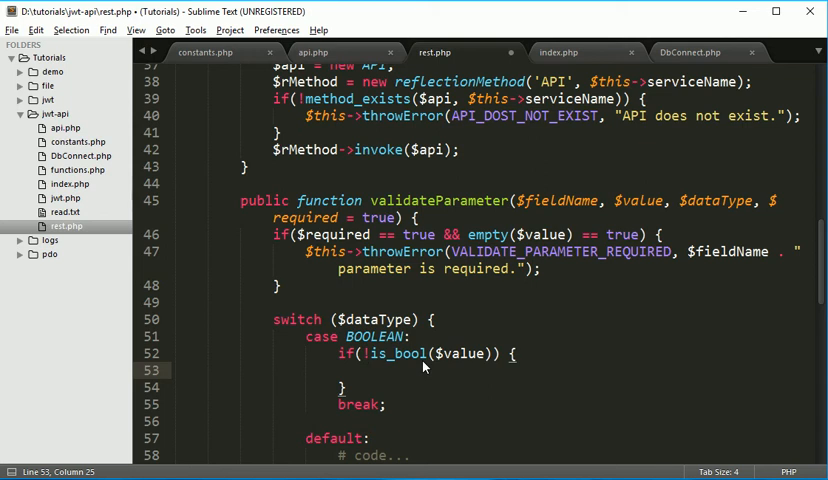
type("$this->throwError")
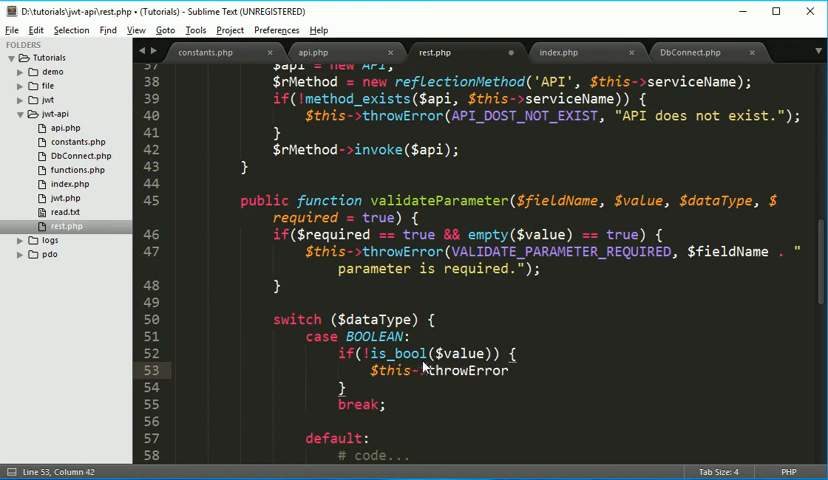
type("('')")
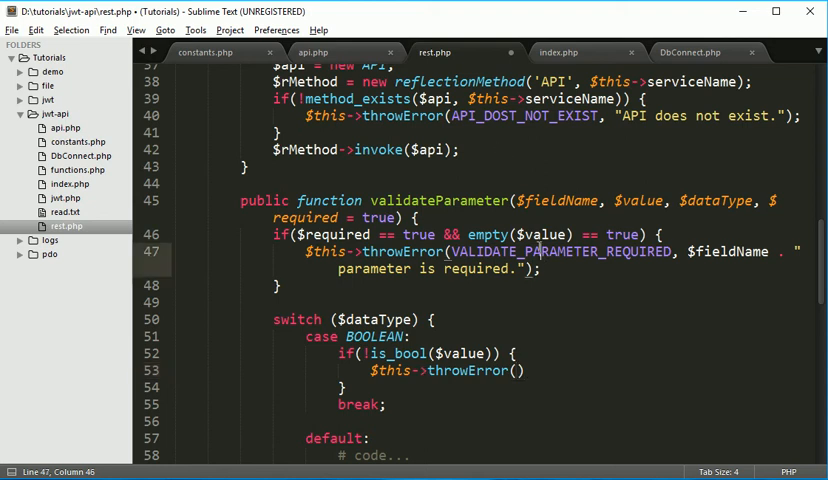
Step: Pass VALIDATE_PARAMETER_DATATYPE and "Datatype is not valid for " . $fieldName to throwError
double_click(560, 251)
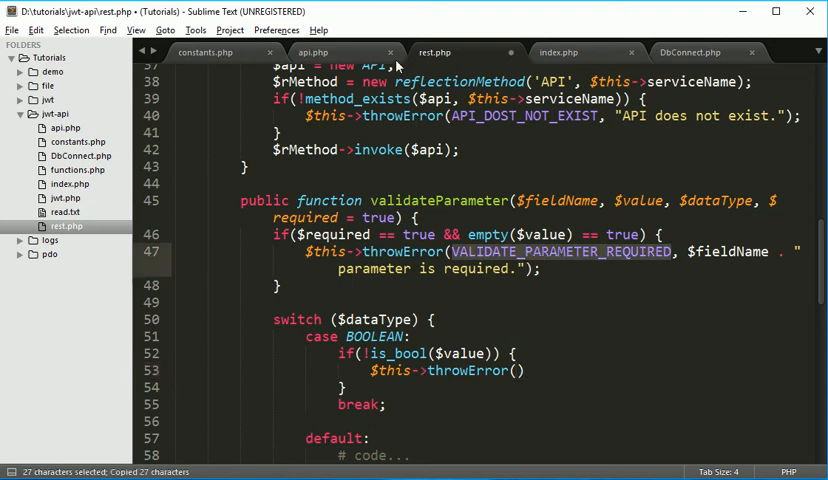
left_click(205, 52)
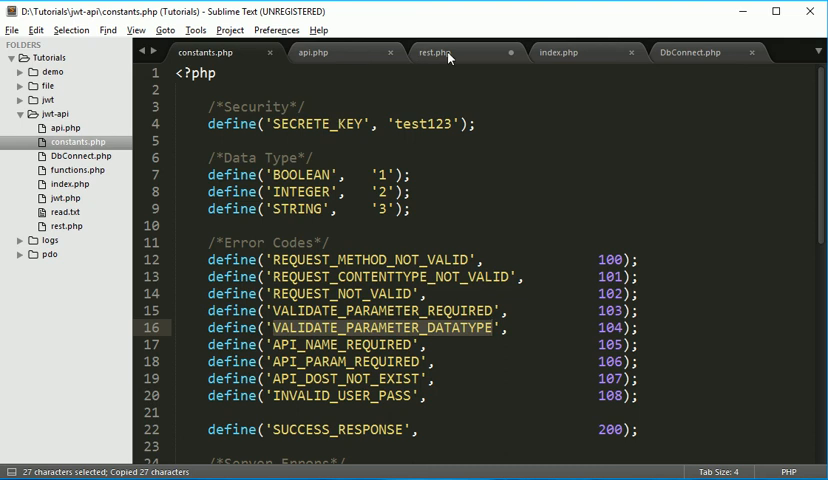
left_click(434, 52)
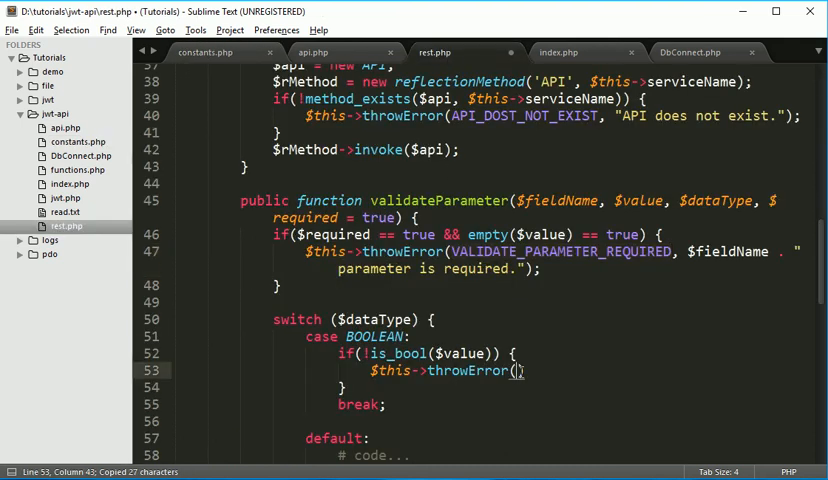
type("VALIDATE_PARAMETER_DATATYPE")
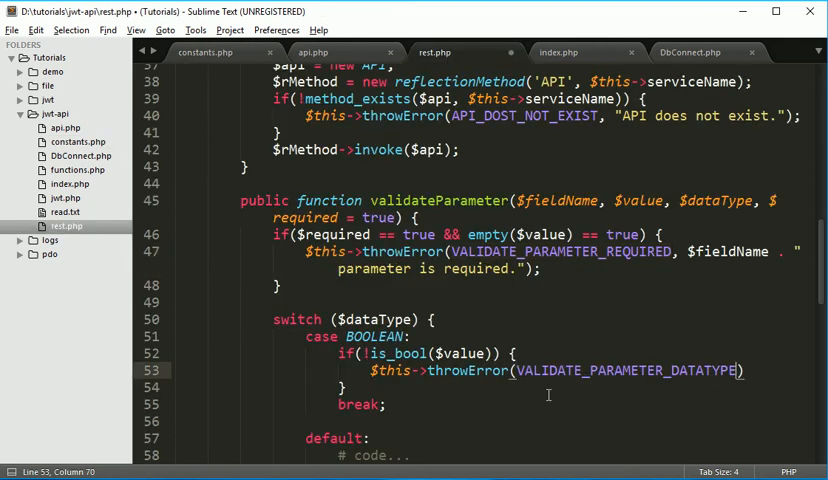
type(", \"\"")
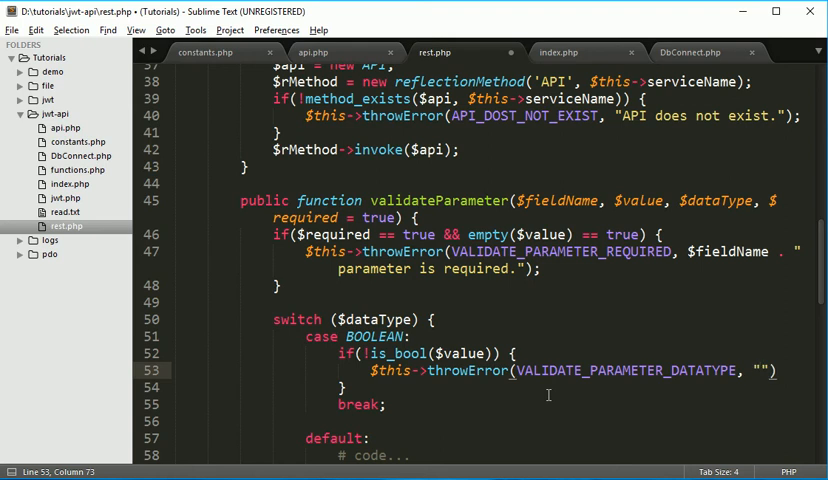
type("Data")
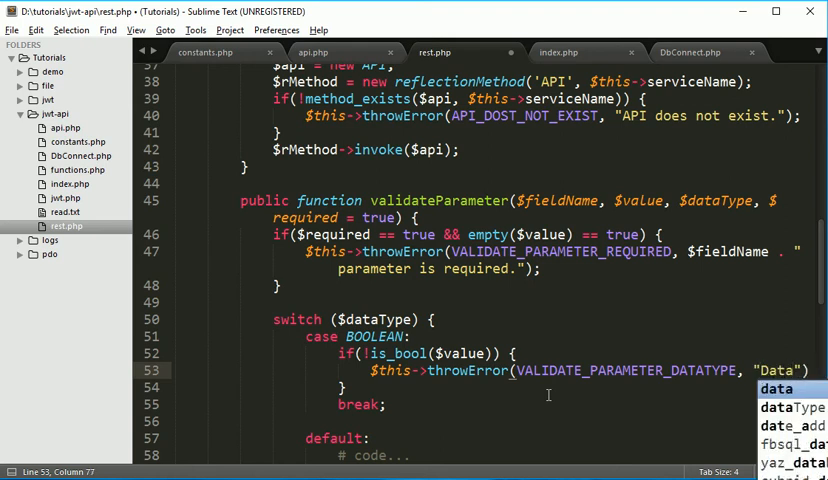
type("Datatype is not valid")
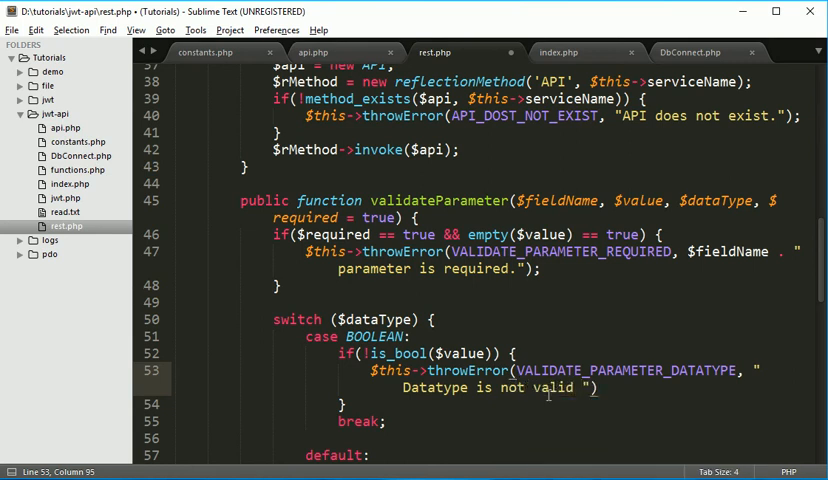
type("for")
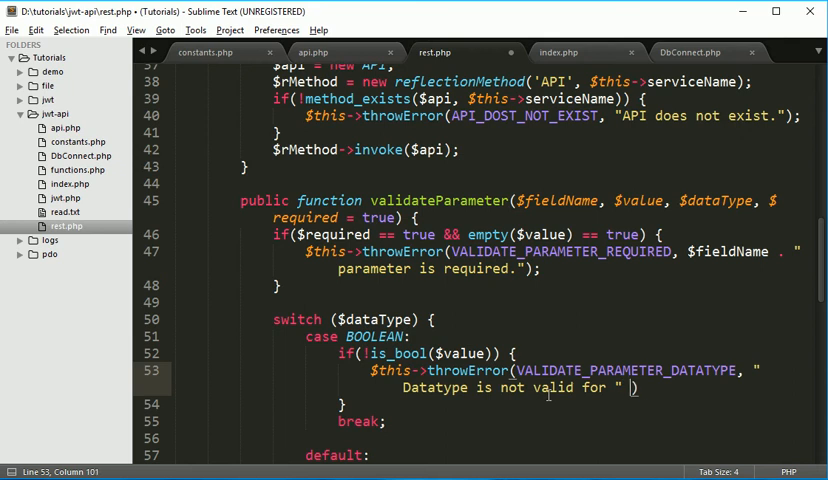
type(".")
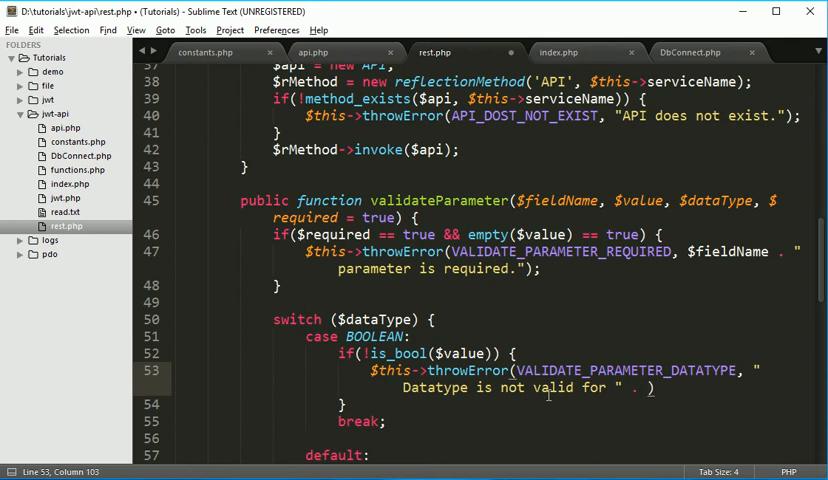
type("fieldName")
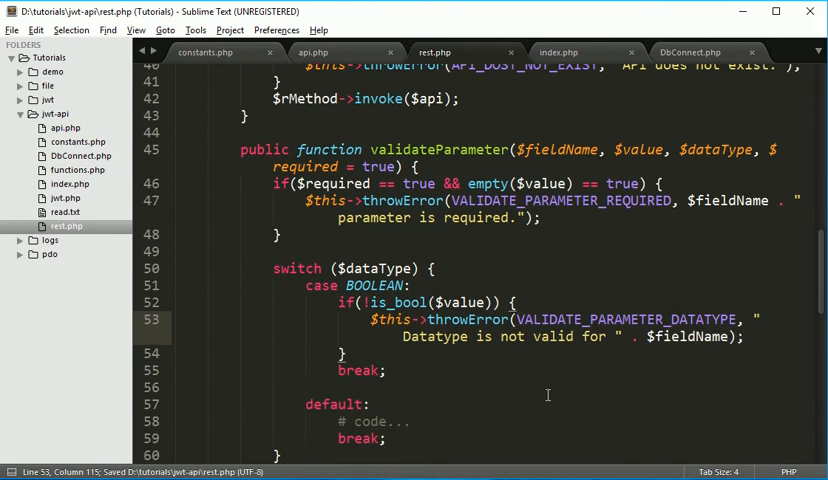
Step: Duplicate the BOOLEAN case as INTEGER with !is_numeric, adding 'It should be boolean/numeric.' to messages
left_click_drag(318, 285, 390, 387)
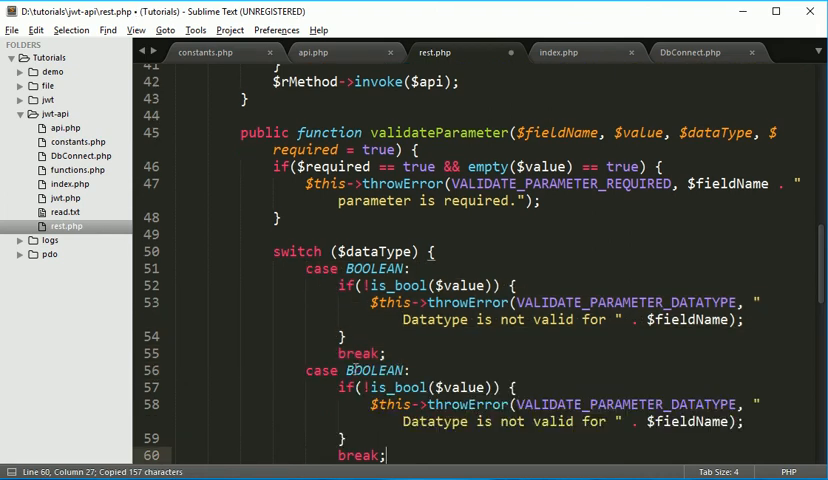
type("INTE")
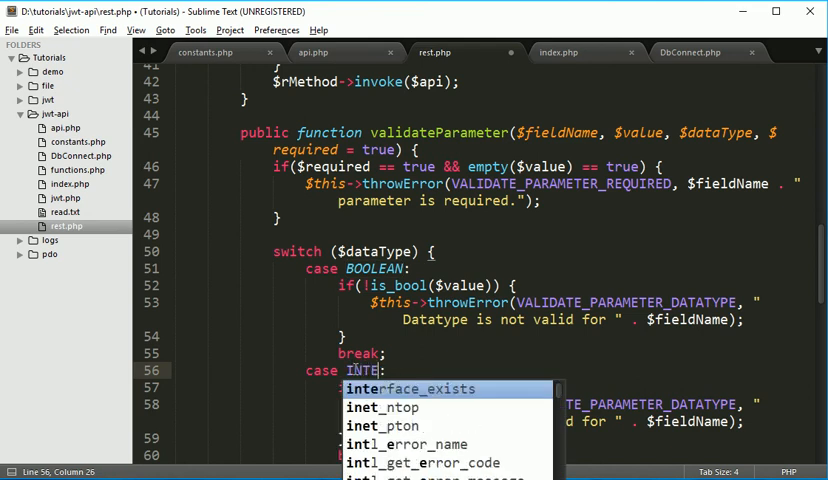
type("R")
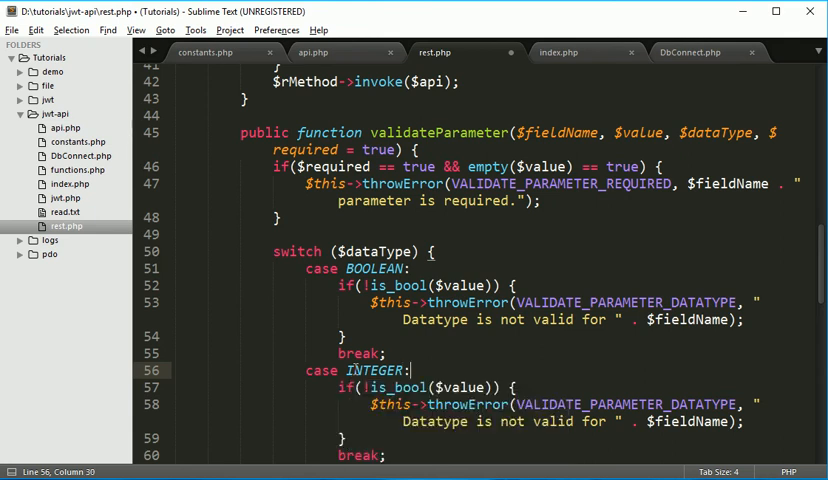
double_click(398, 387)
type("numeric")
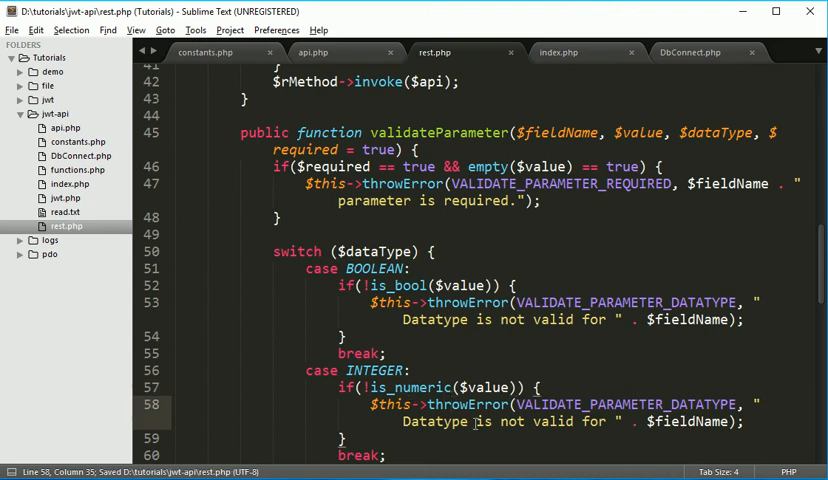
scroll("down", 3)
type(" . ")
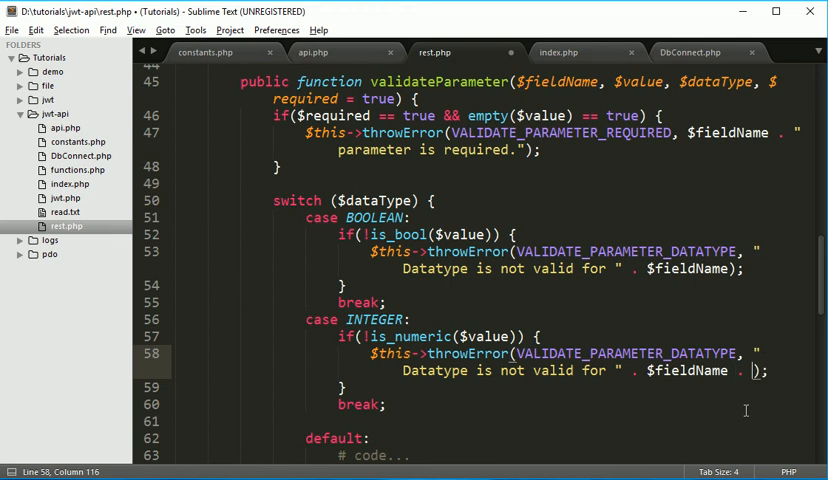
type("''")
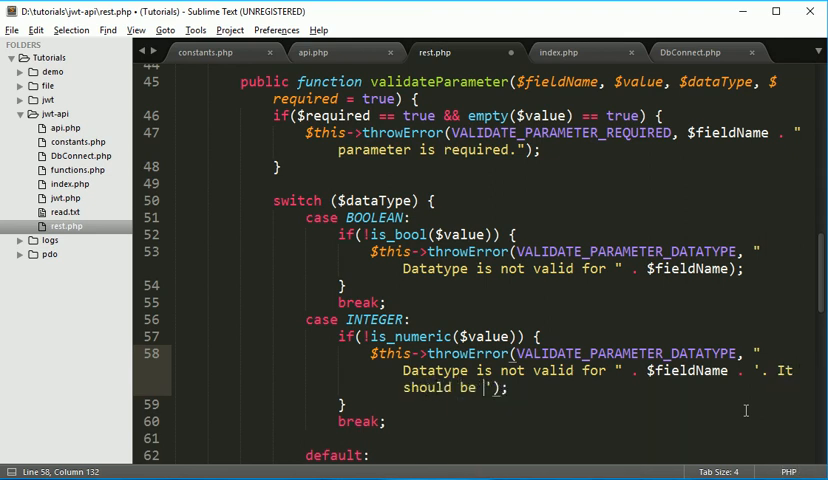
type("numeric.")
left_click(584, 260)
type(" . '. It sh")
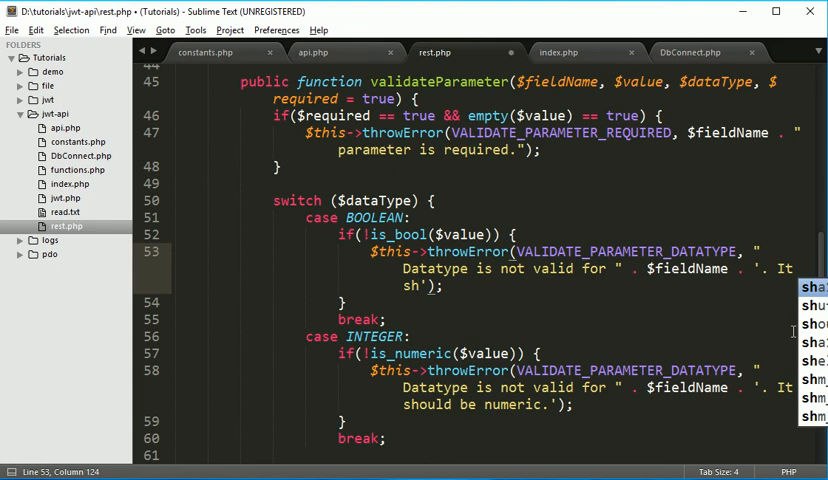
type("uld b")
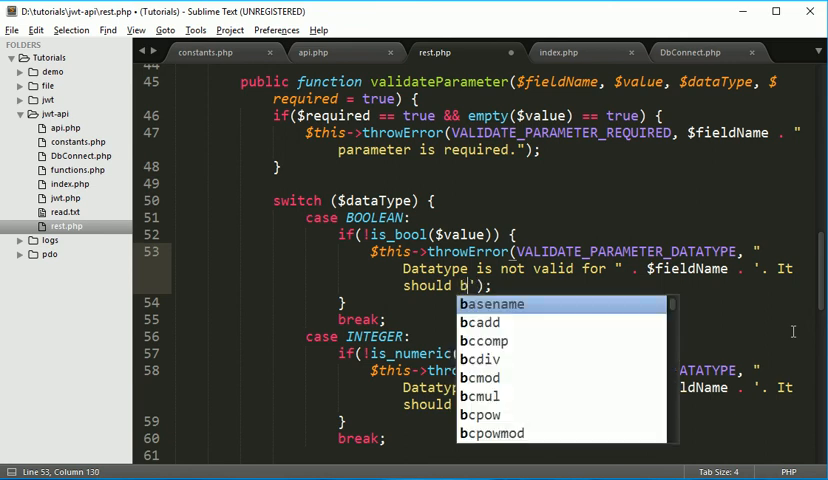
type("oolean.")
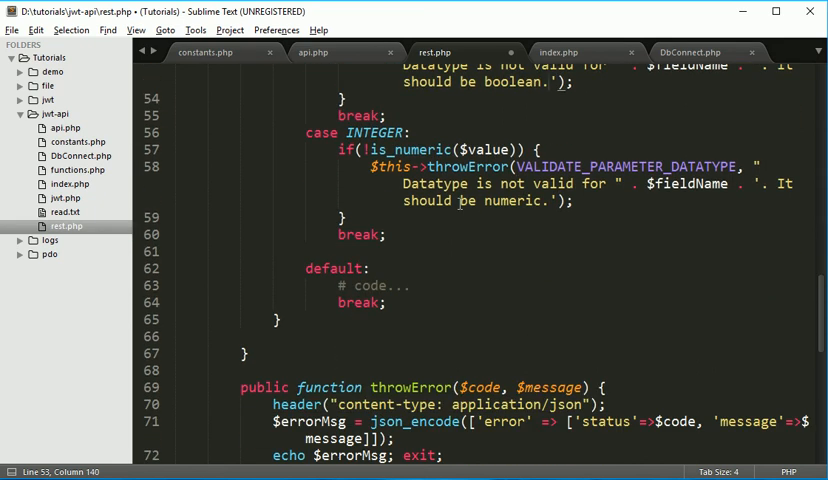
Step: Duplicate the INTEGER case as a STRING case checking !is_string
left_click_drag(306, 132, 387, 234)
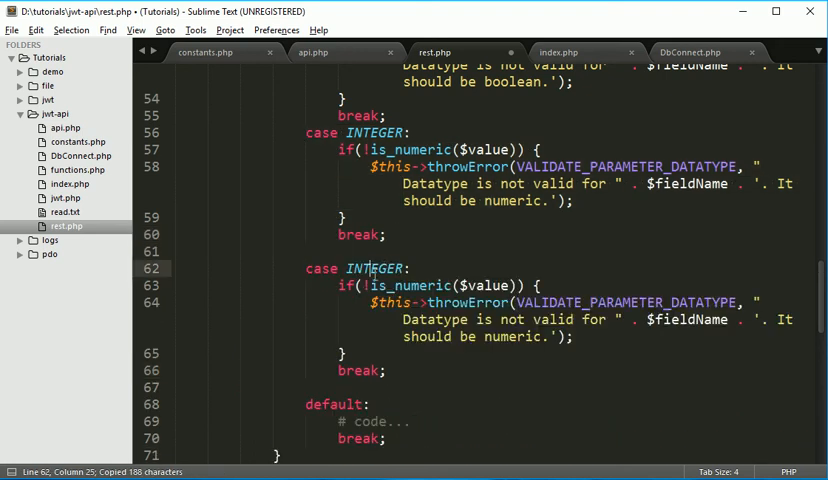
type("STR")
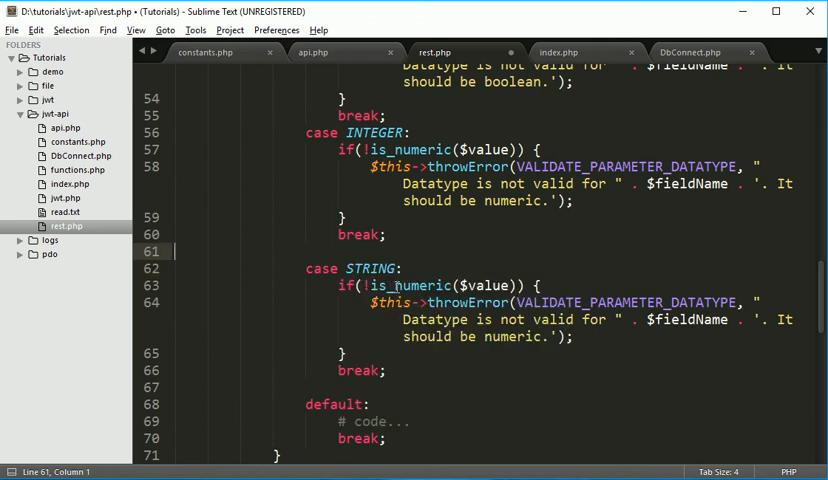
double_click(417, 285)
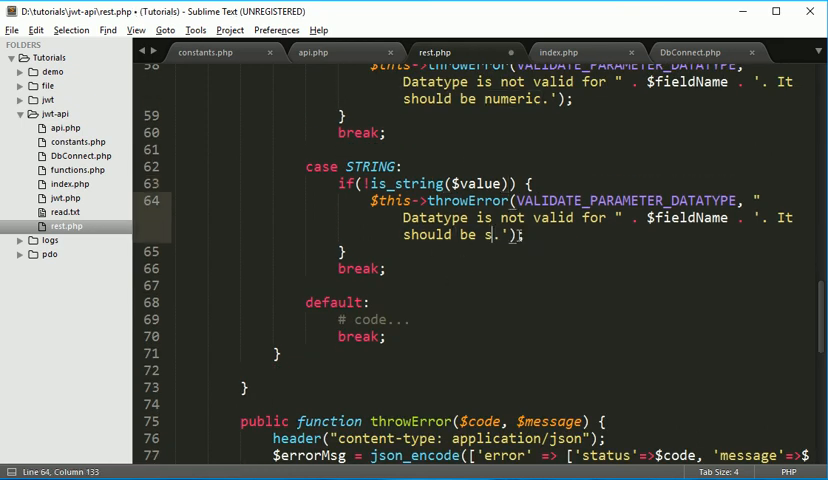
type("tring")
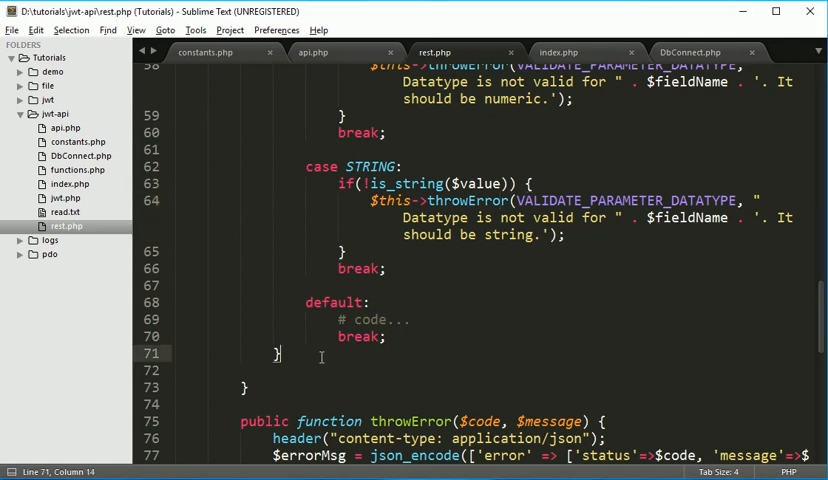
Step: End validateParameter with return $value; and save rest.php
type("return $")
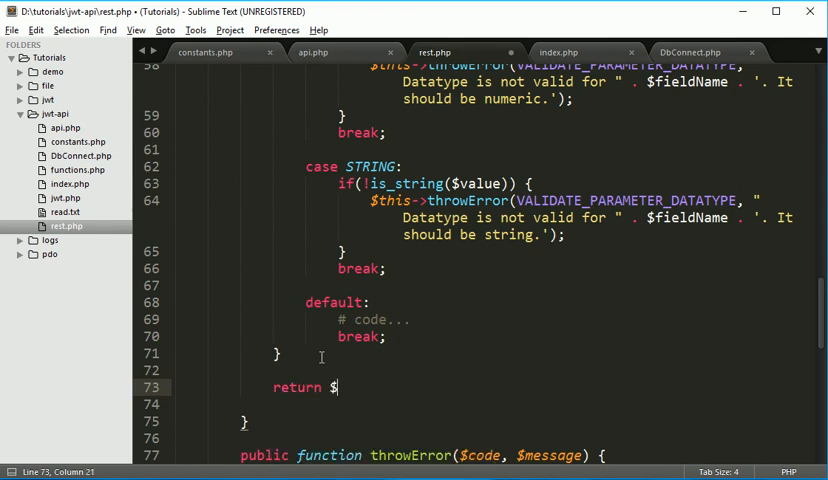
type("va")
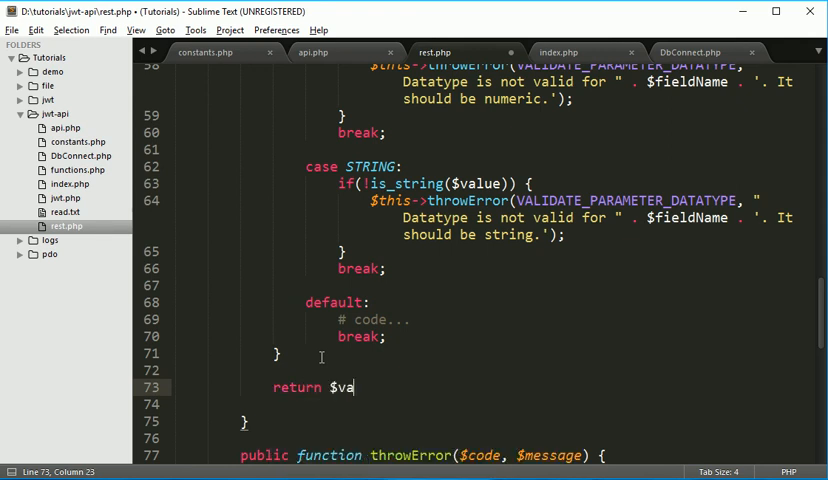
type("lue;")
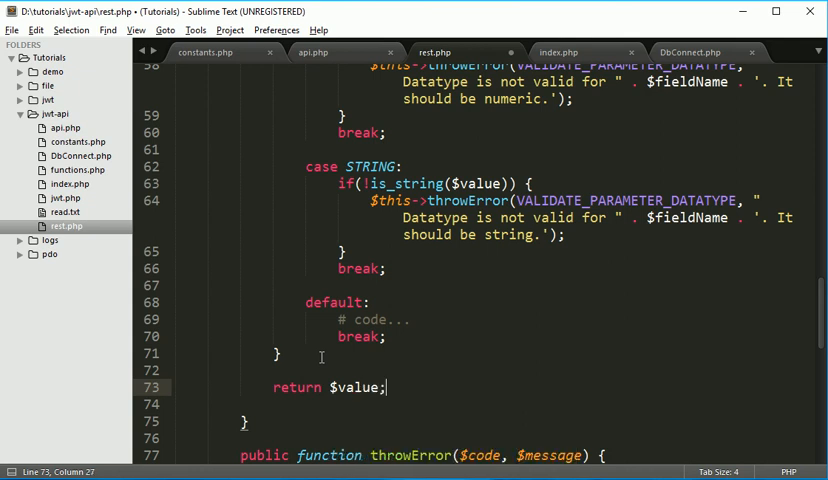
key("ctrl+s")
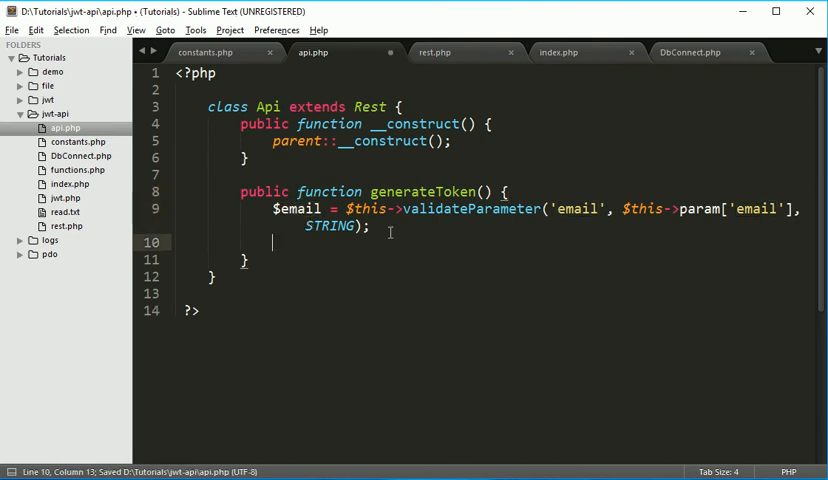
Step: Add 'echo $email;' to generateToken in api.php and save the file
type("echo")
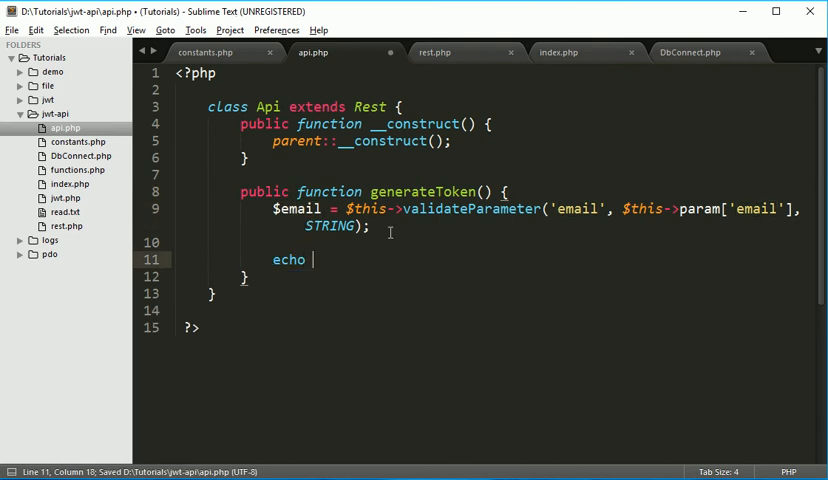
type("$e")
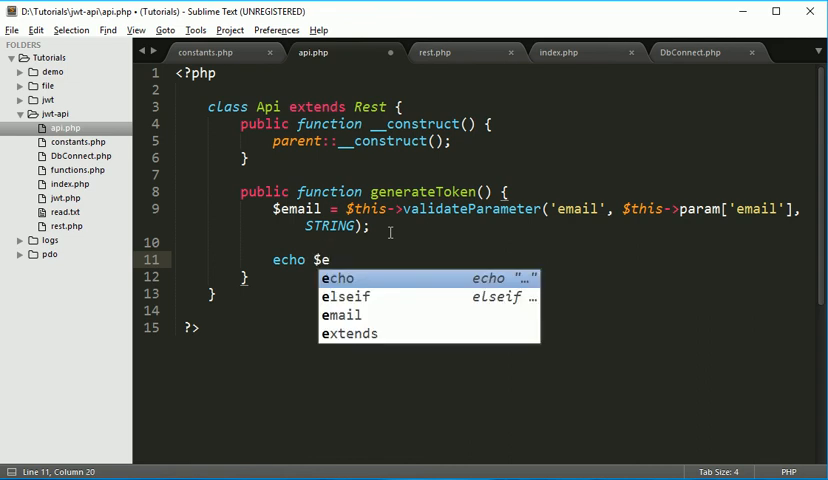
key("down")
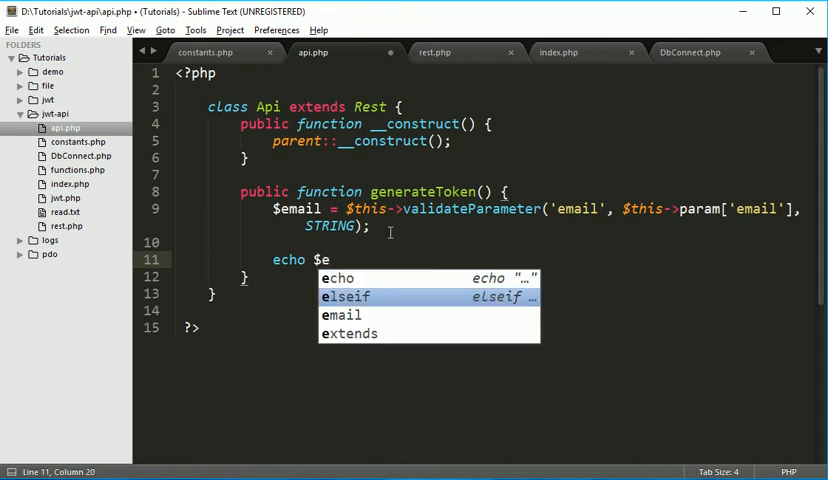
type("mail;")
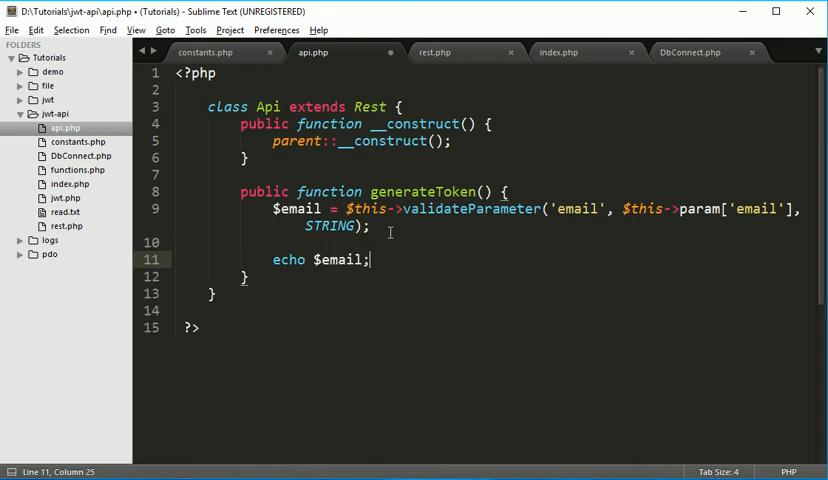
key("ctrl+s")
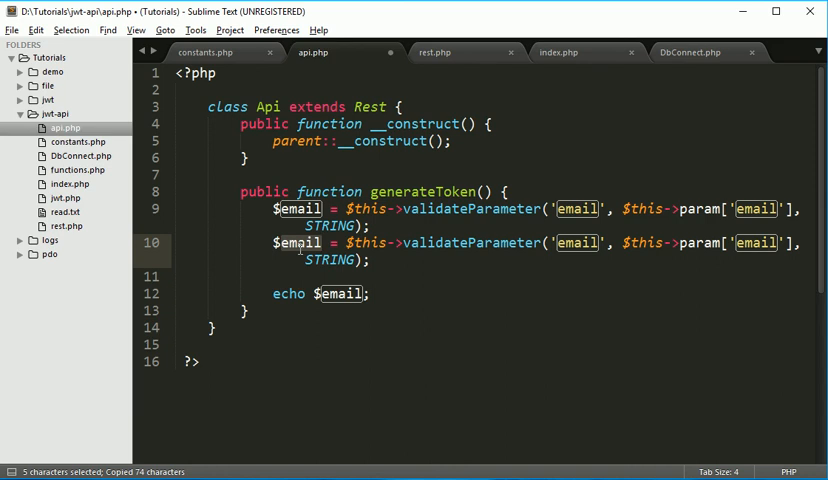
Step: Rename the duplicated line to validate 'pass' into $pass, and echo $pass instead
type("pass")
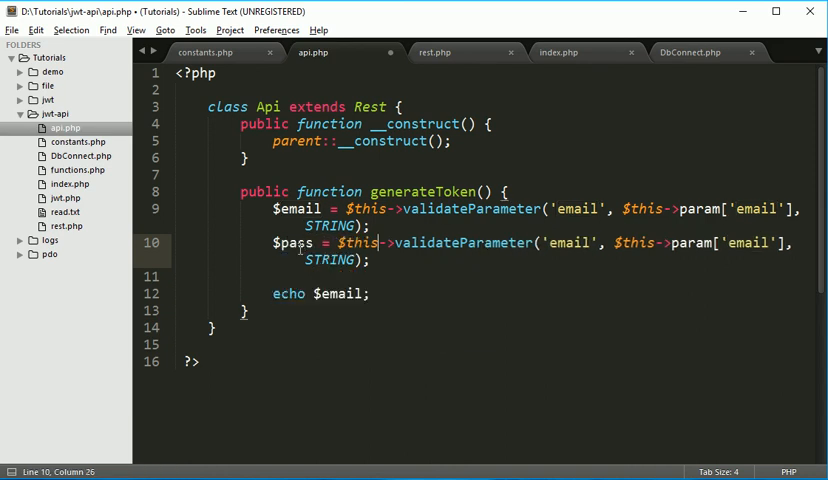
double_click(563, 243)
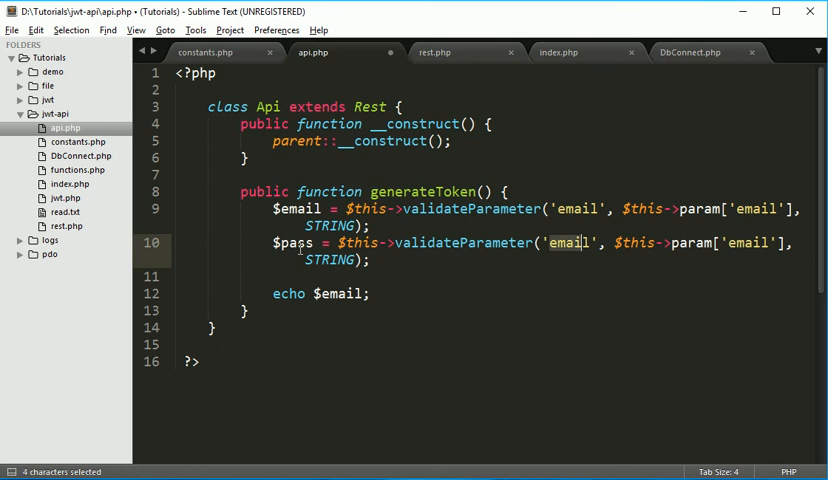
type("pass")
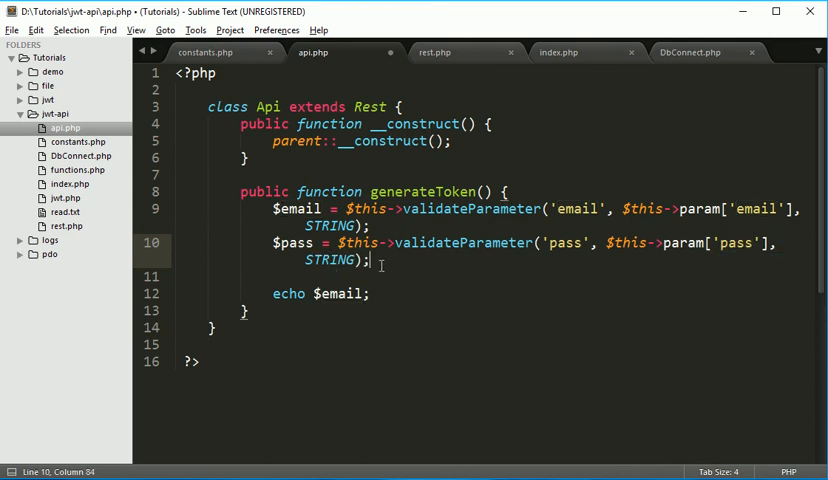
type("pa")
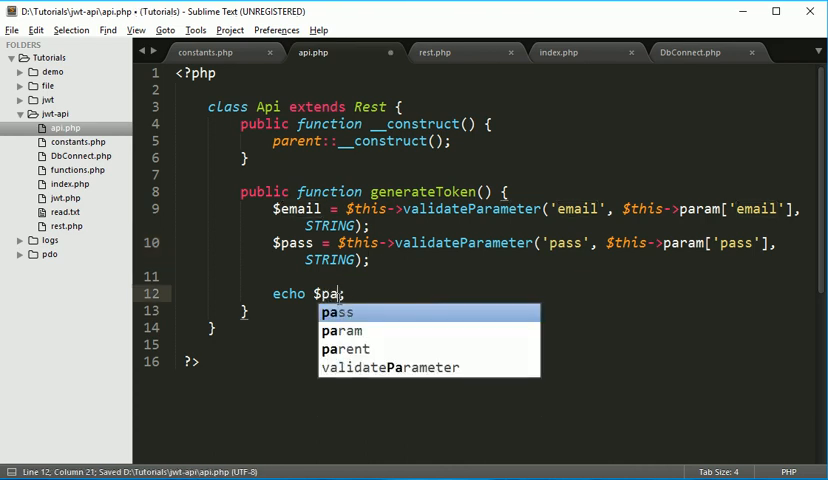
key("Tab")
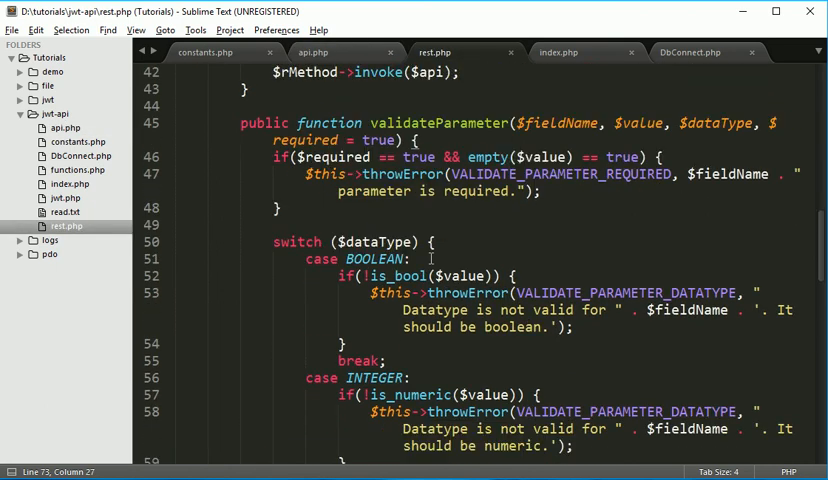
scroll("up", 3)
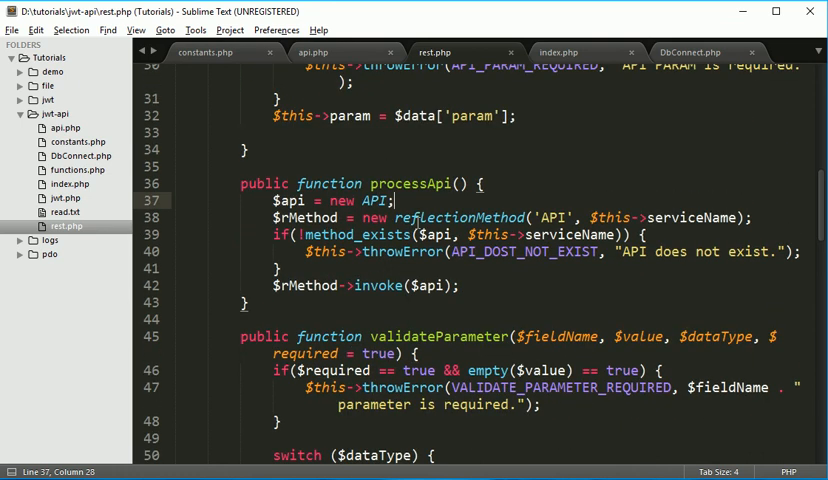
left_click(313, 52)
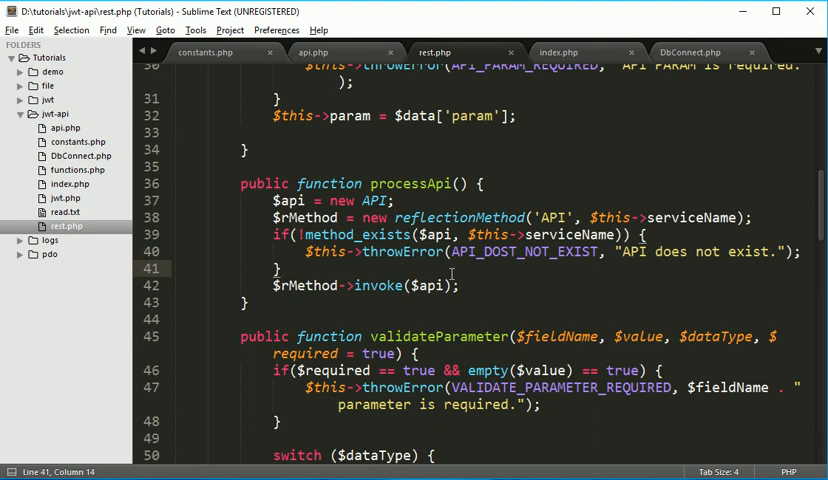
left_click(313, 52)
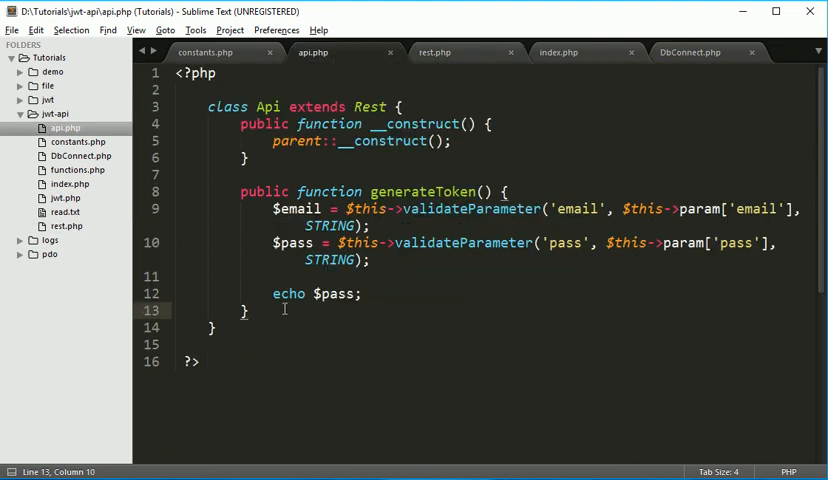